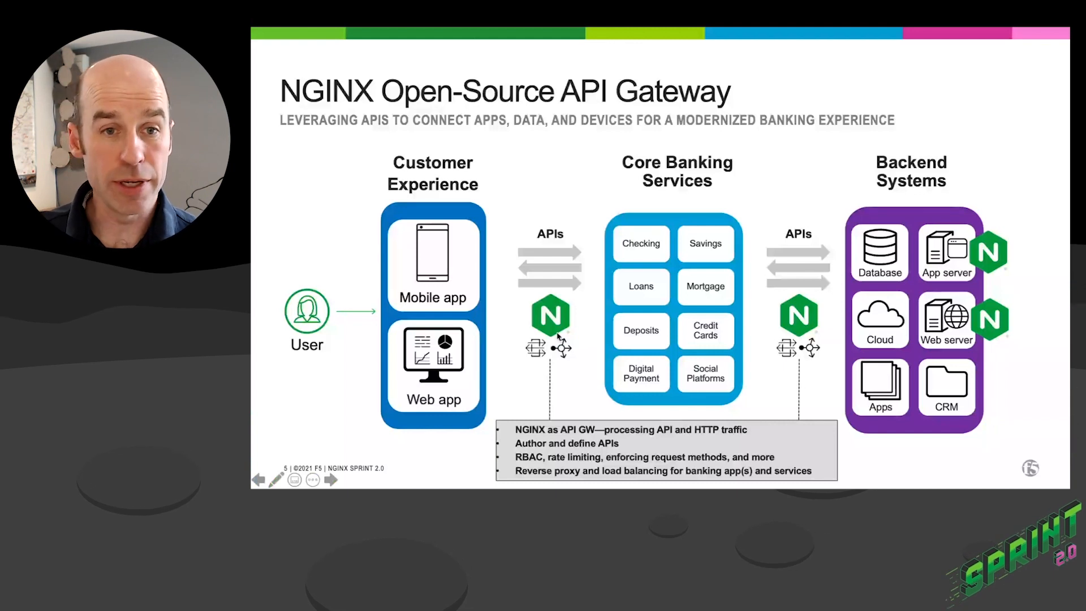
mouse_move(753, 342)
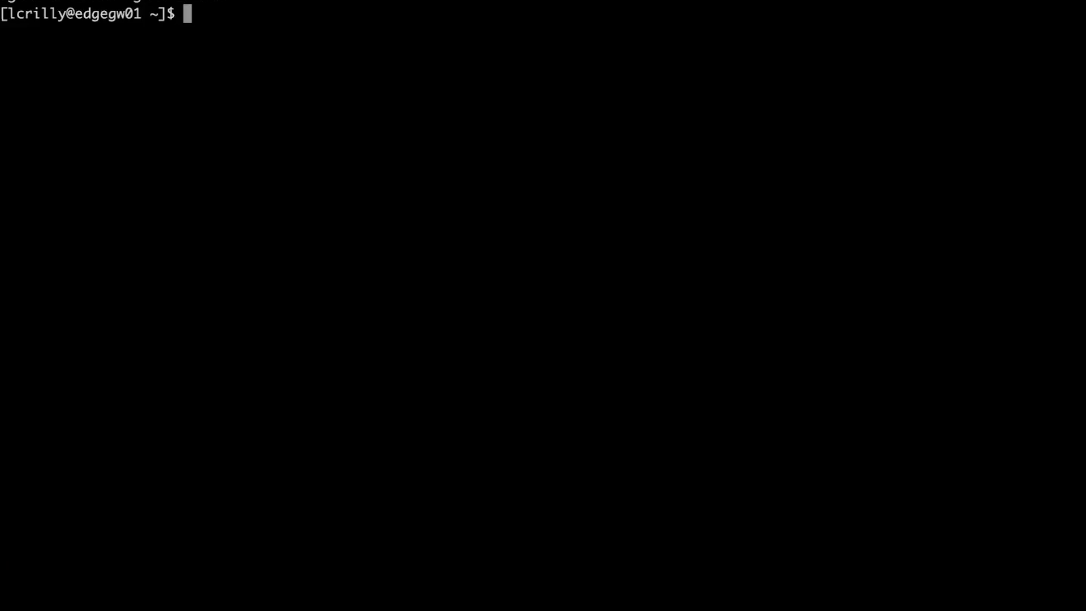
mouse_move(350, 95)
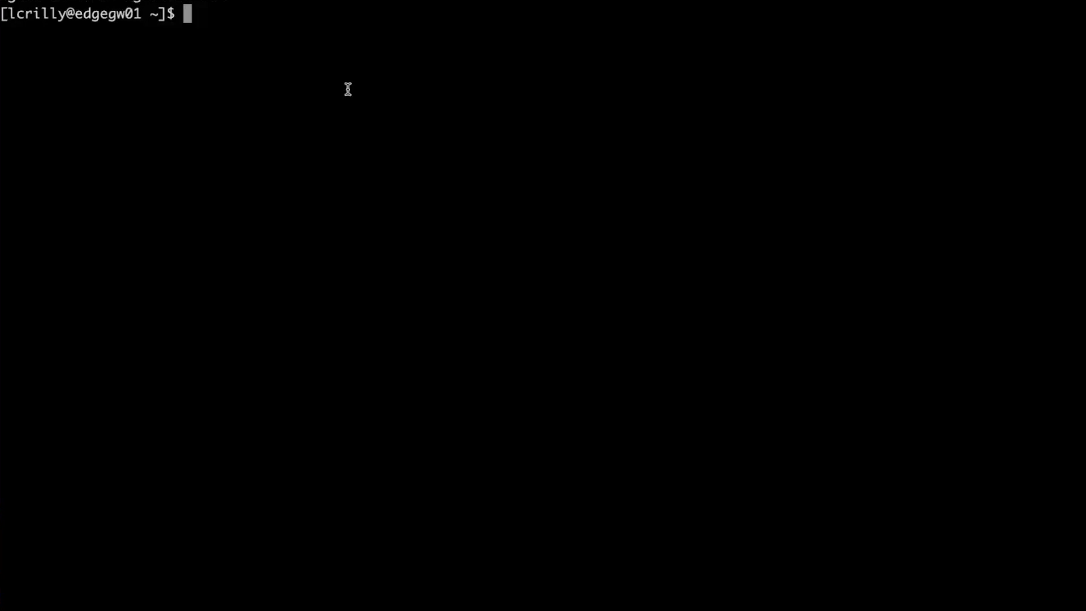
Run micro /etc/nginx/conf.d/proxy.conf to view the banking API gateway configuration.
type("micro")
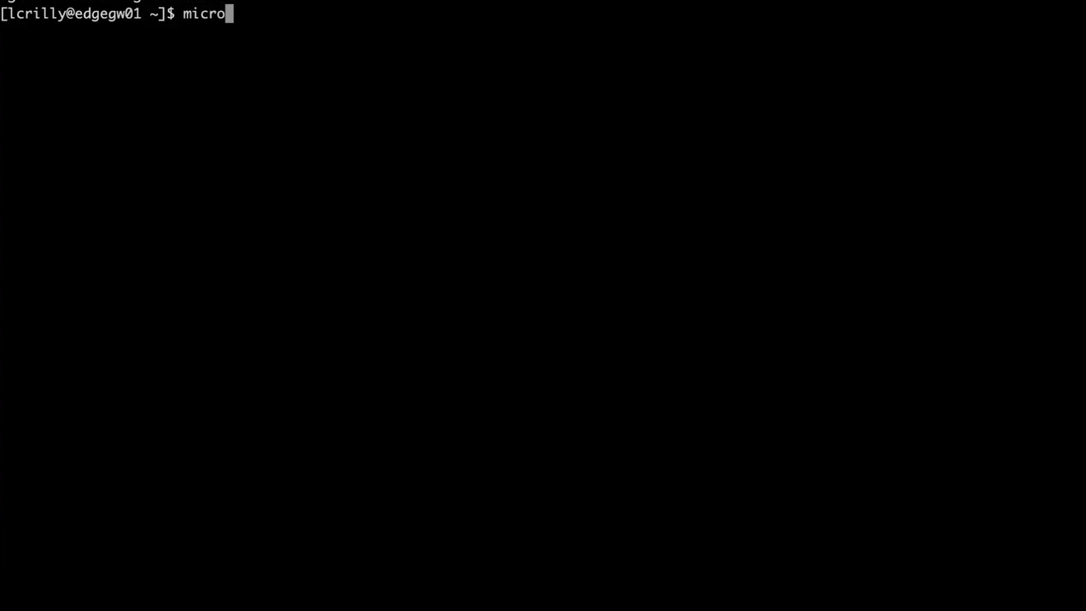
type("/etc/nbg")
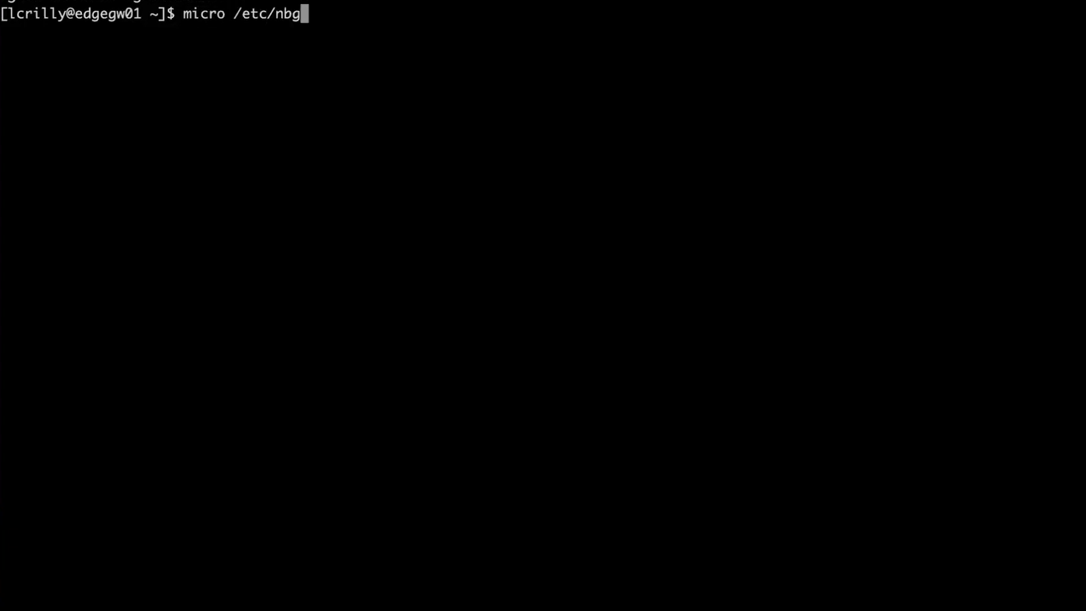
type("inx/co")
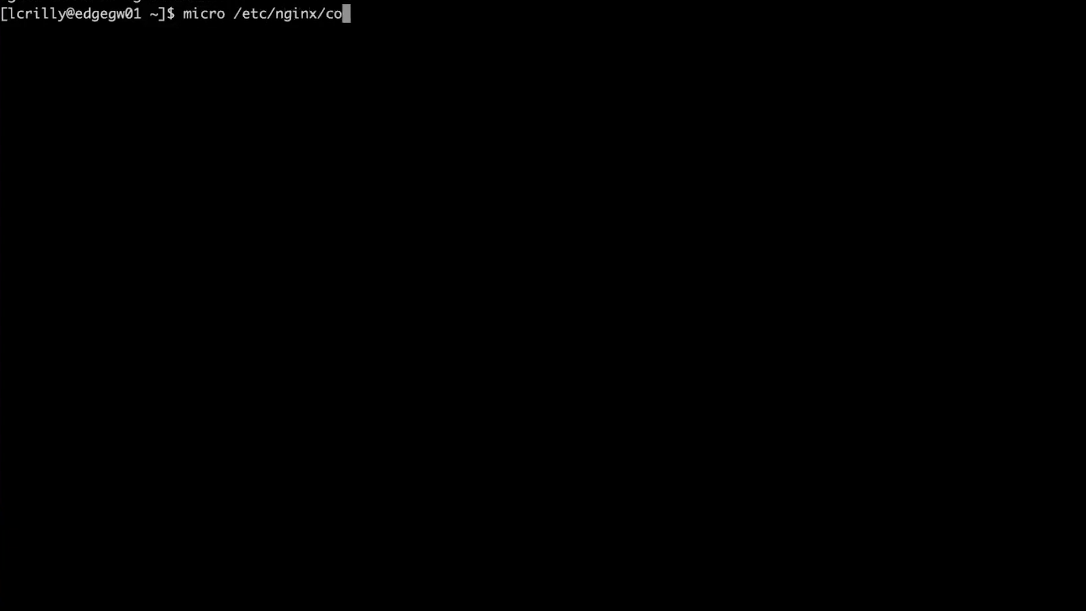
type("nf.d/proxy.conf")
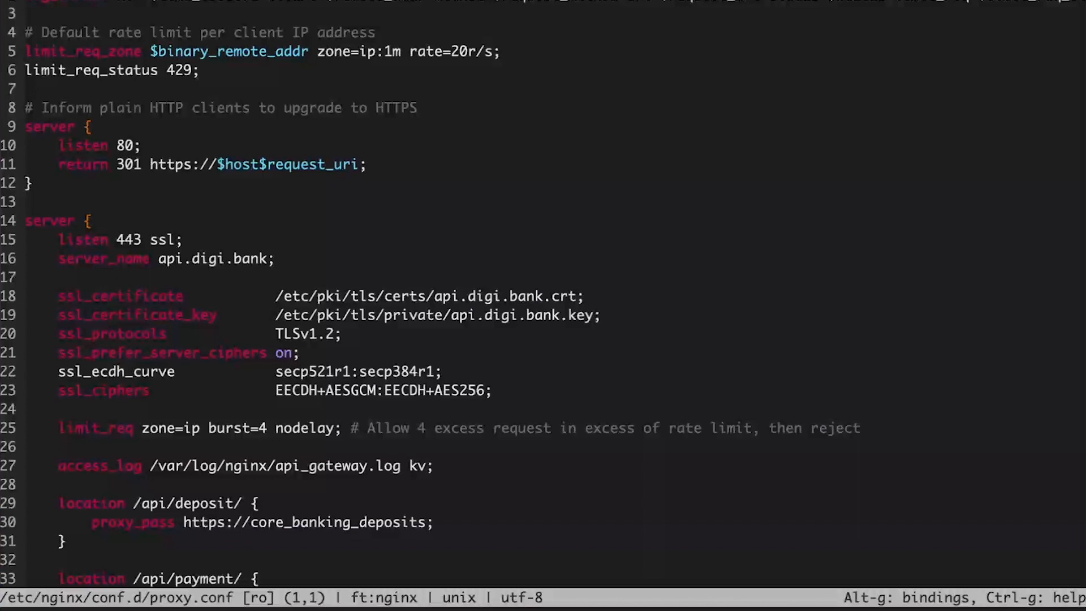
mouse_move(182, 3)
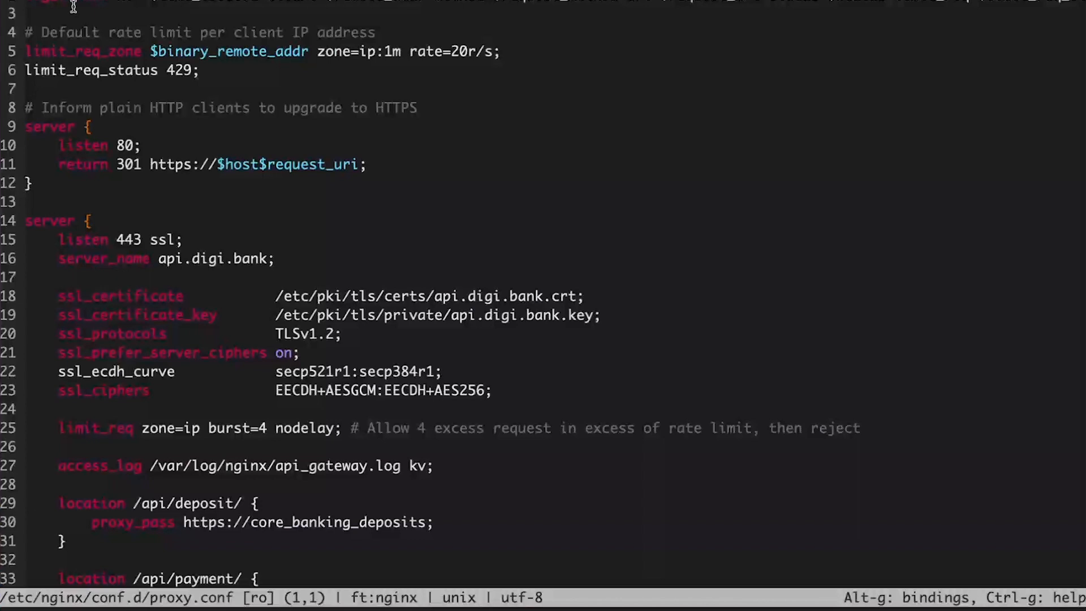
mouse_move(603, 31)
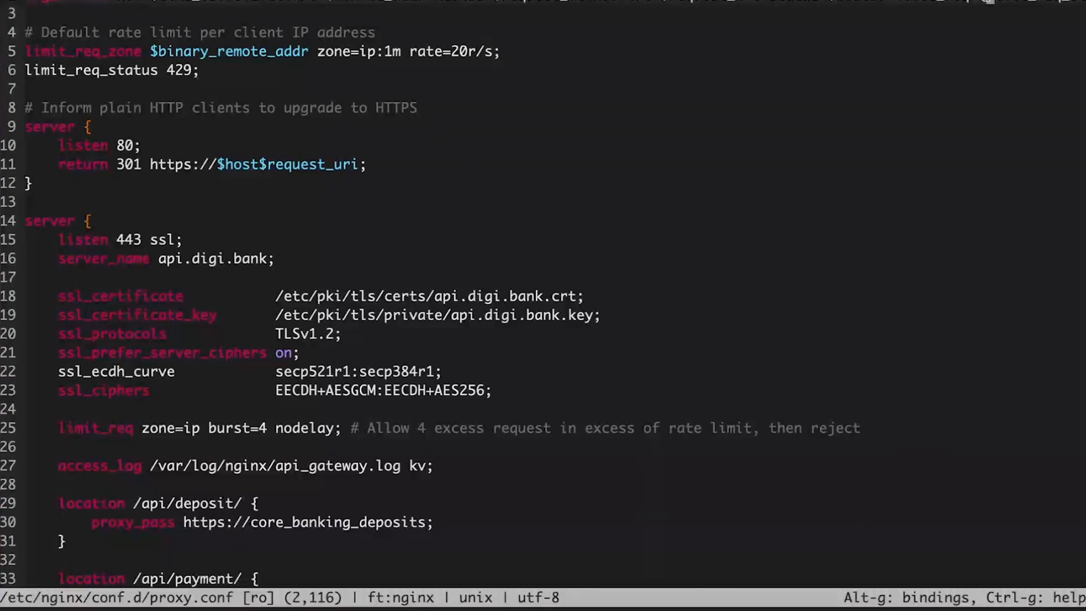
mouse_move(163, 43)
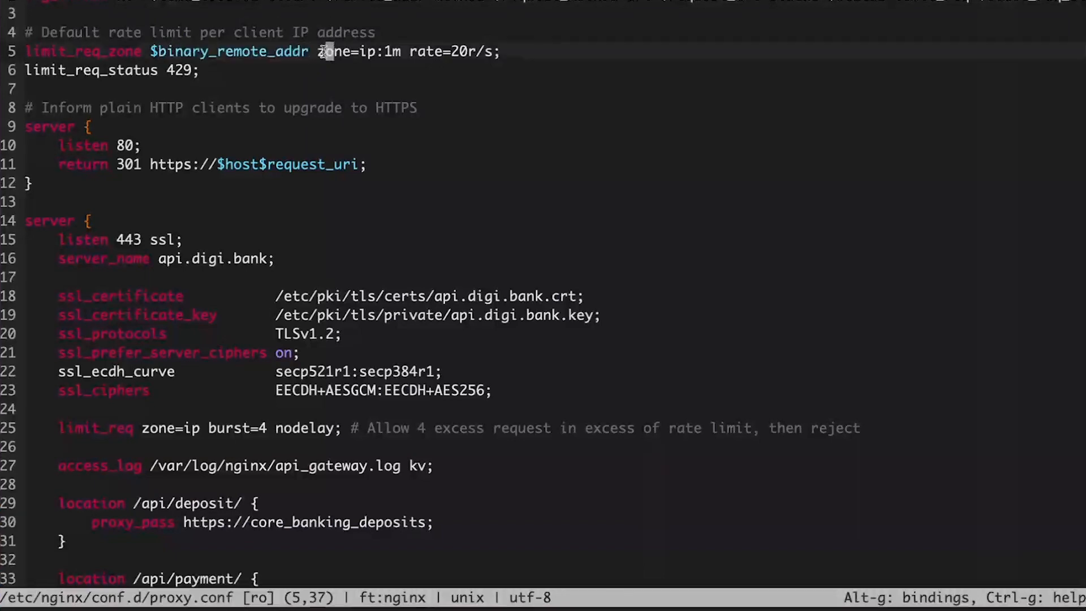
mouse_move(220, 69)
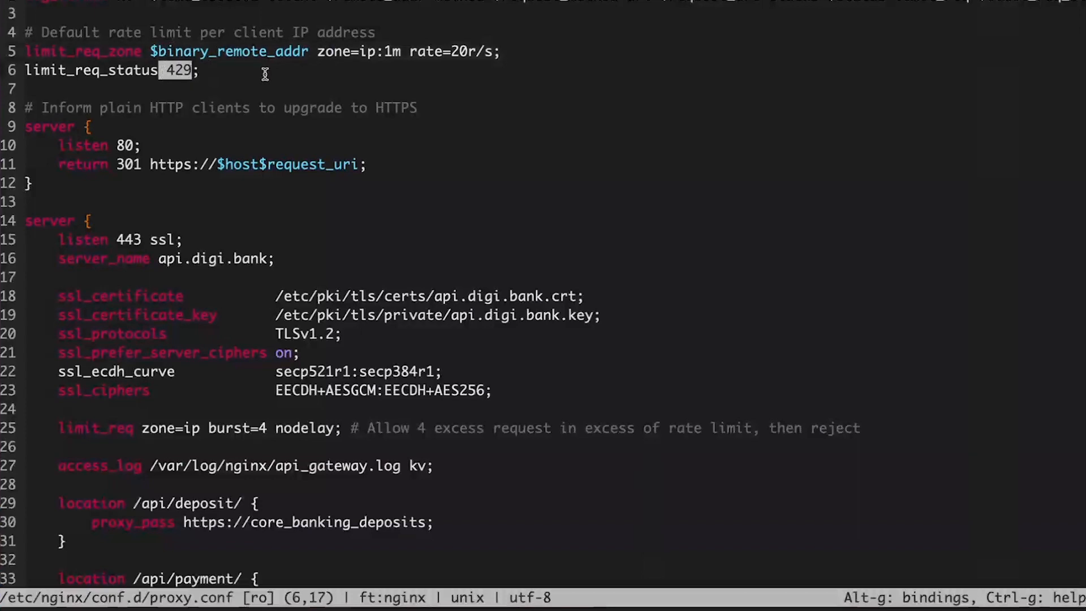
left_click(201, 69)
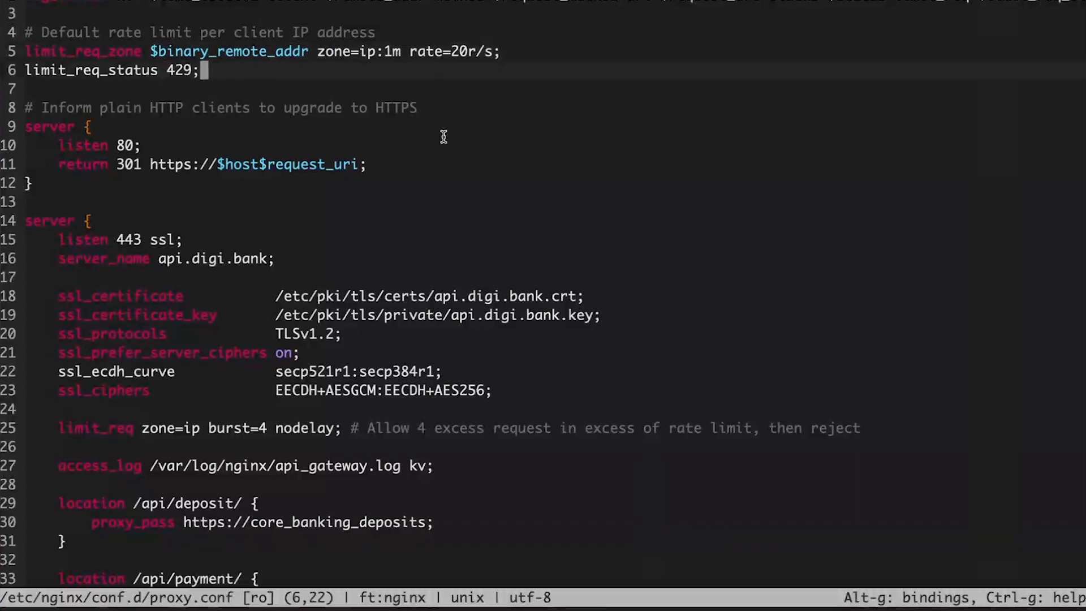
mouse_move(514, 147)
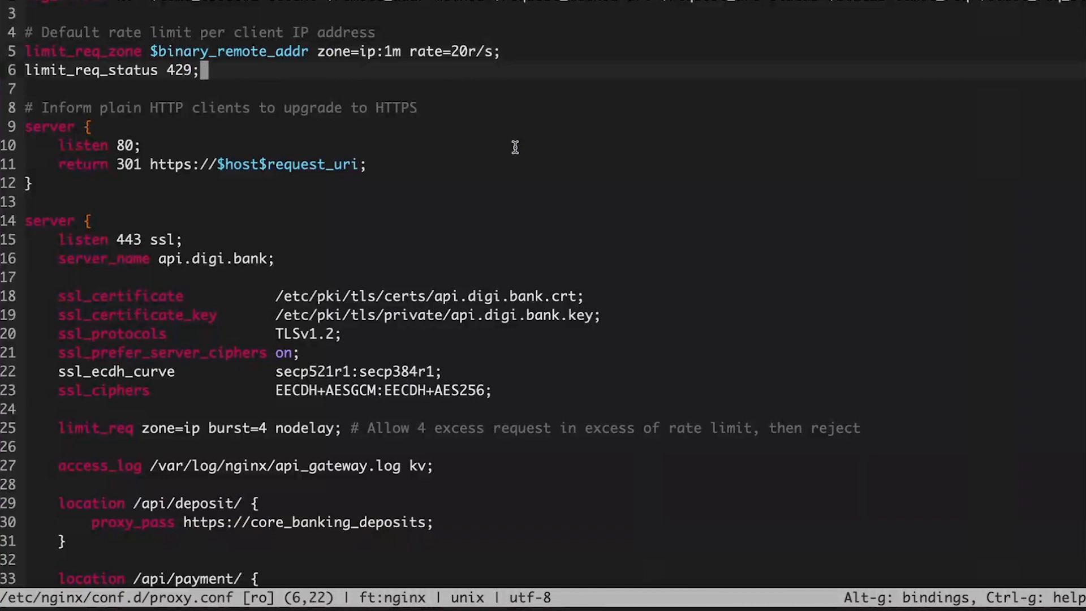
mouse_move(85, 137)
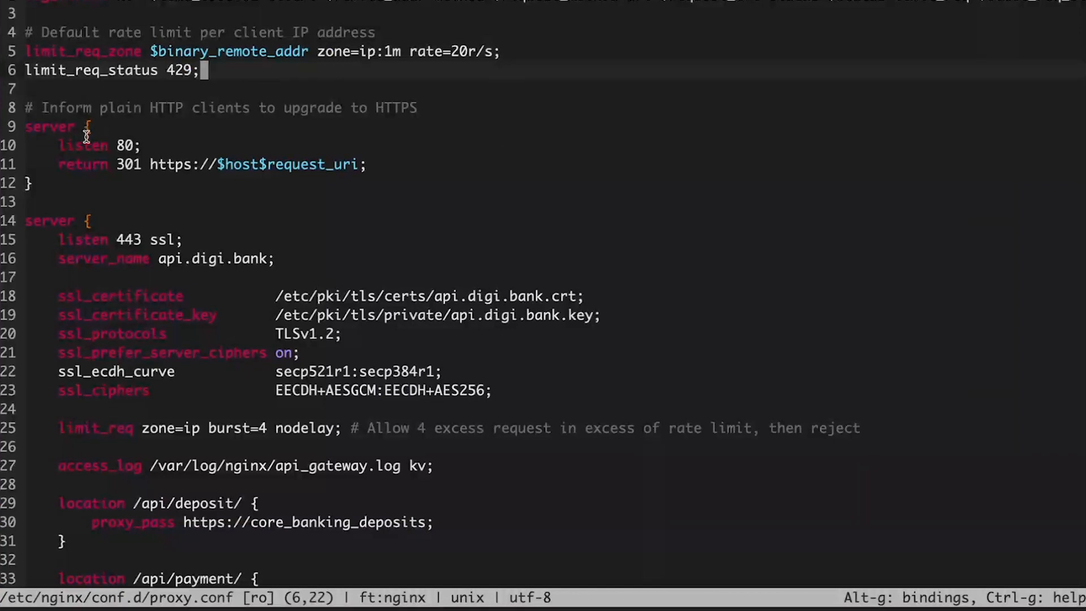
double_click(127, 164)
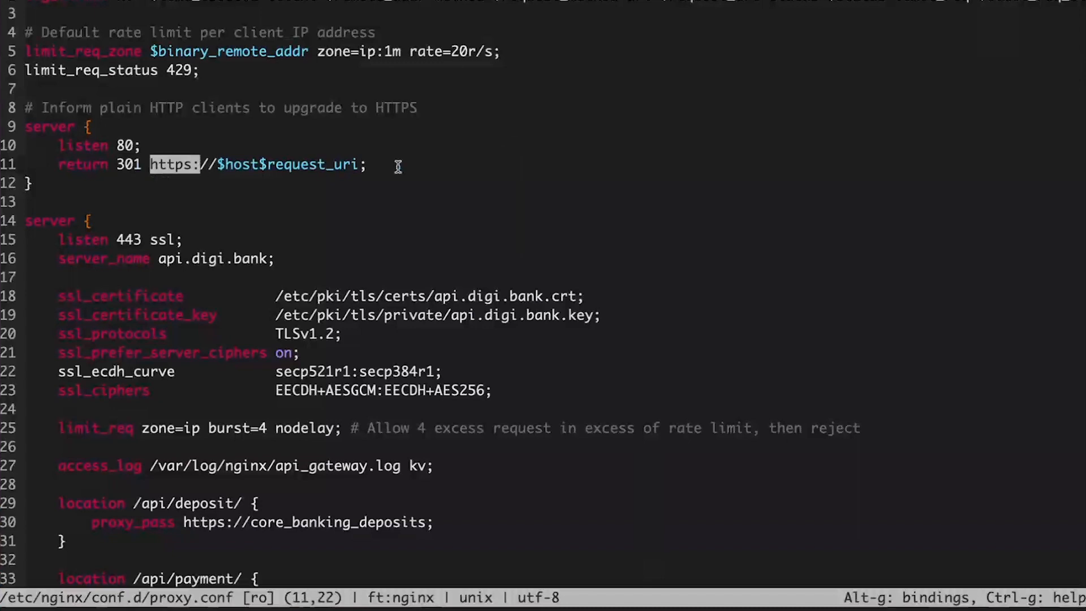
mouse_move(429, 167)
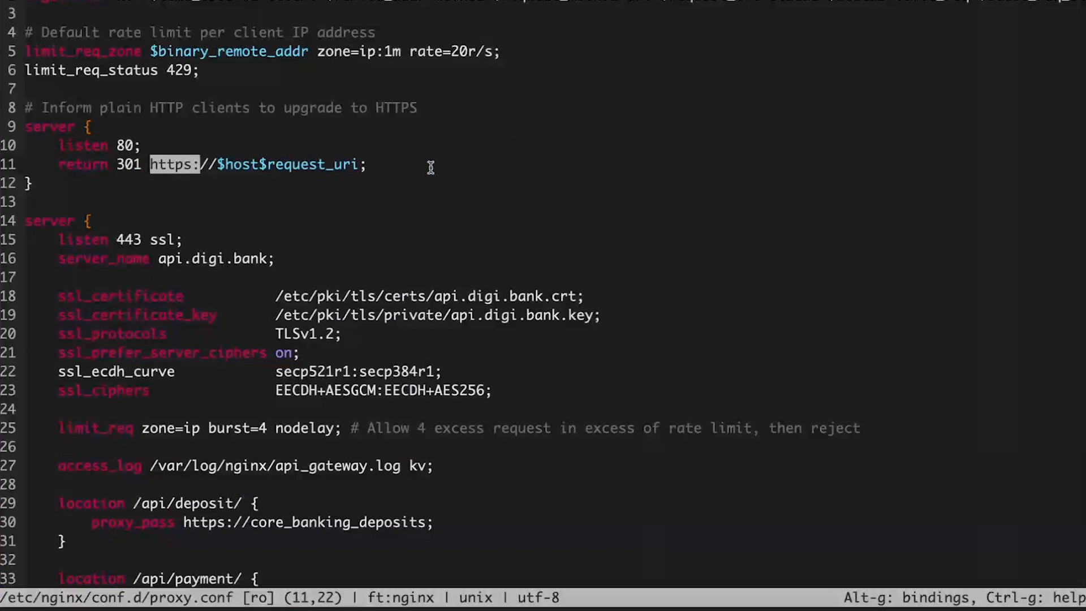
mouse_move(377, 164)
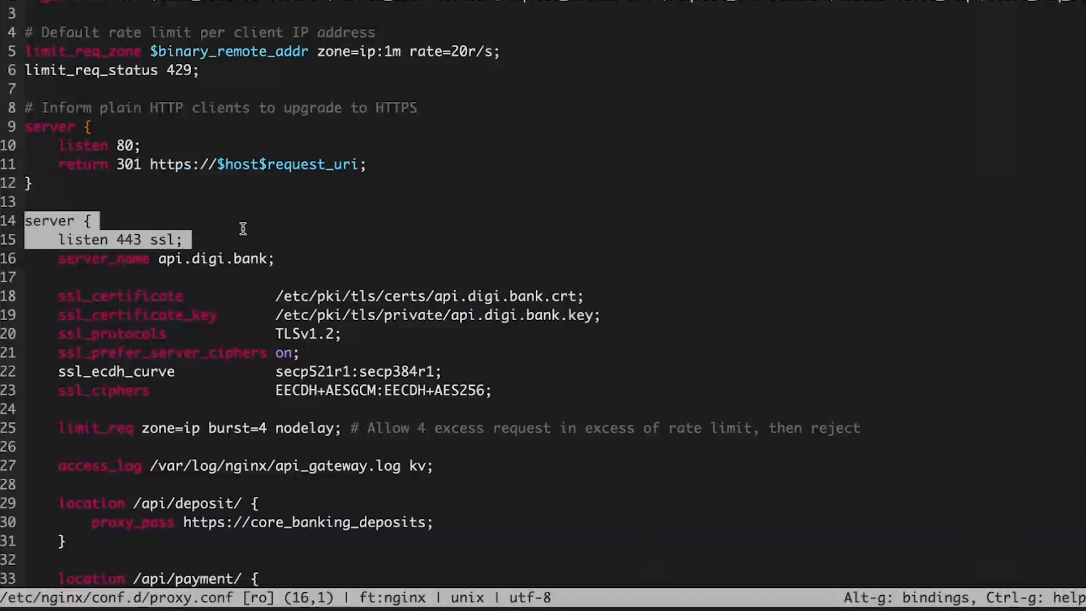
mouse_move(178, 269)
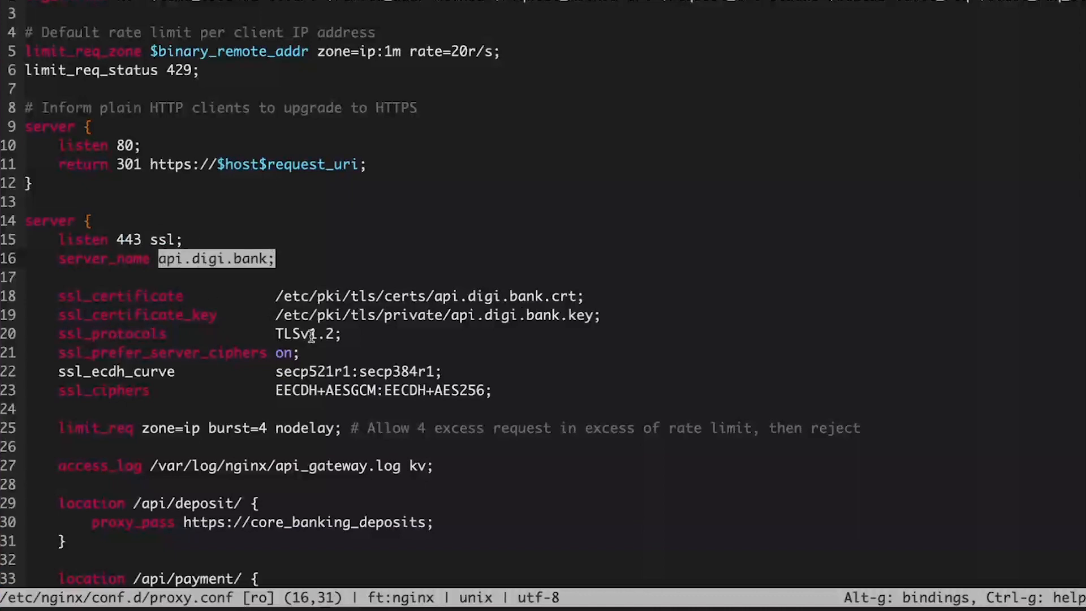
mouse_move(374, 336)
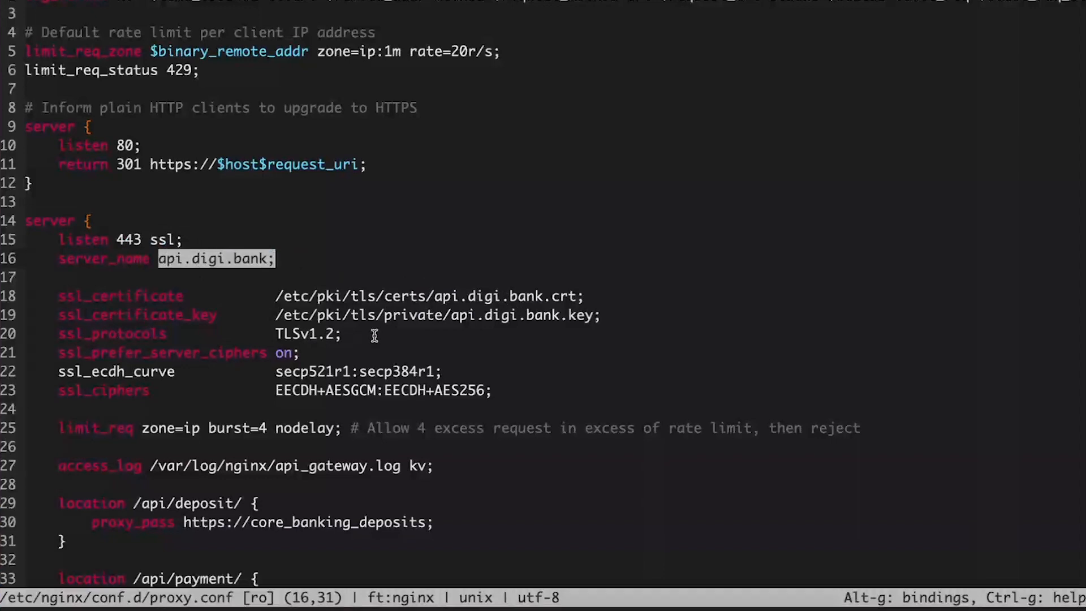
mouse_move(52, 346)
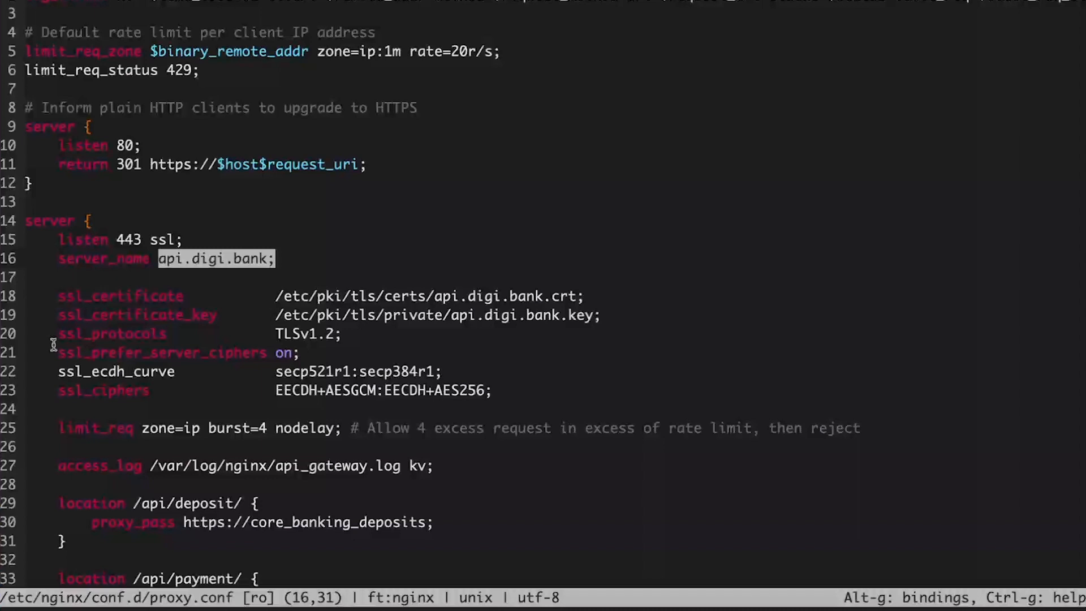
mouse_move(44, 365)
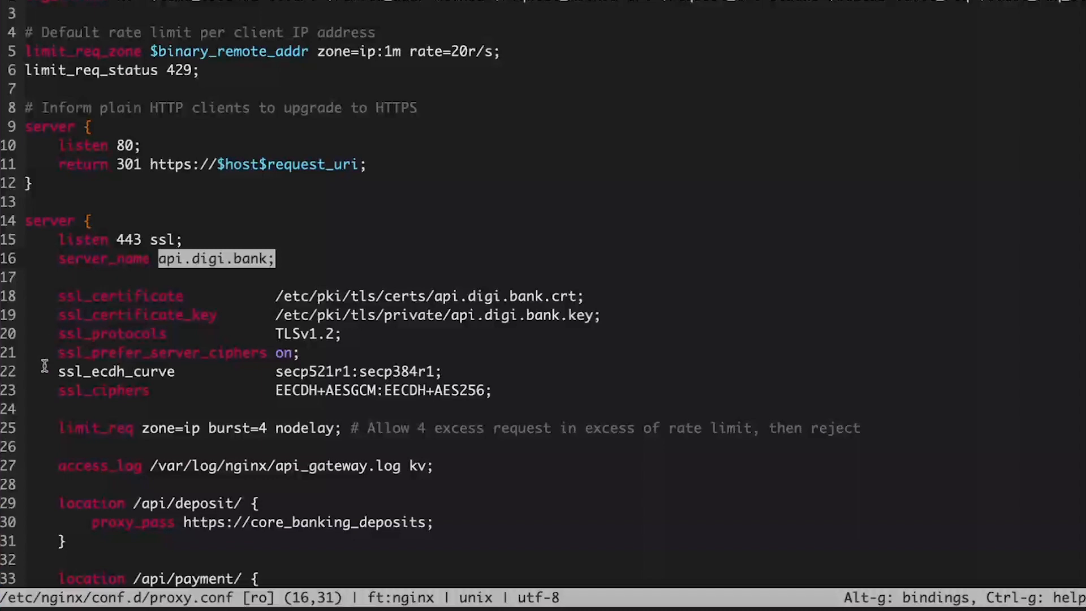
mouse_move(35, 393)
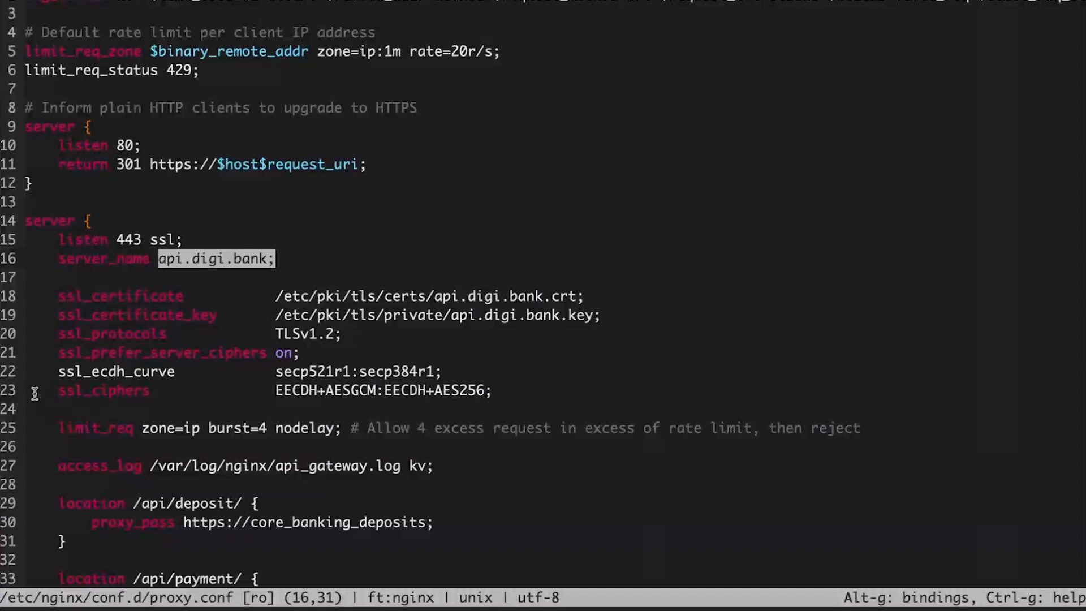
mouse_move(37, 474)
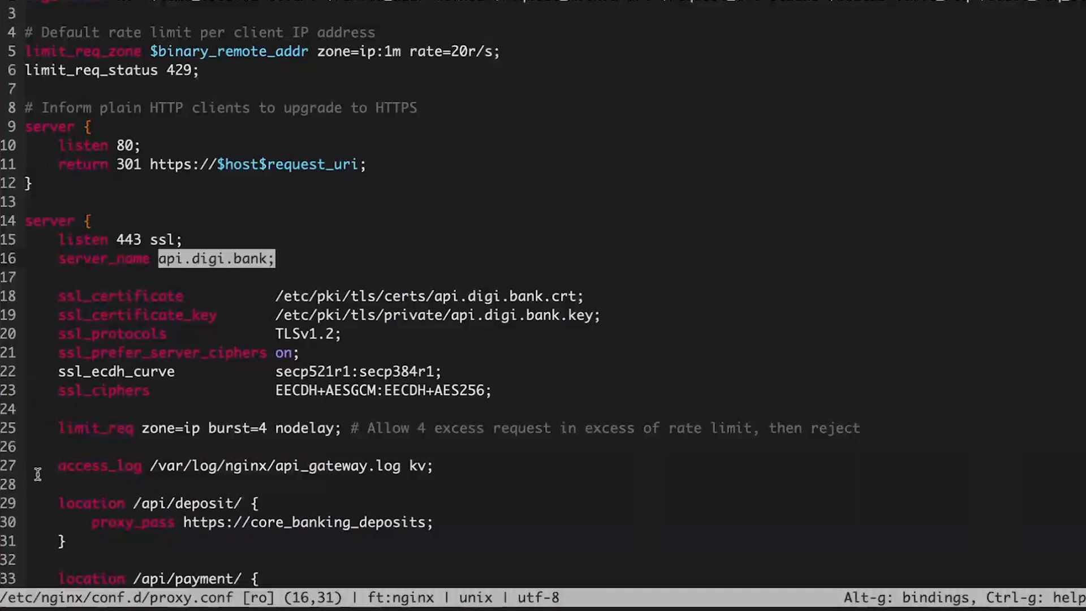
mouse_move(61, 428)
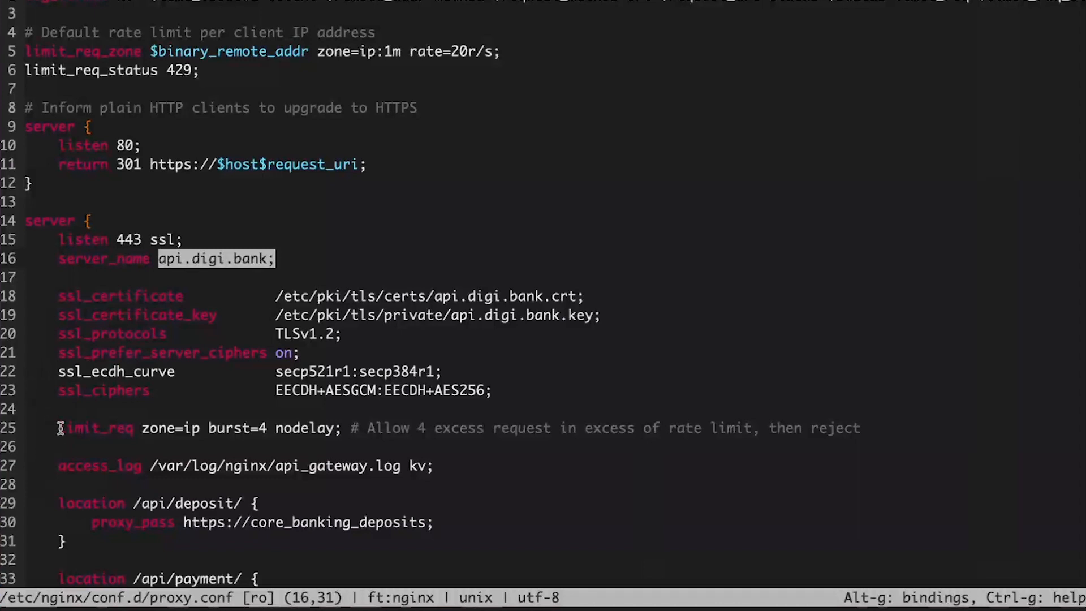
mouse_move(231, 427)
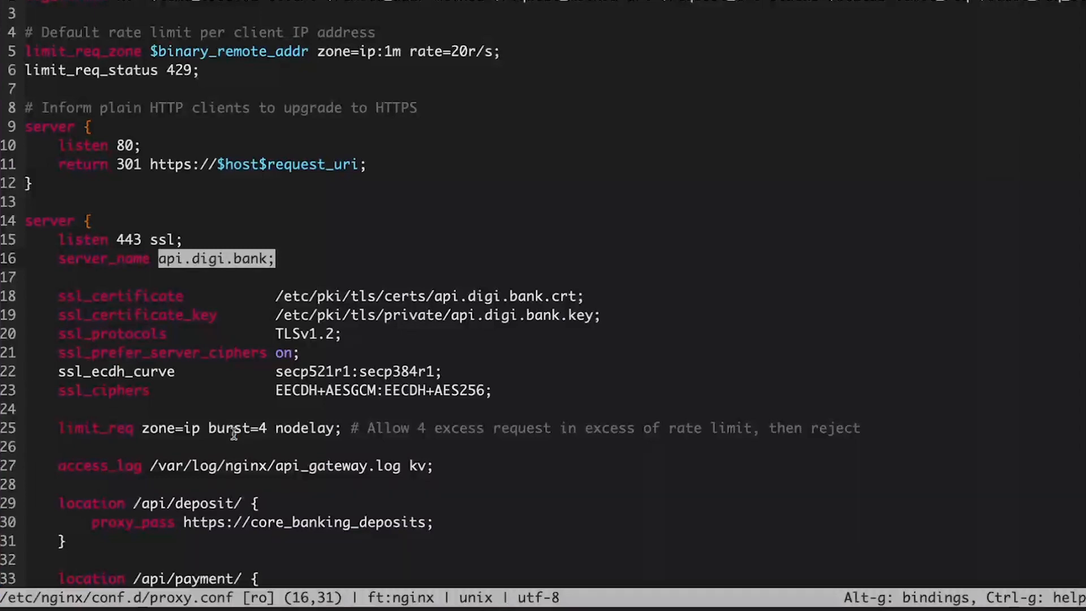
mouse_move(388, 443)
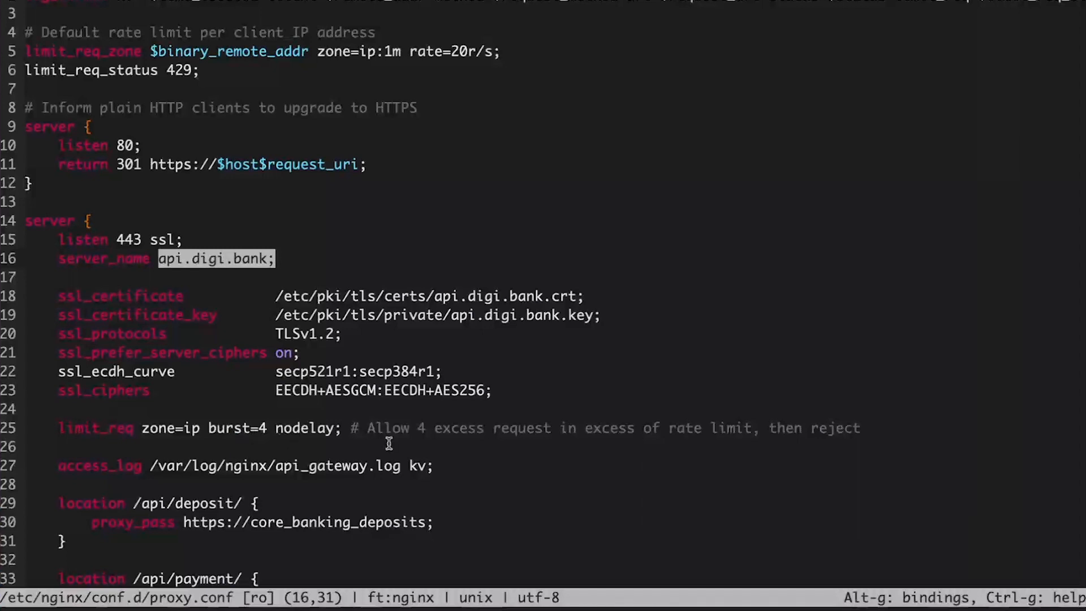
mouse_move(263, 421)
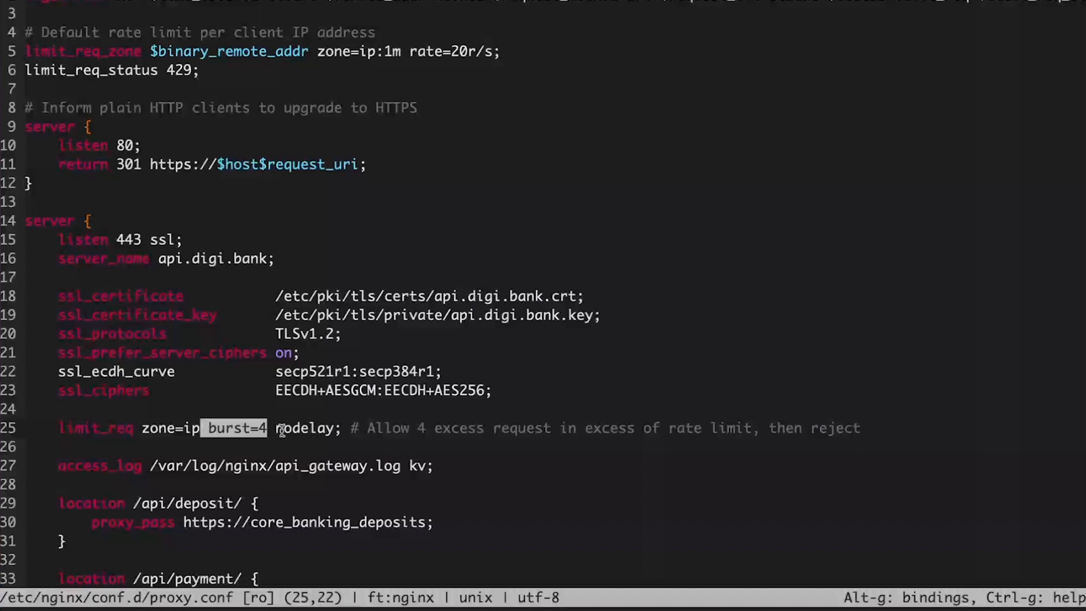
mouse_move(486, 452)
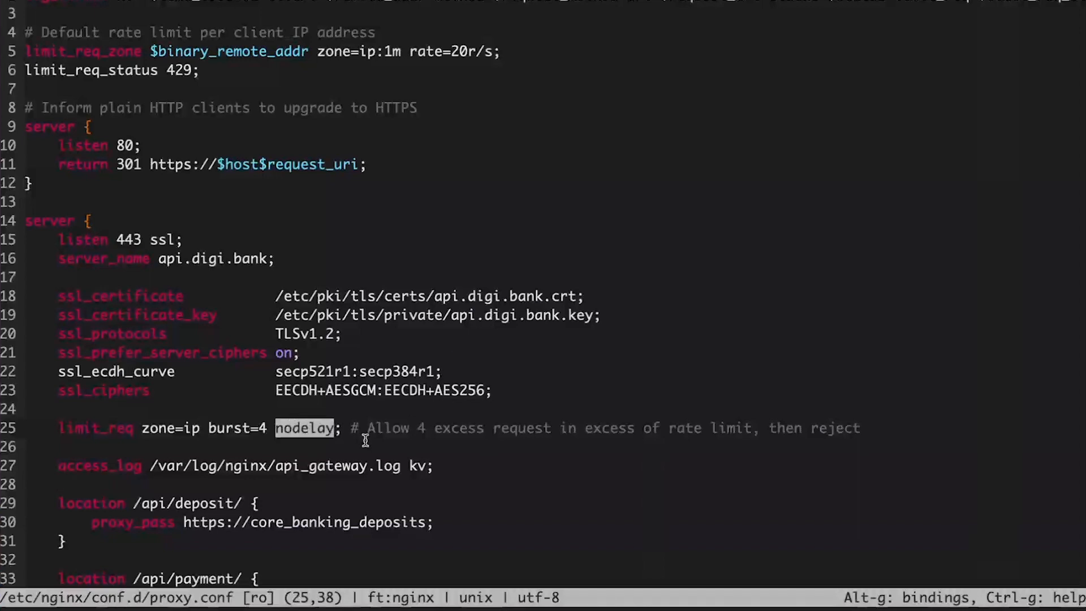
mouse_move(221, 441)
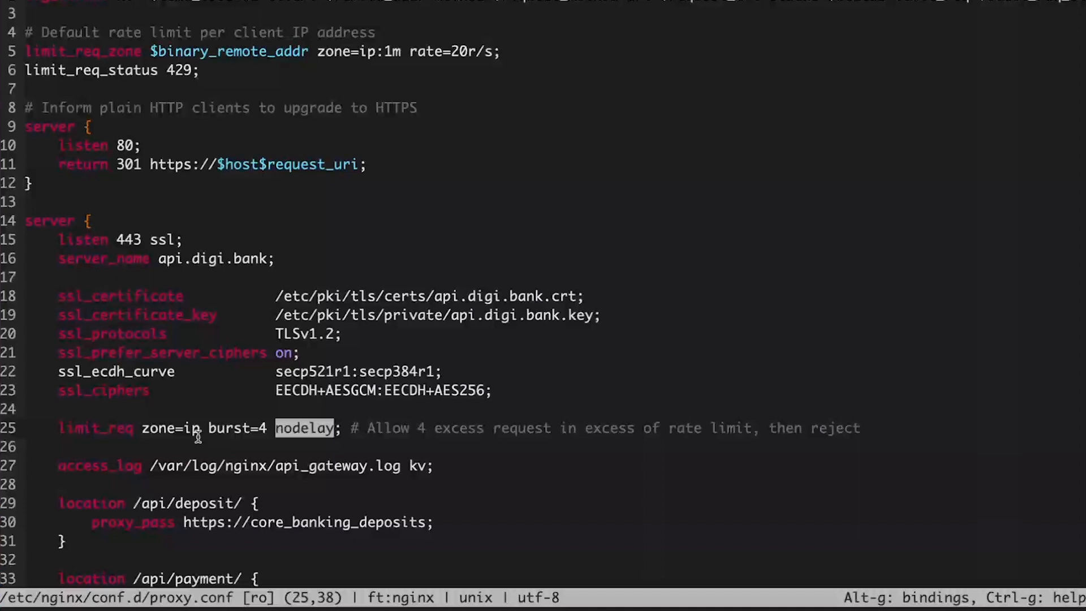
mouse_move(376, 467)
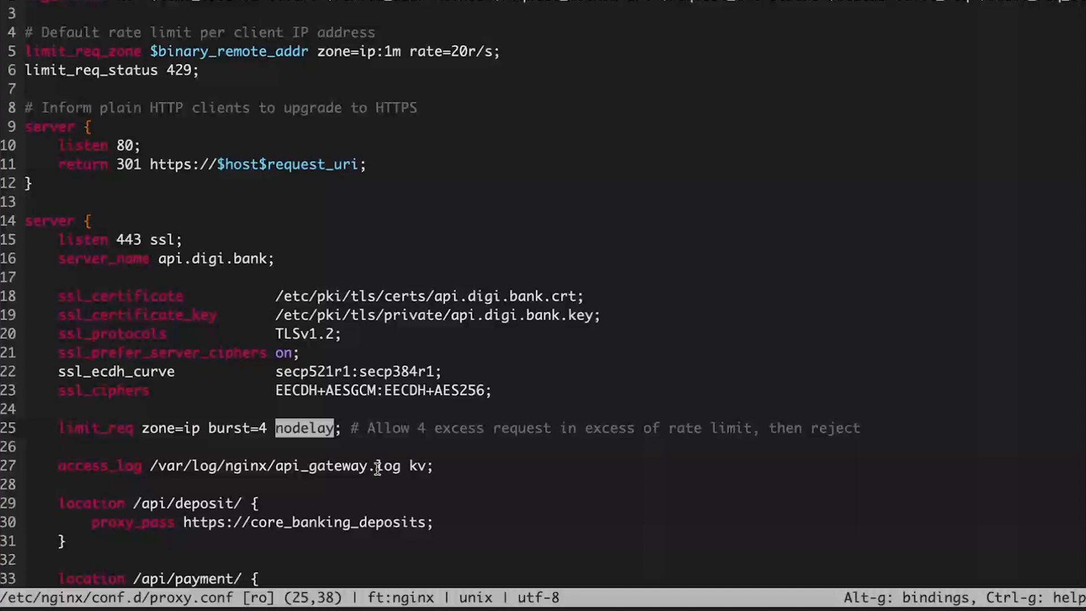
mouse_move(239, 465)
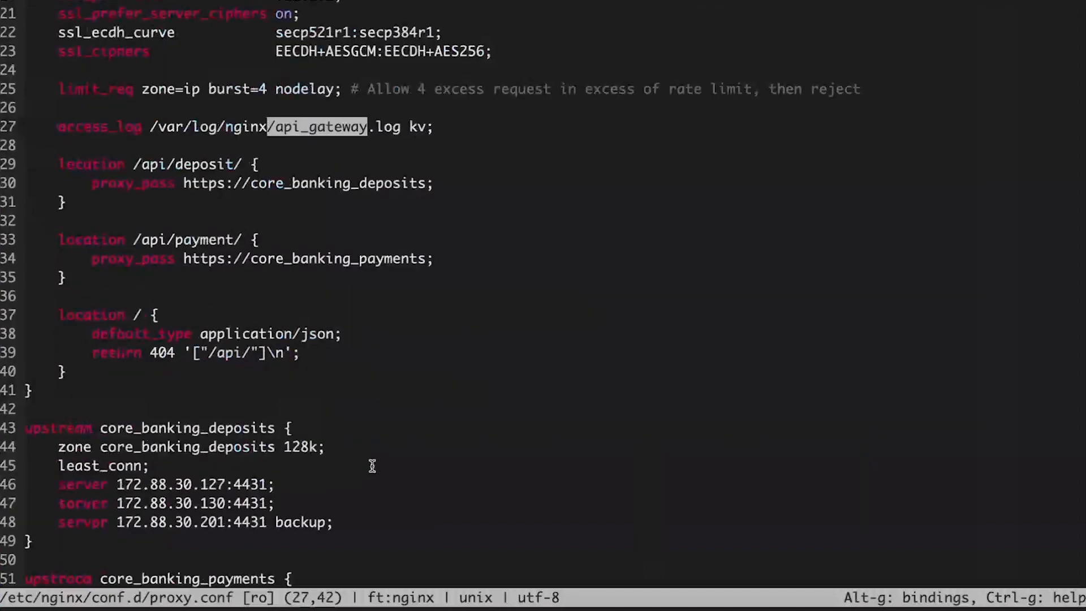
mouse_move(26, 240)
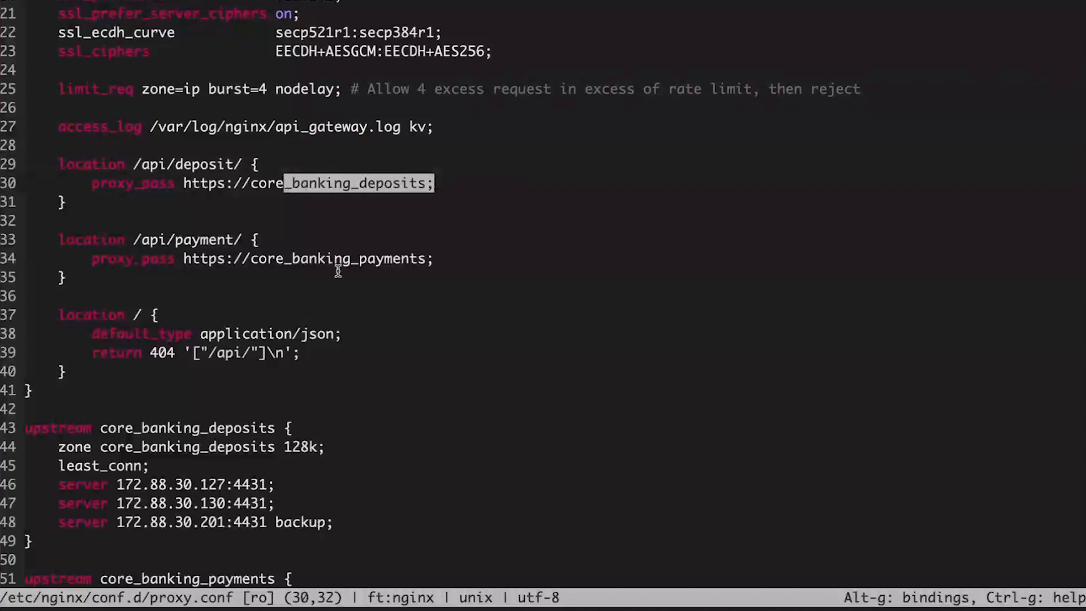
mouse_move(445, 257)
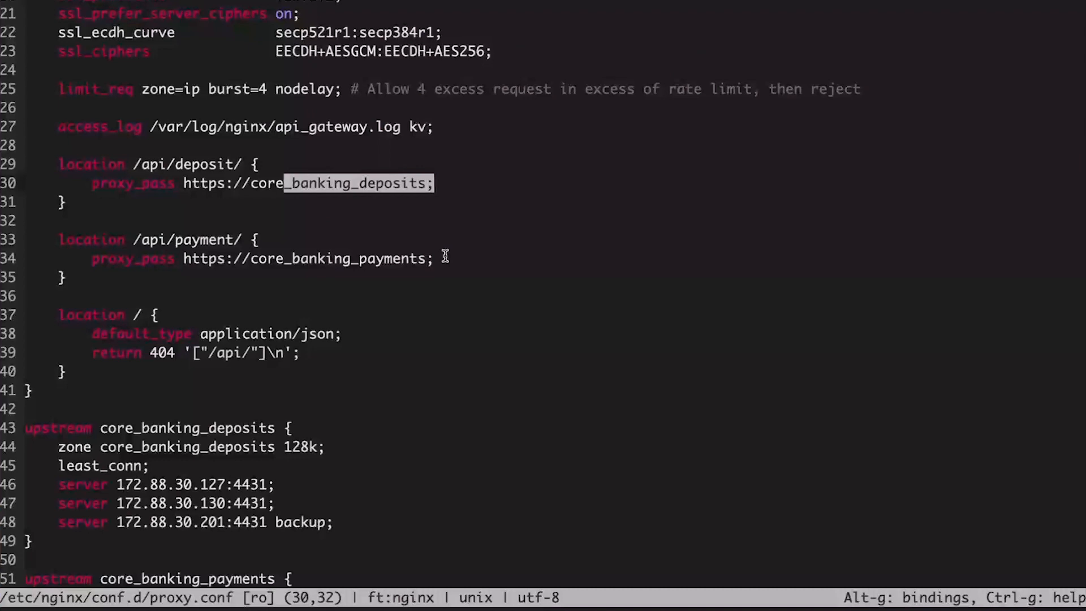
mouse_move(351, 347)
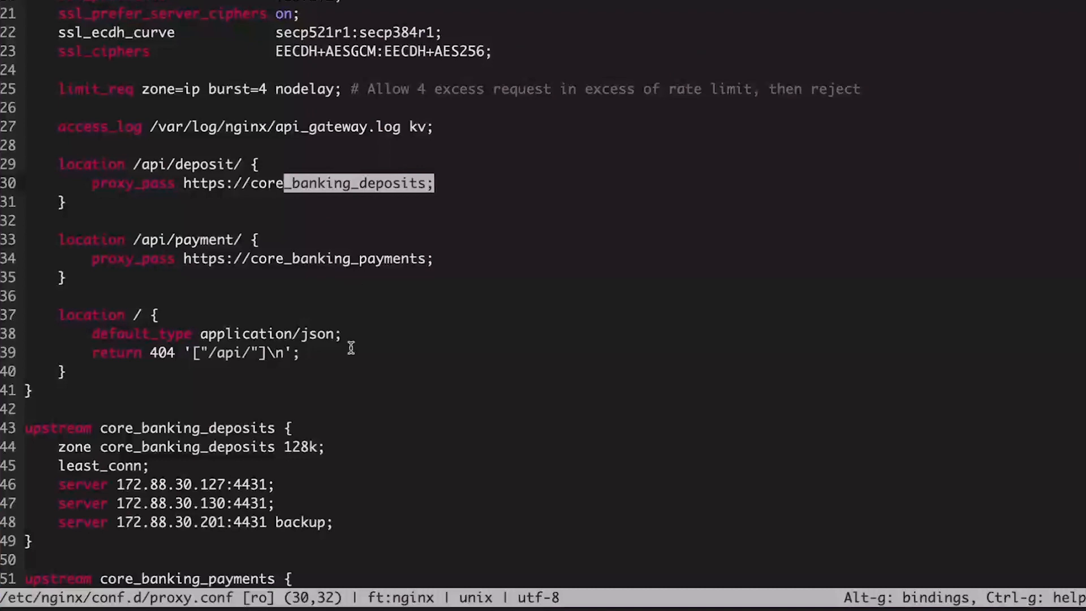
mouse_move(147, 315)
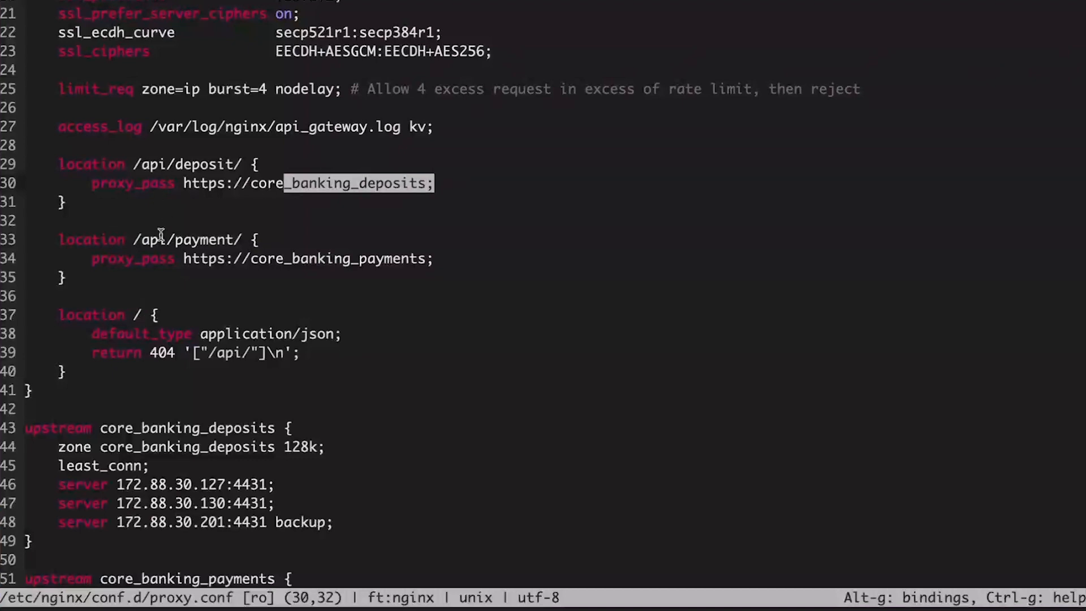
mouse_move(239, 353)
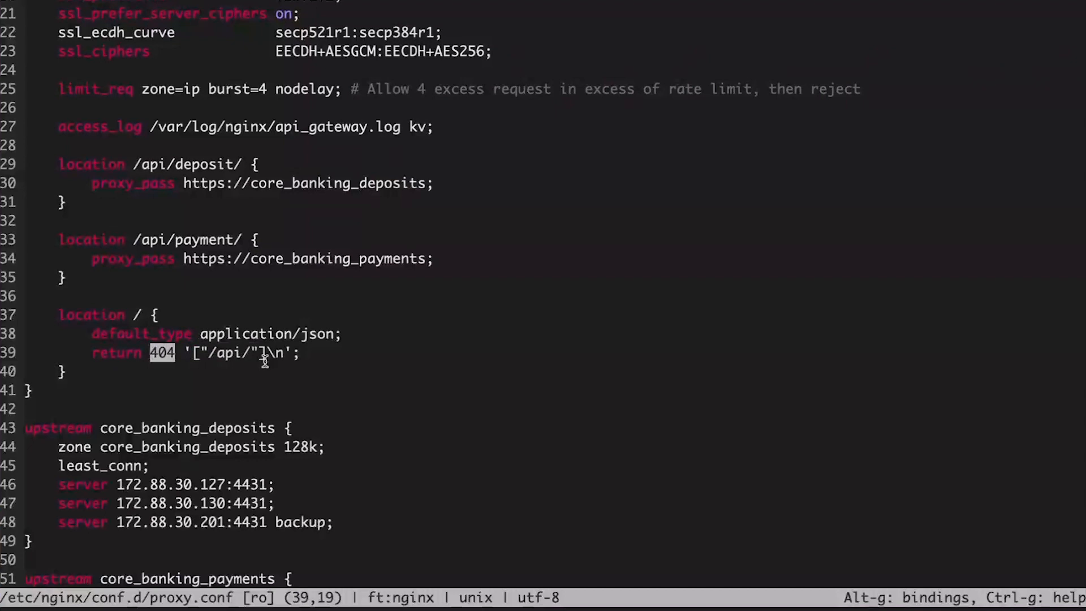
mouse_move(114, 355)
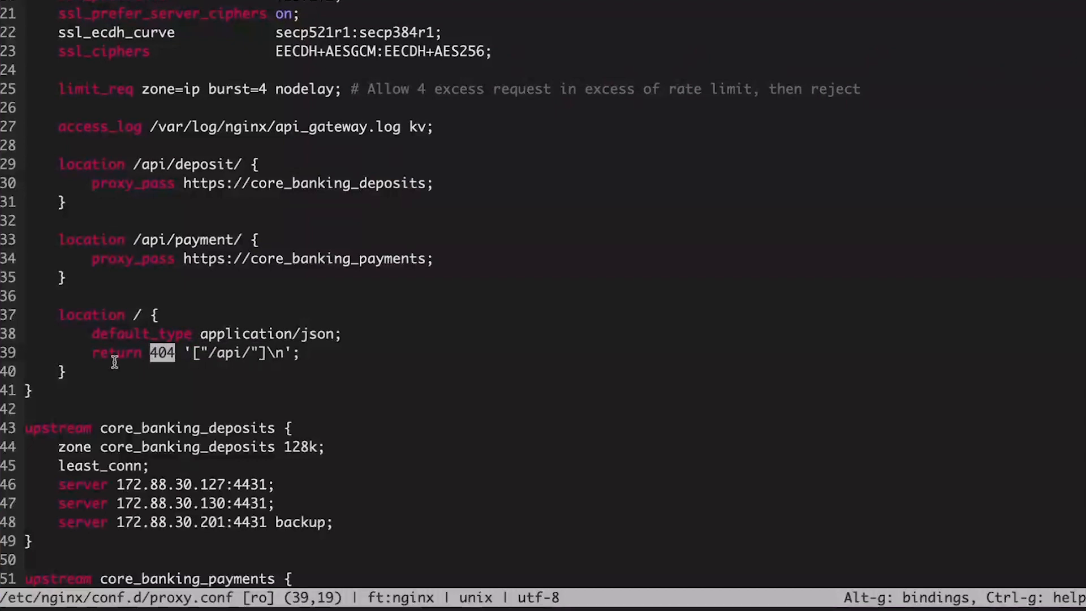
mouse_move(222, 353)
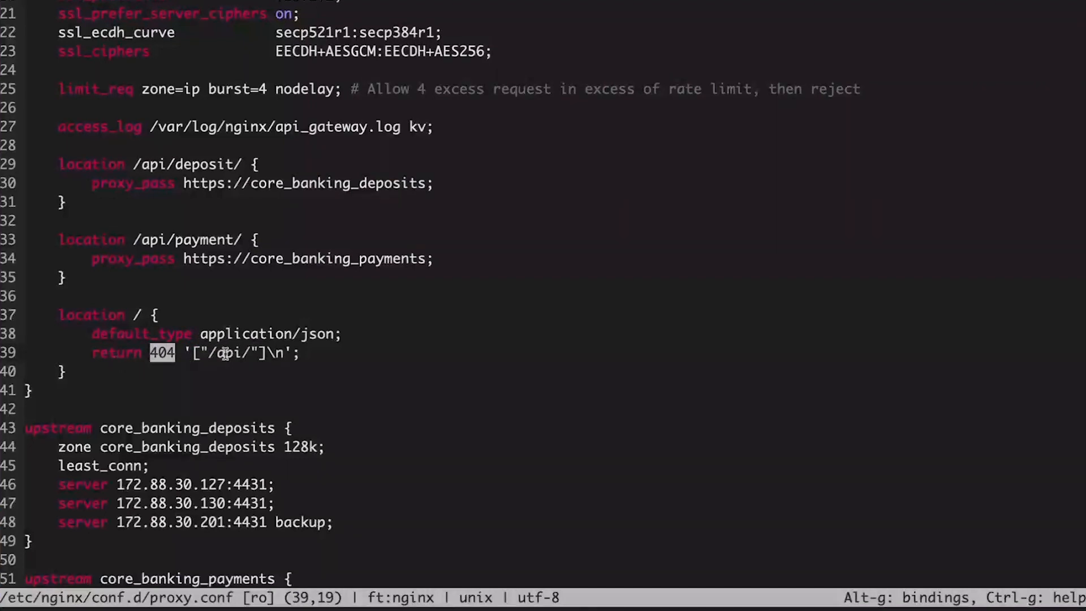
scroll("down", 3)
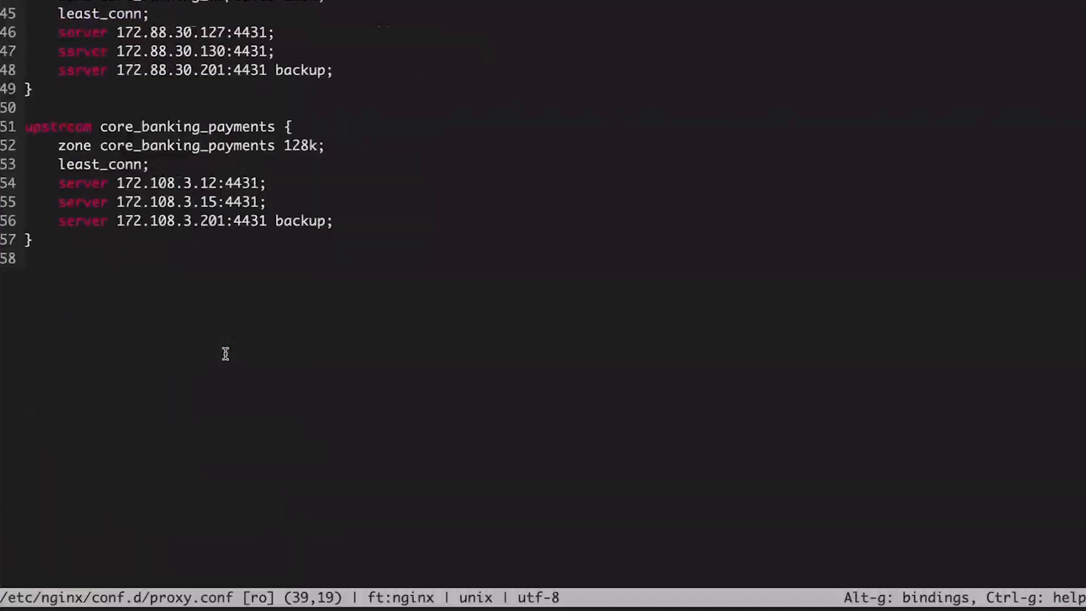
scroll("up", 3)
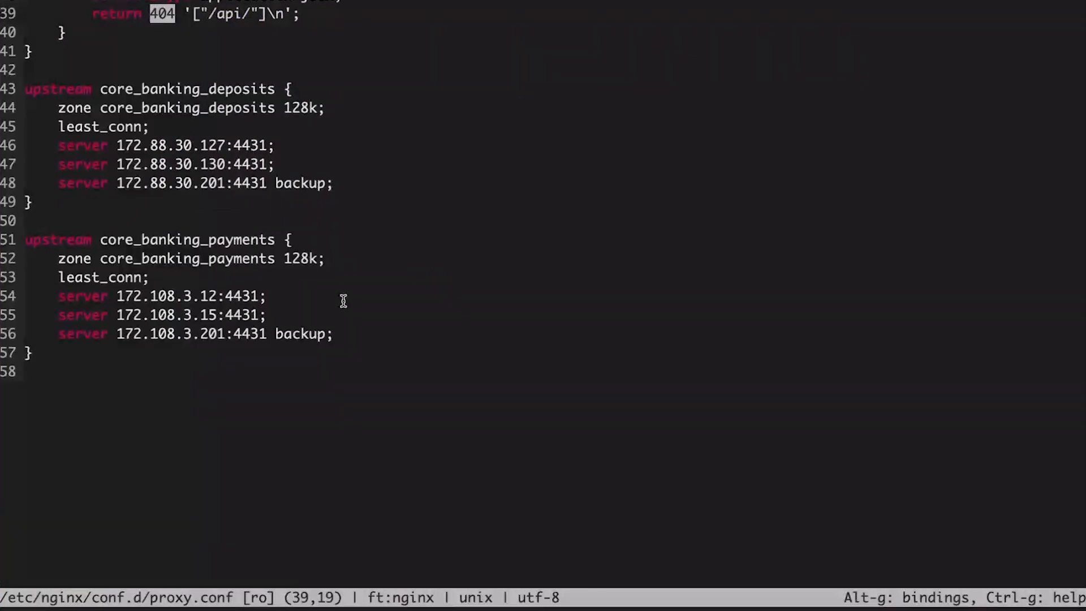
mouse_move(215, 183)
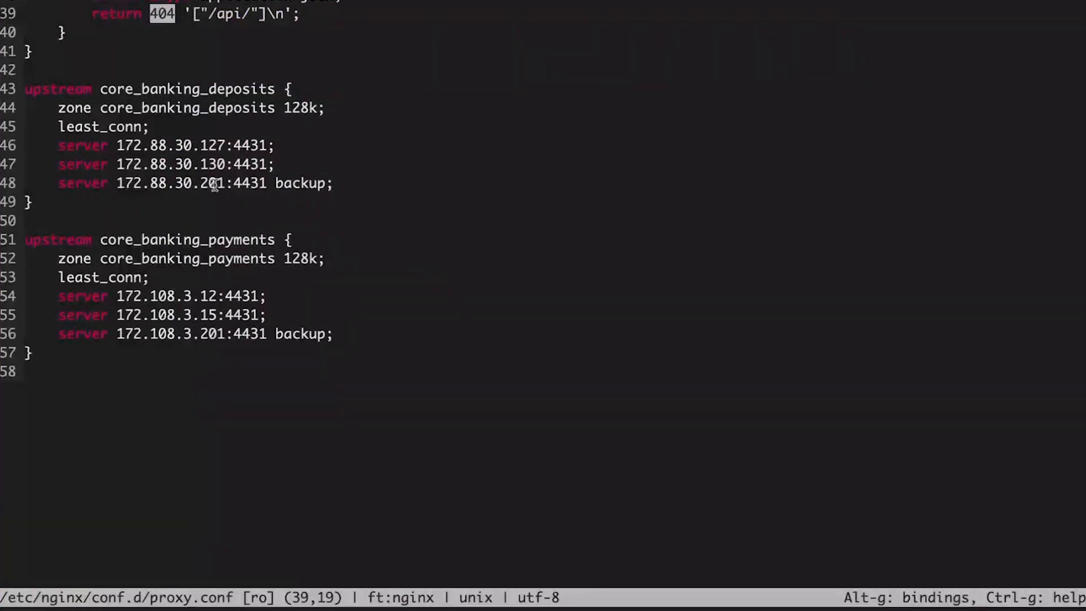
mouse_move(369, 177)
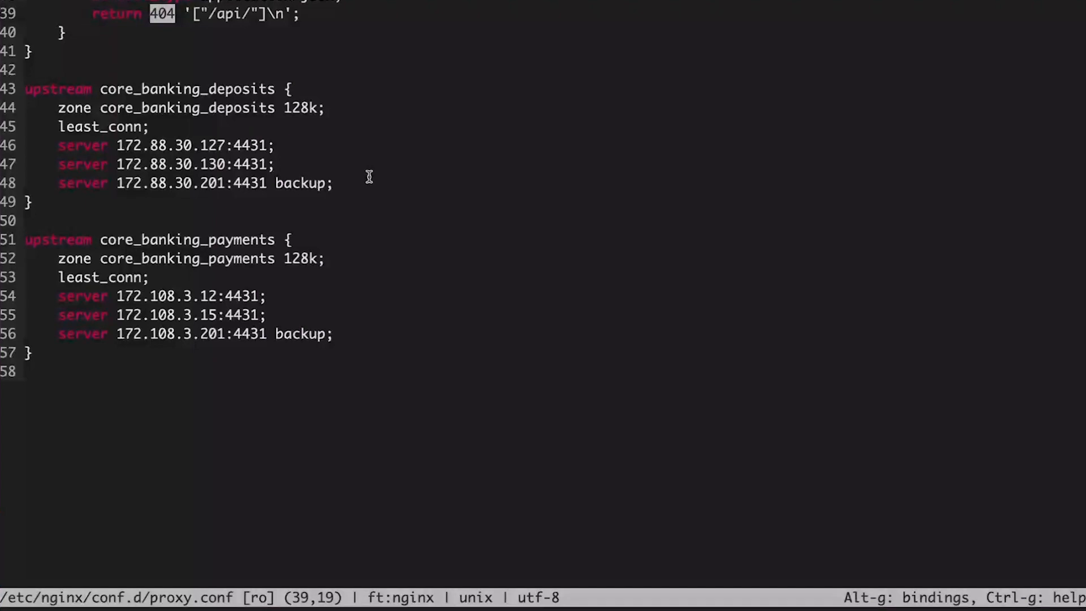
mouse_move(66, 125)
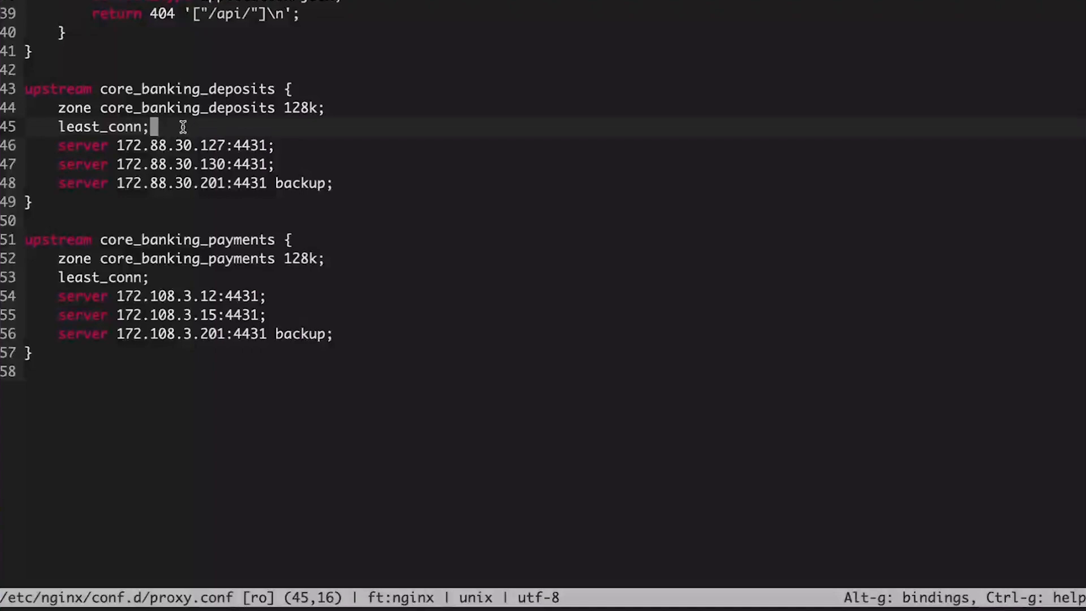
key("ctrl+q")
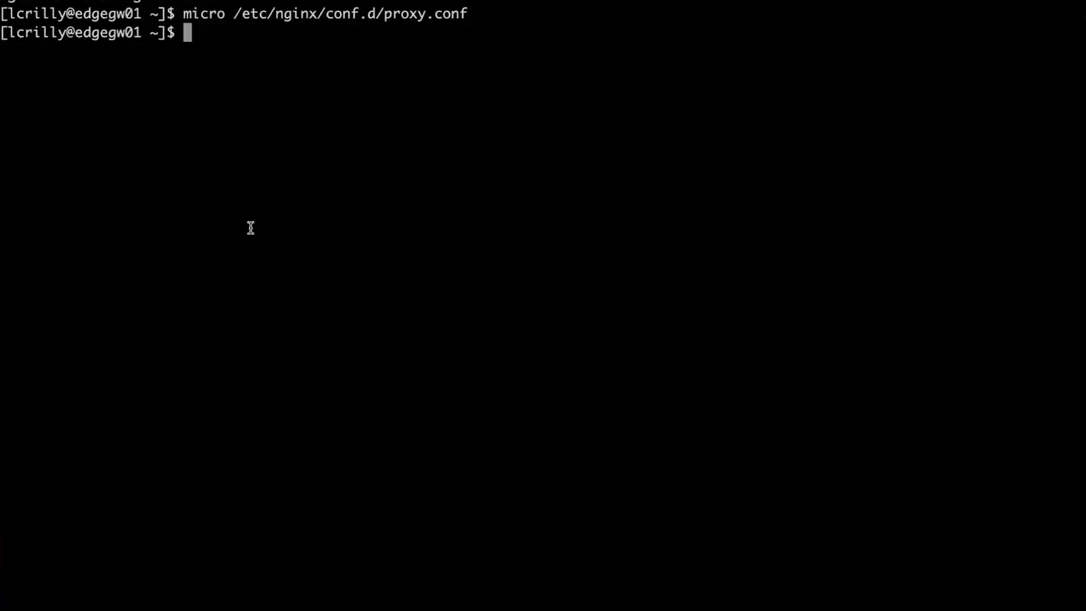
type("curl ht")
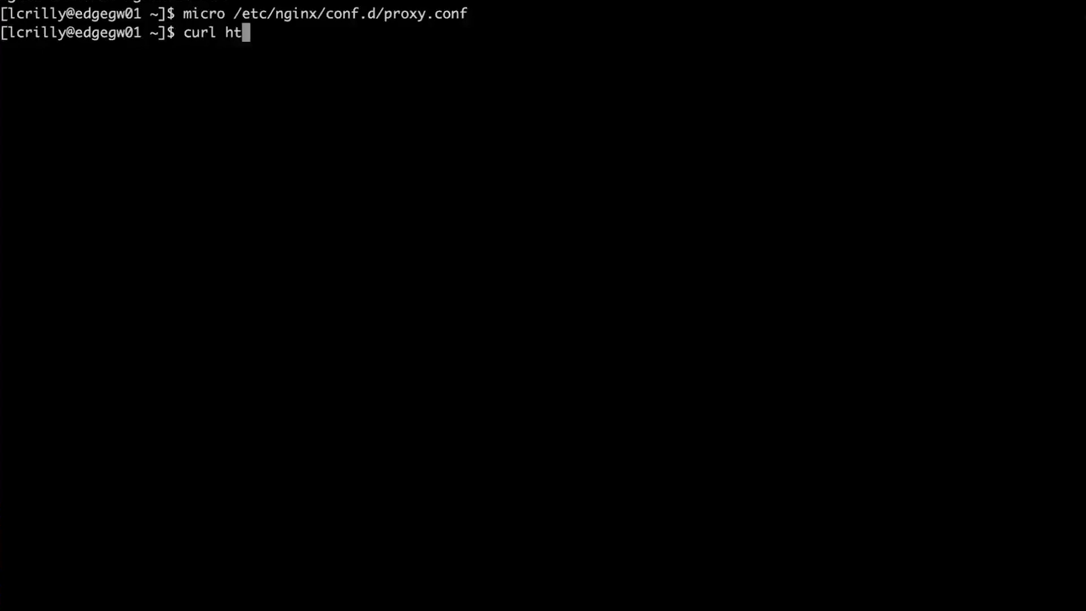
type("tps://")
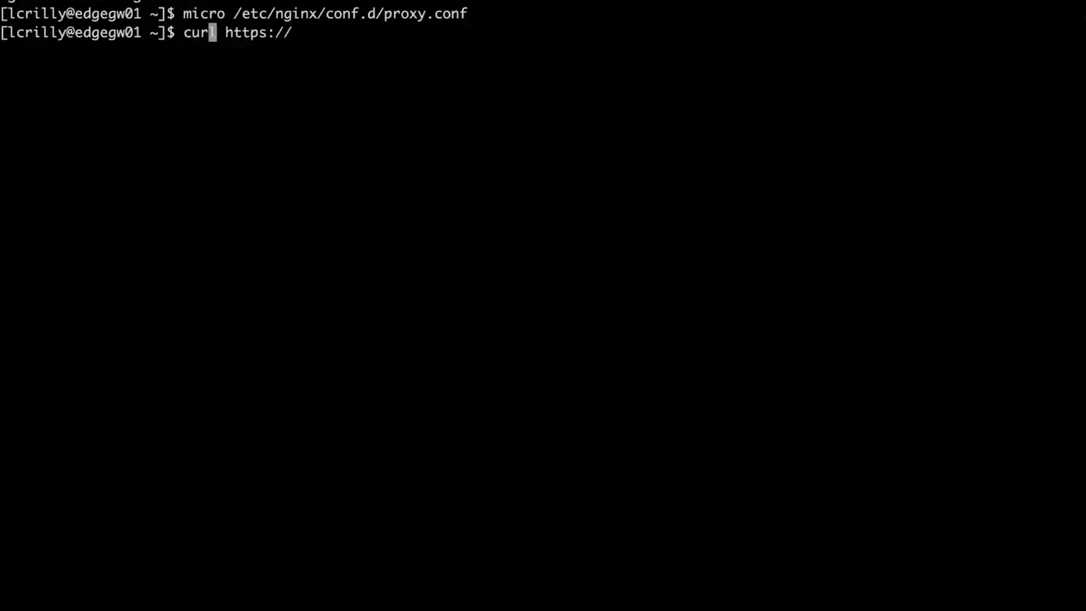
type("-i")
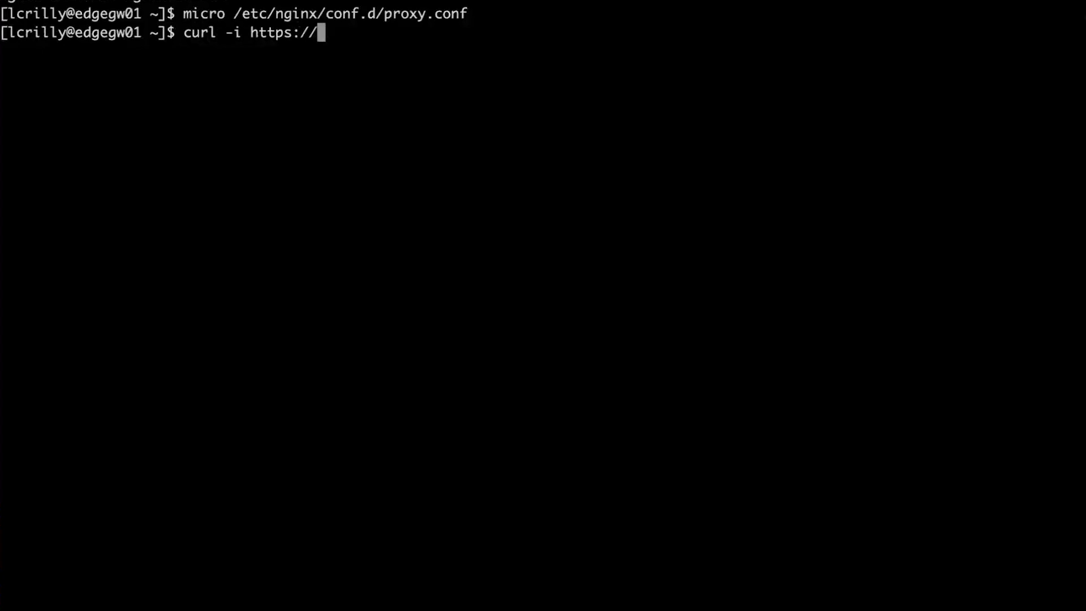
type("api.dig")
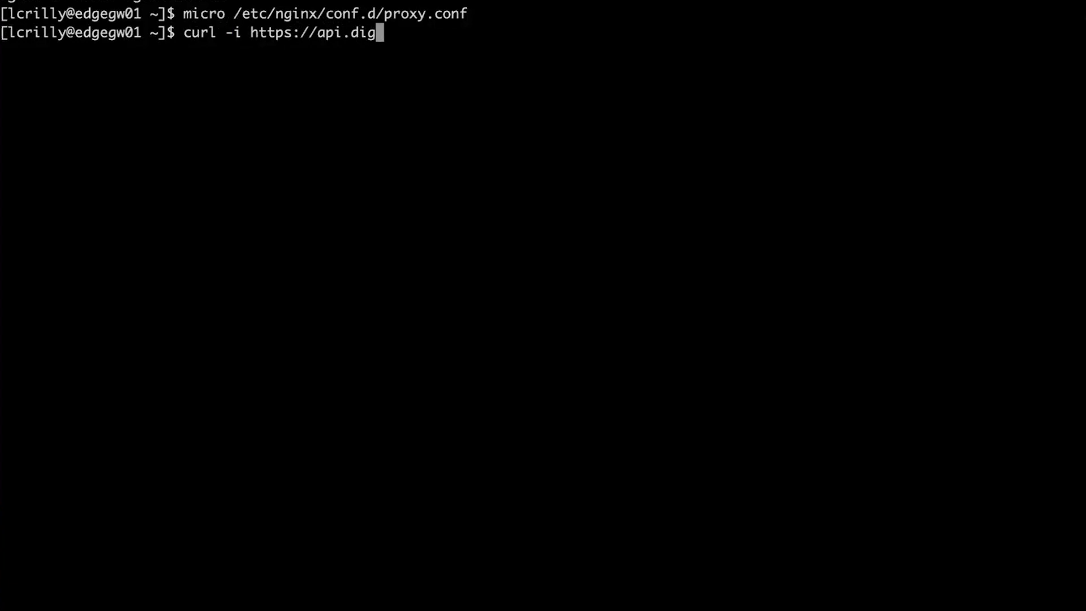
type("i.bank/")
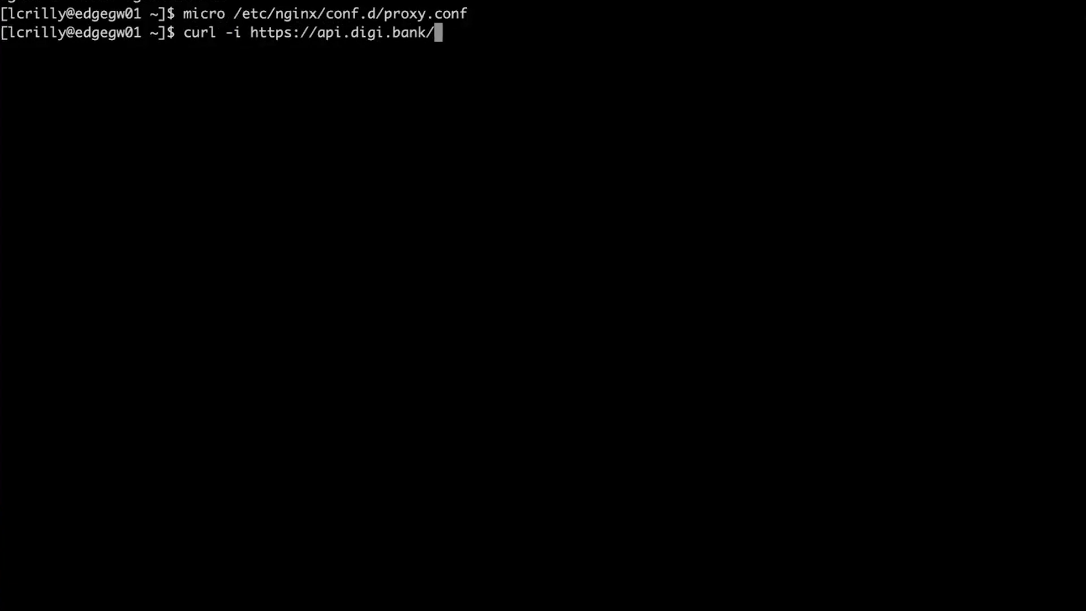
key("Return")
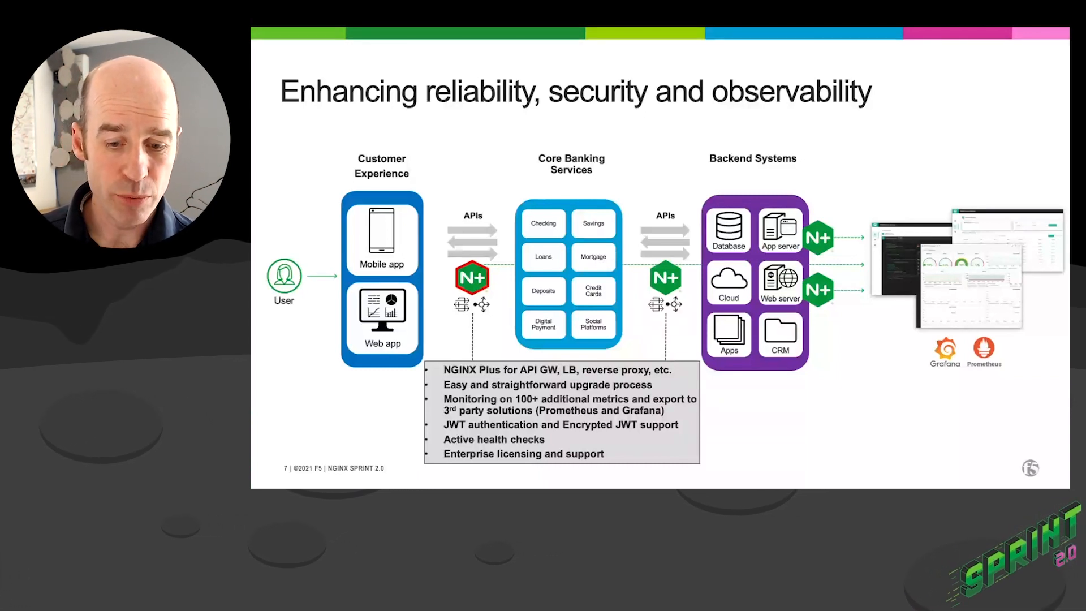
mouse_move(506, 239)
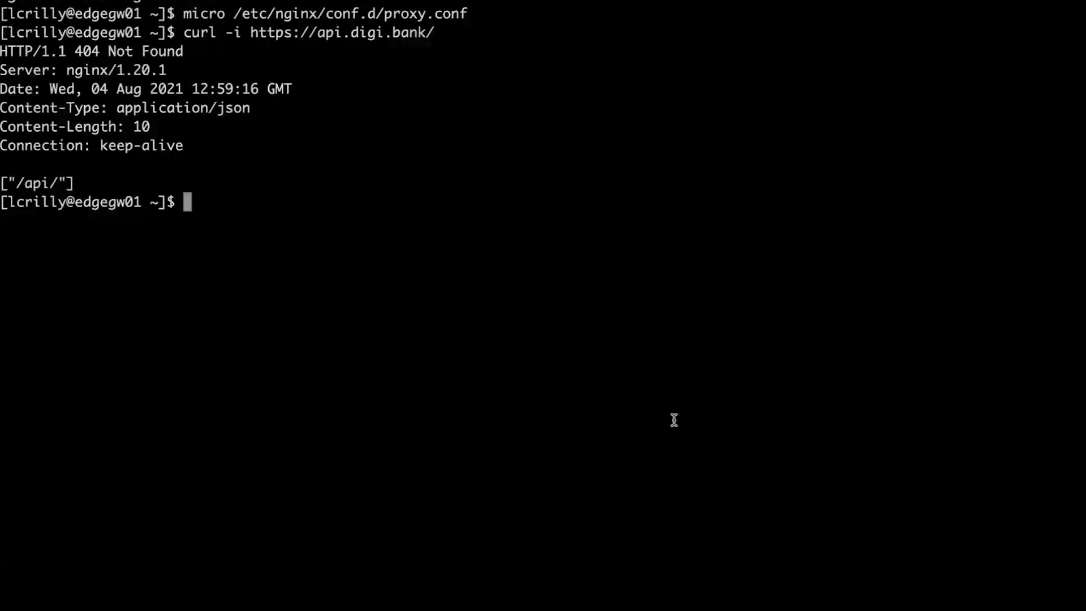
mouse_move(675, 427)
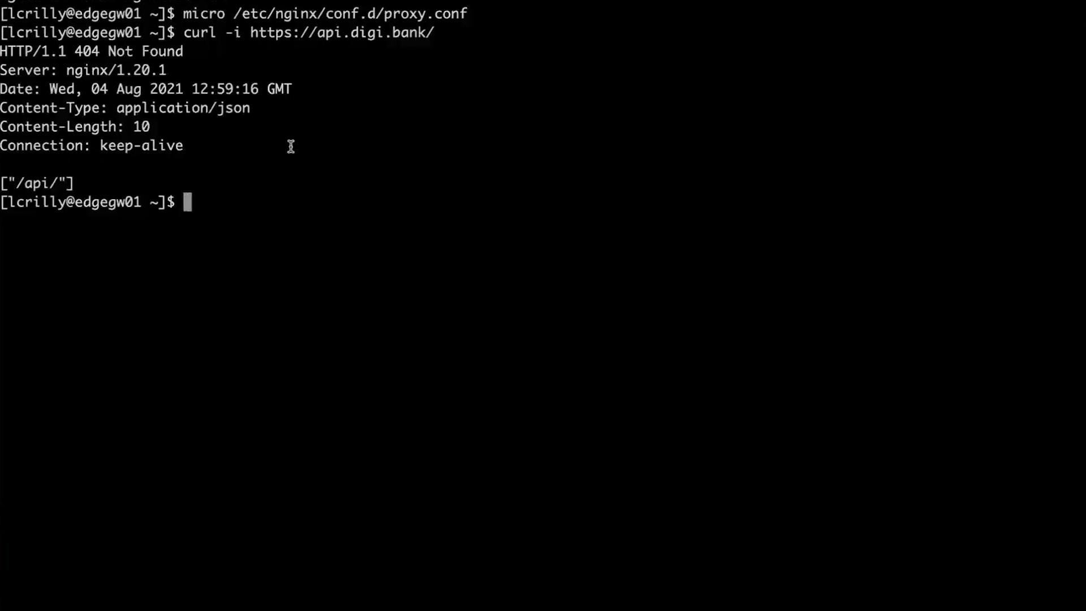
mouse_move(290, 146)
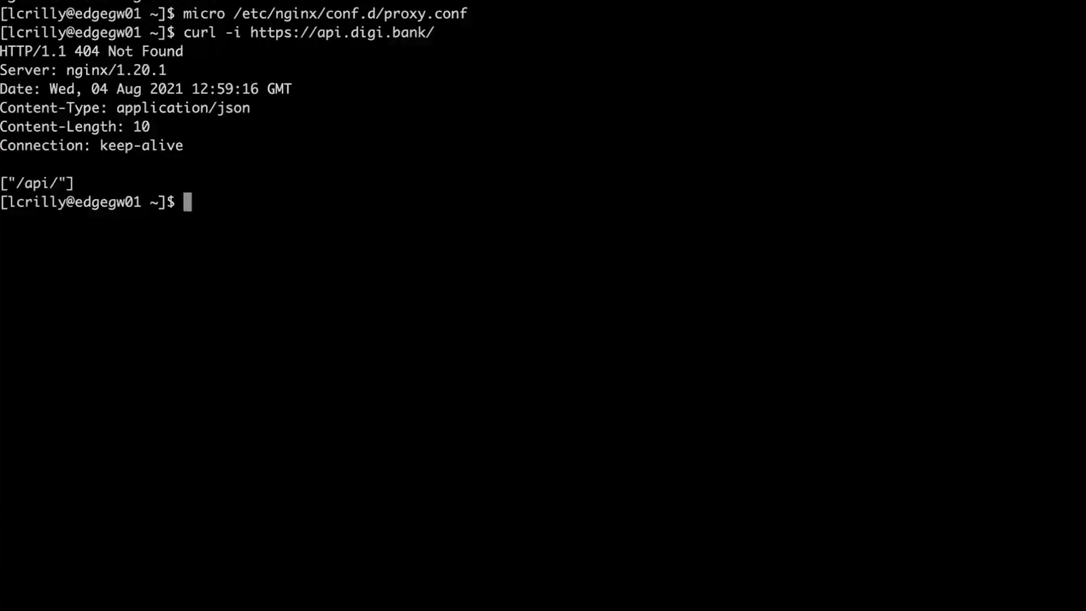
Change into /etc/ssl/nginx and list the nginx-repo.crt and nginx-repo.key files.
type("cd /etc/")
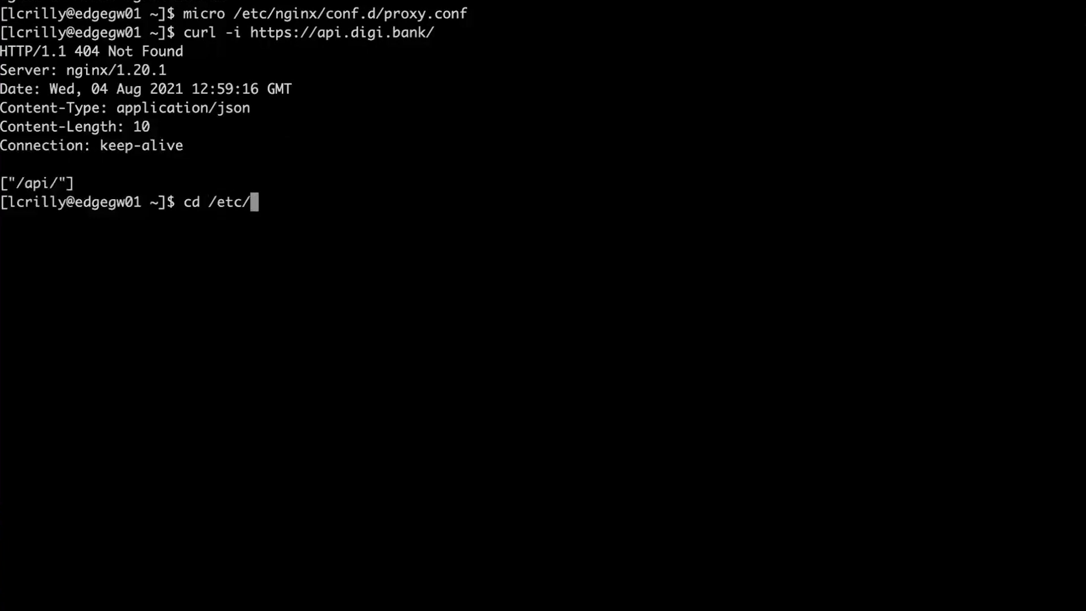
type("ssl/nginx")
type("ls -")
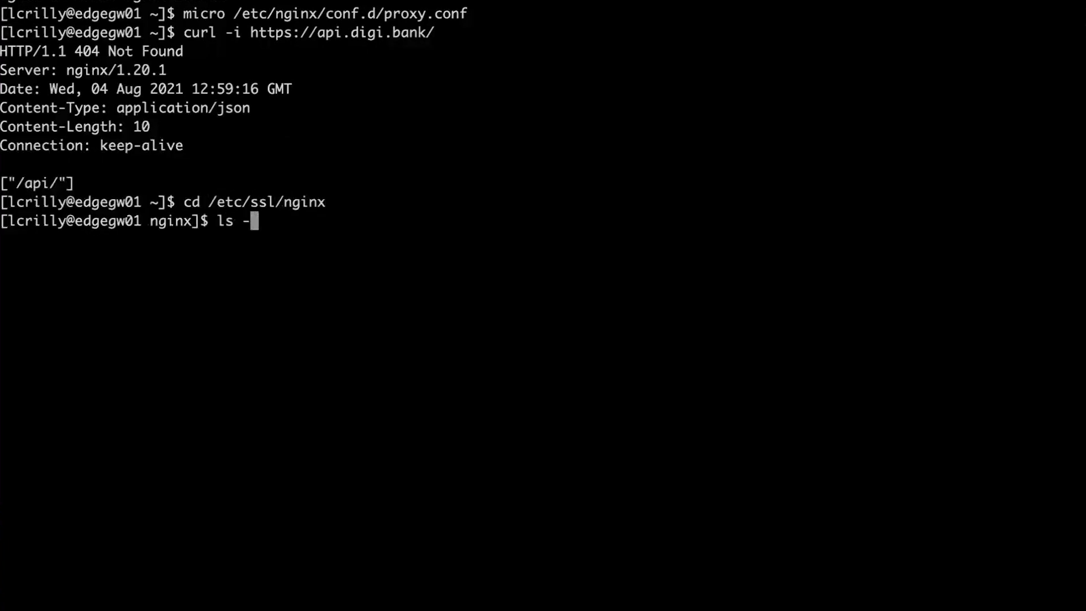
key("Return")
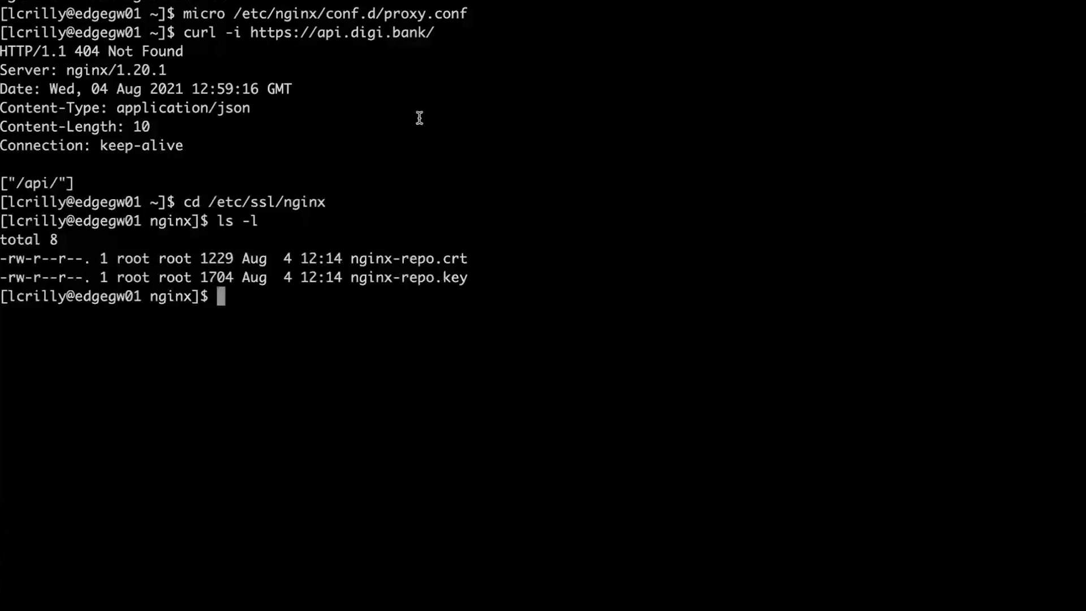
key("Return")
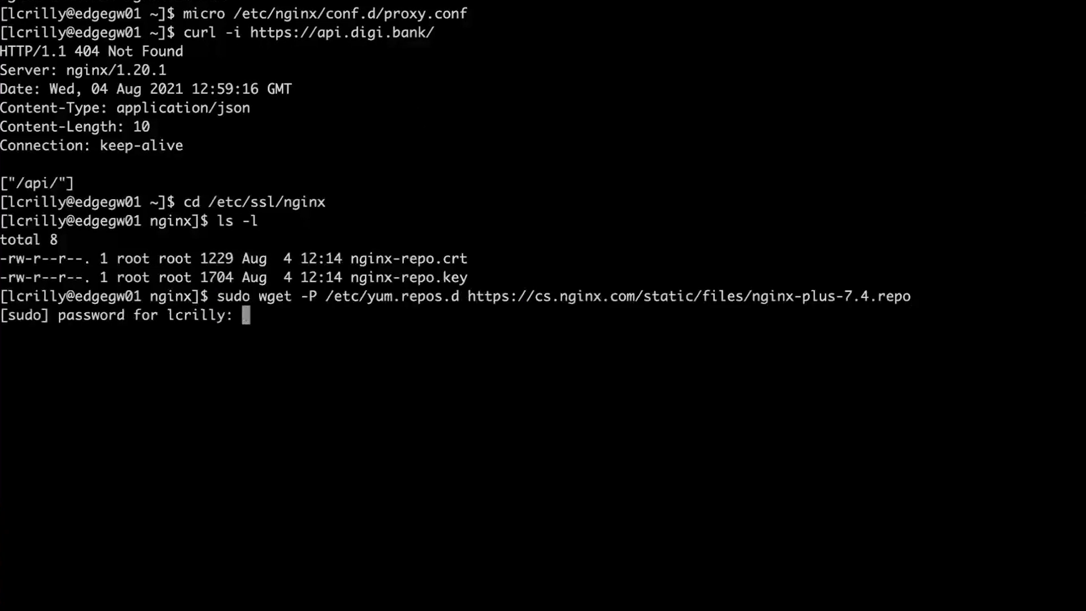
key("Return")
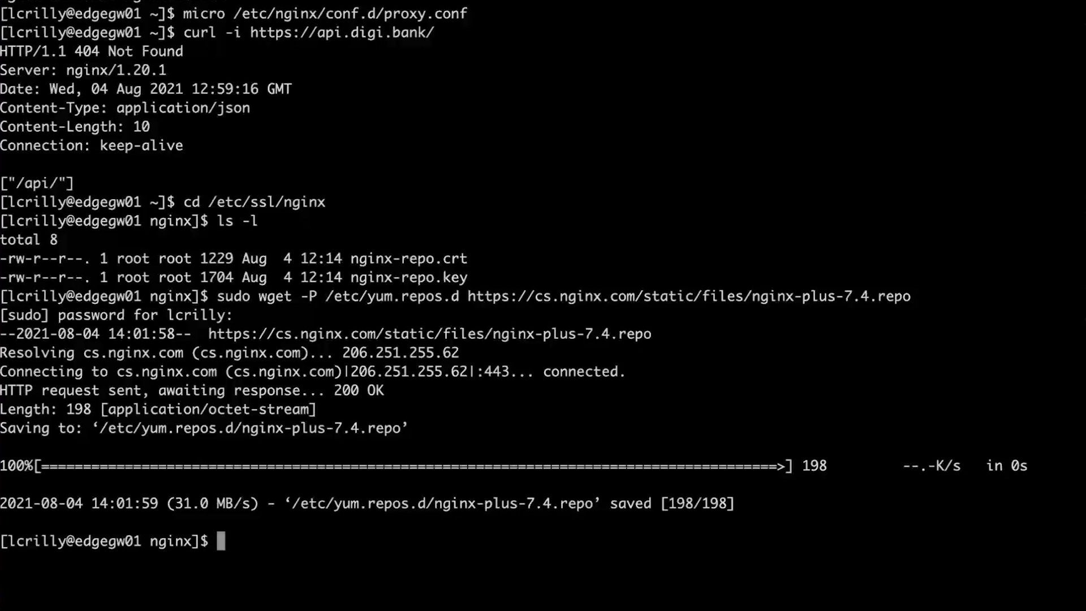
mouse_move(415, 295)
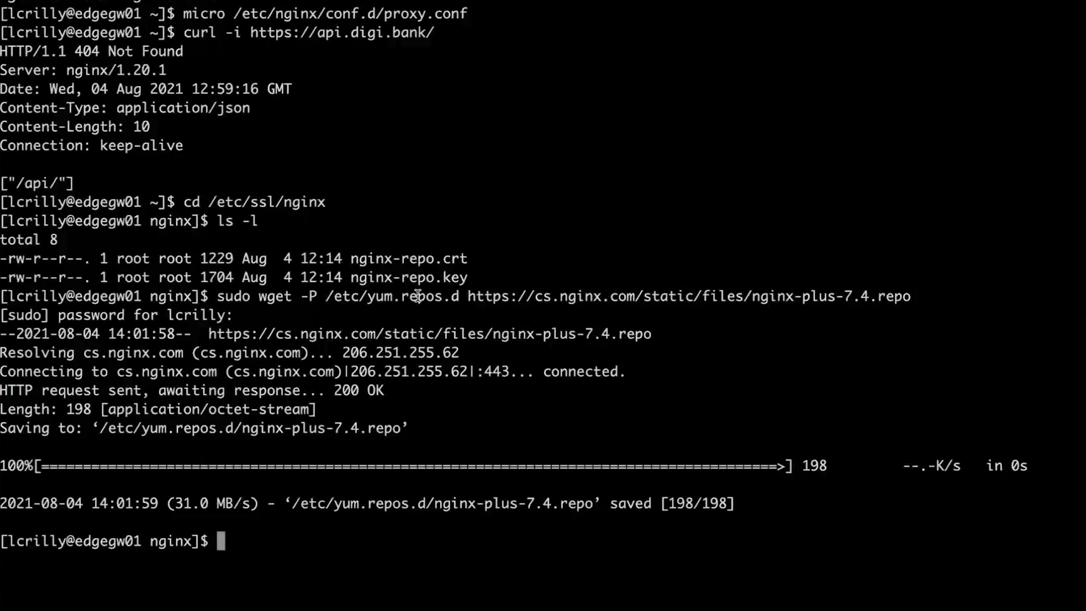
double_click(430, 295)
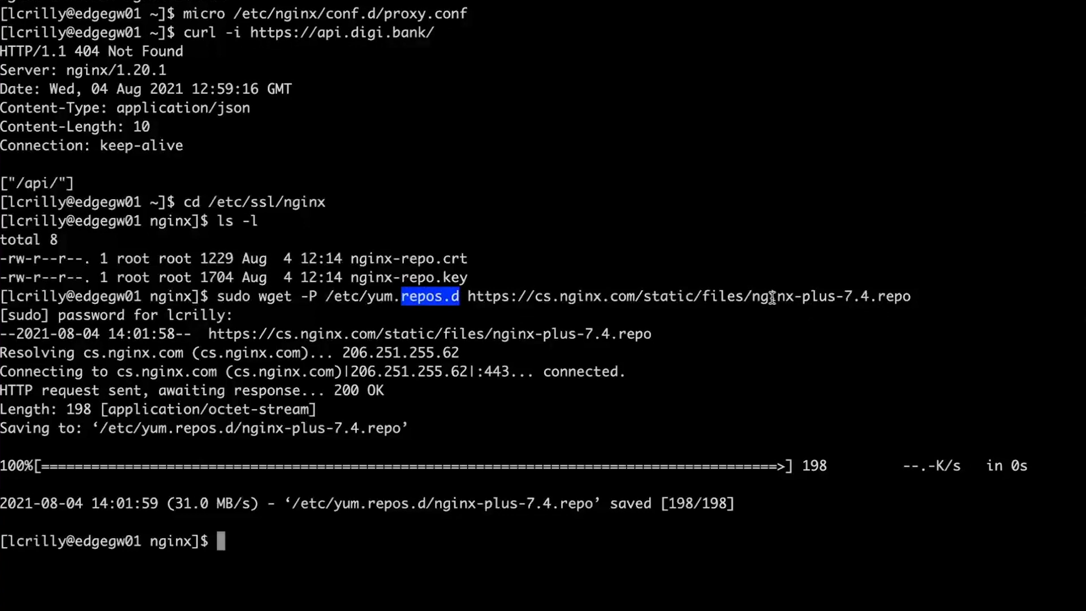
Run sudo yum install nginx-plus and review the summary showing it replaces open-source nginx.
type("sudp")
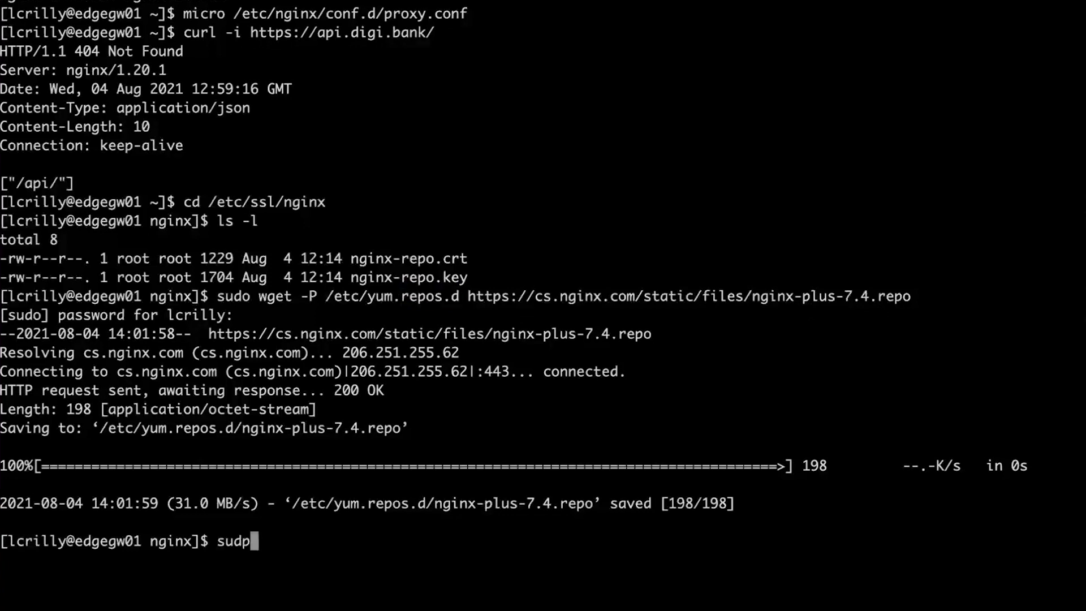
type("o yum inst")
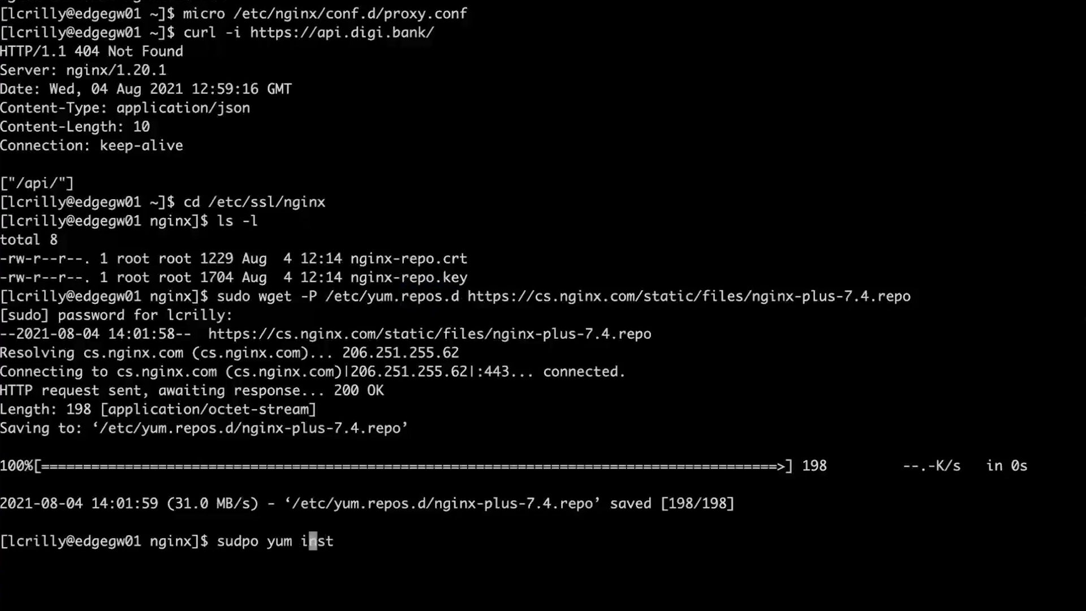
type("install nginx-plus")
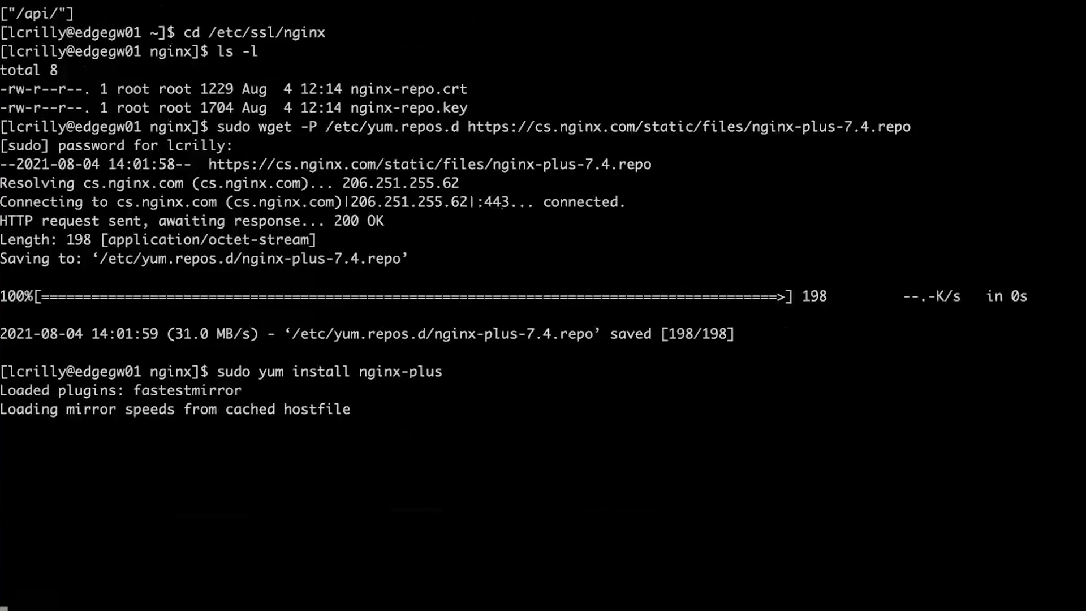
scroll("down", 3)
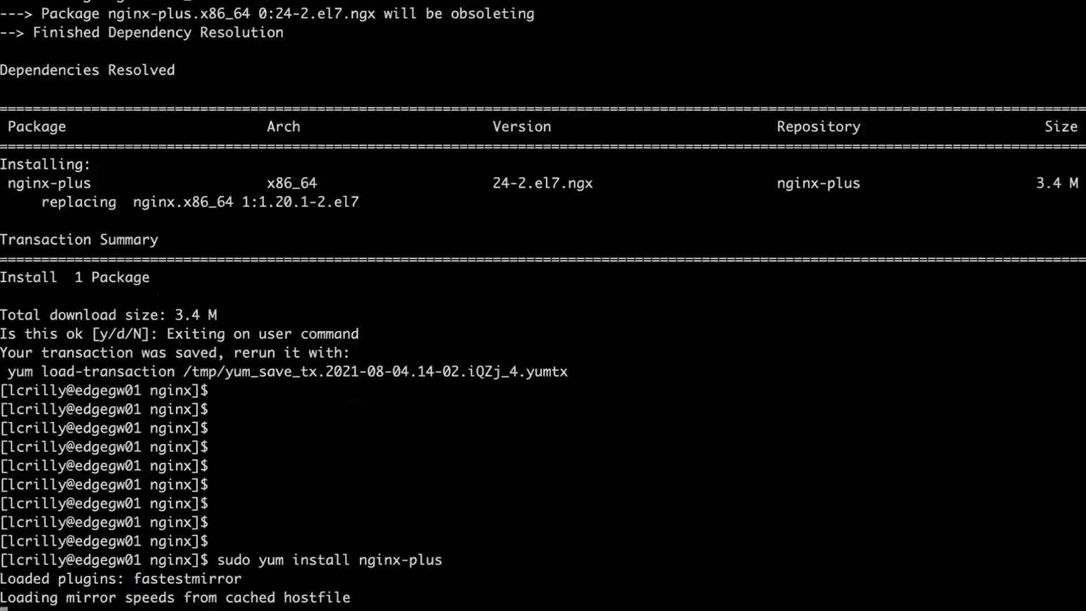
scroll("down", 3)
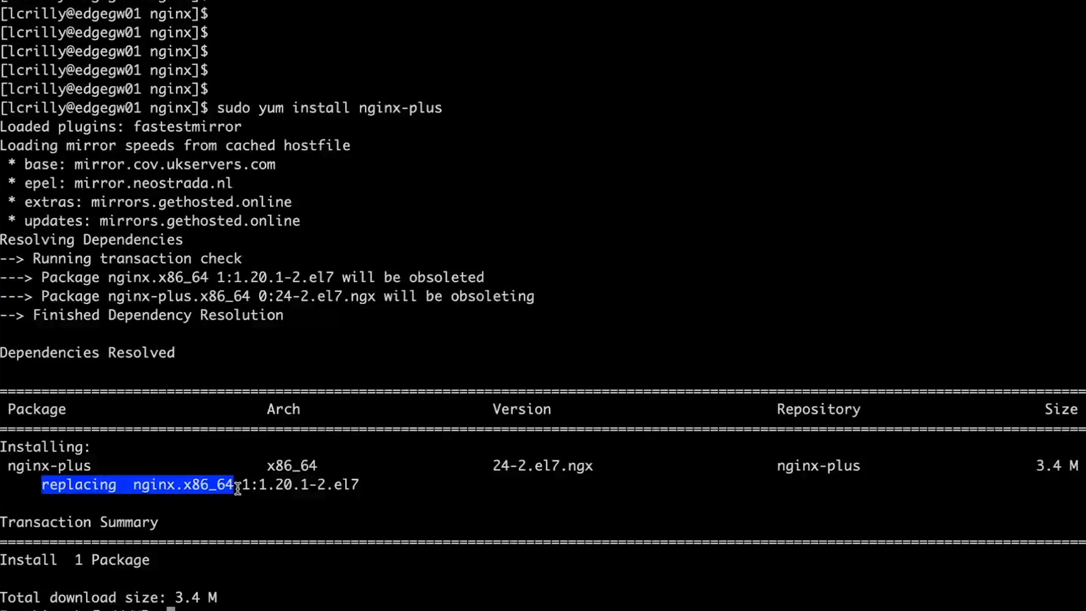
mouse_move(478, 277)
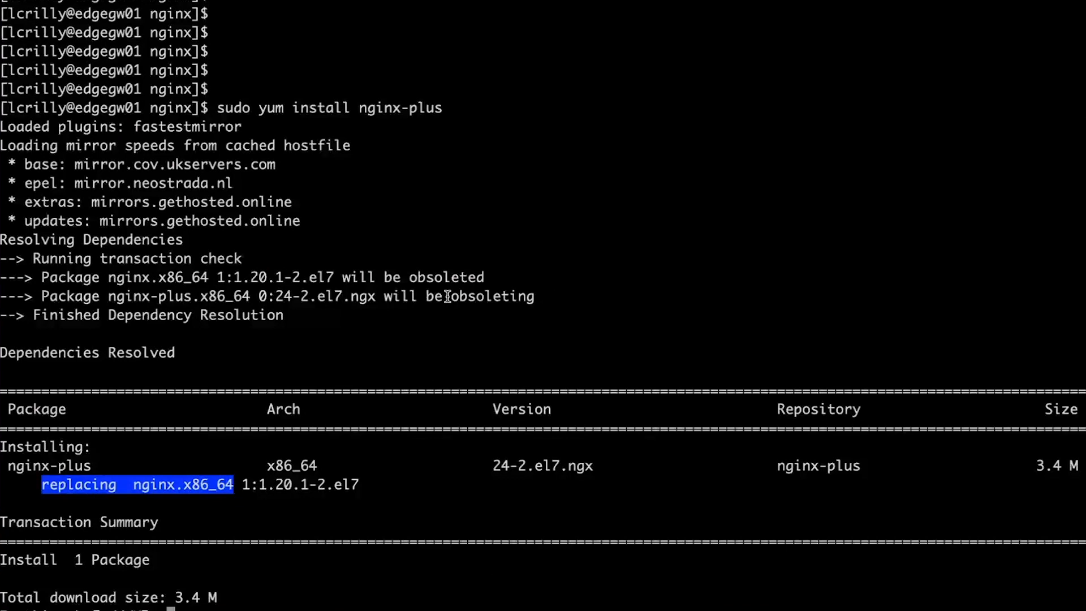
double_click(157, 277)
type("y")
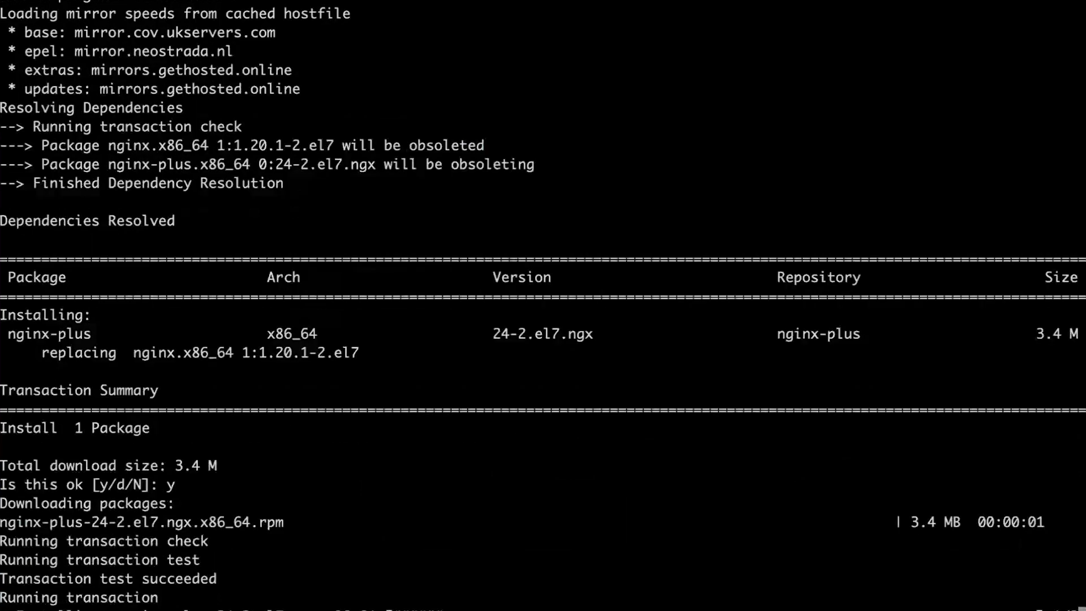
Follow the yum transaction output as NGINX Plus r24 finishes installing.
scroll("down", 3)
type("nginx -v")
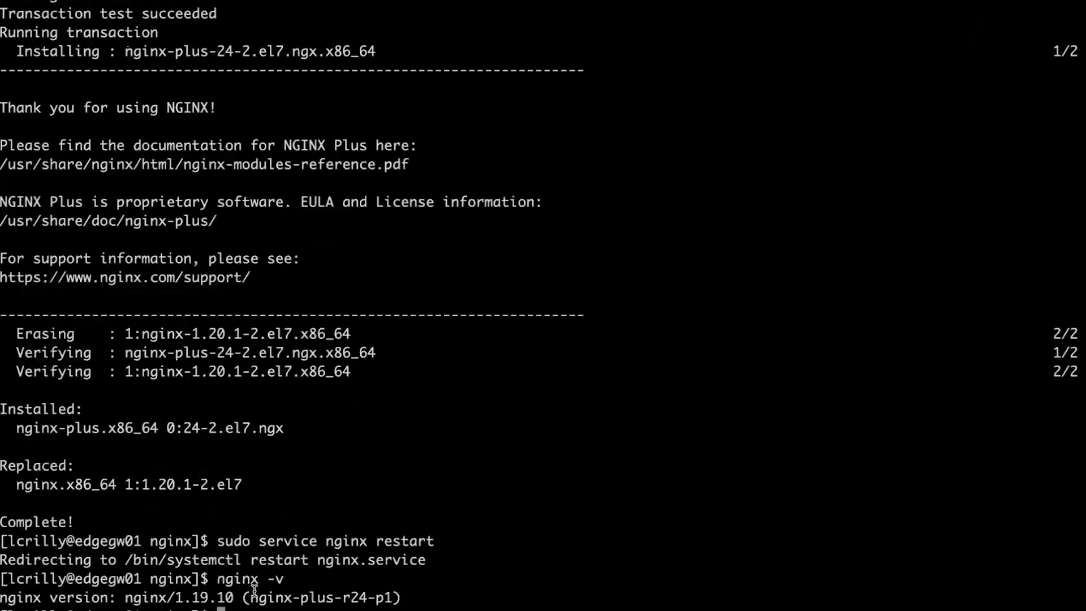
mouse_move(482, 592)
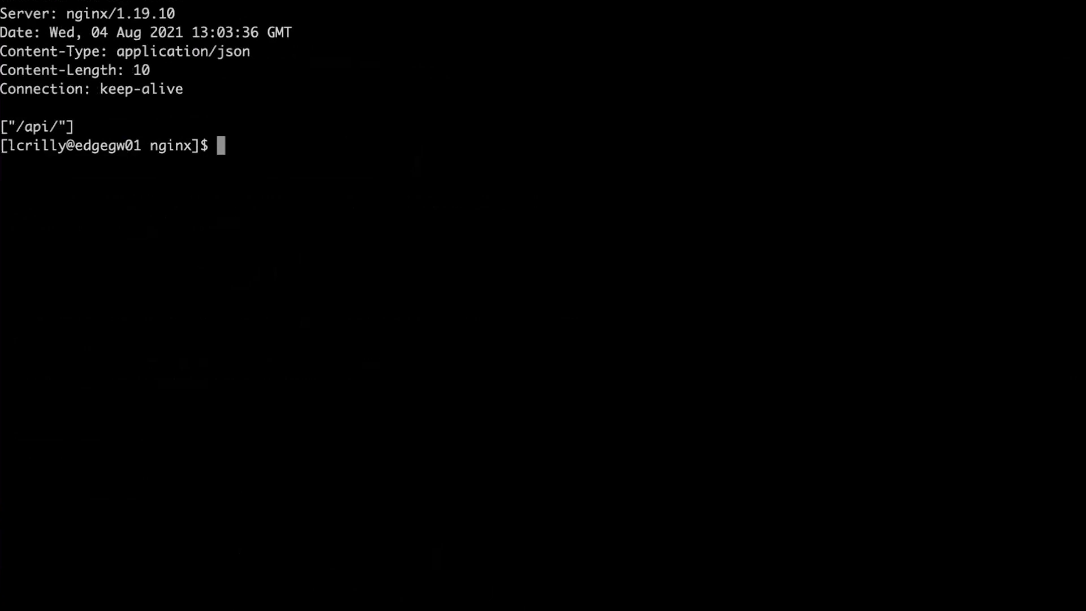
mouse_move(192, 12)
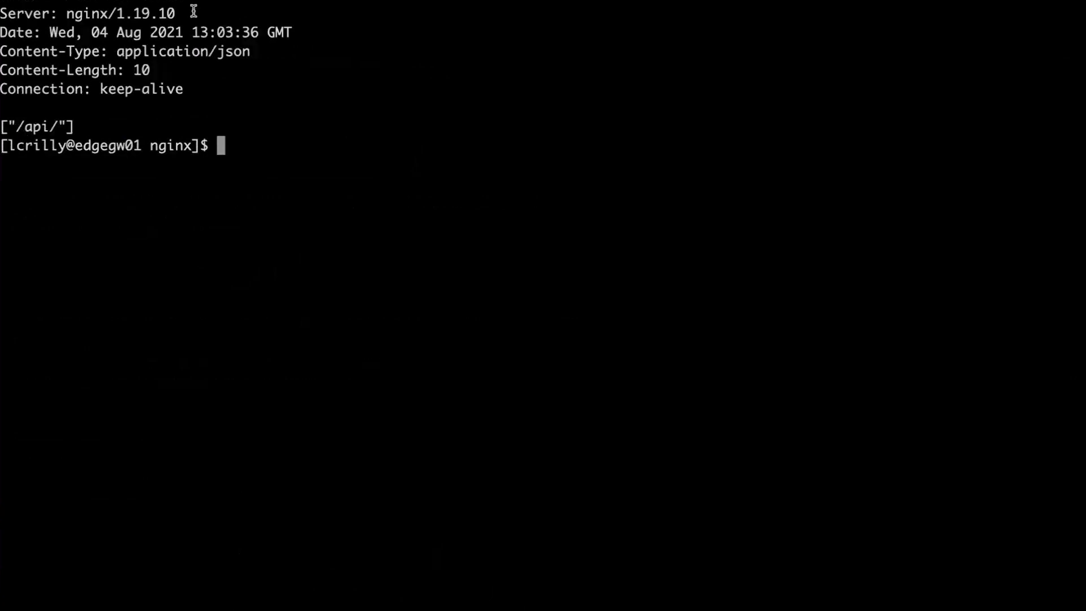
Point out the Server header now reading nginx/1.19.10 and begin a sudo command.
double_click(120, 14)
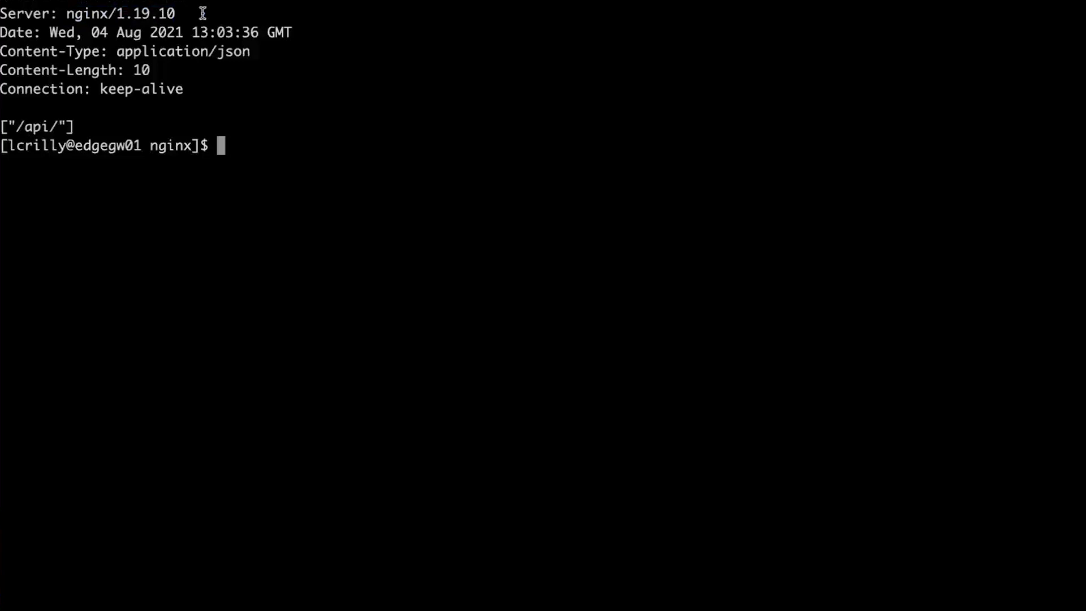
type("sudo")
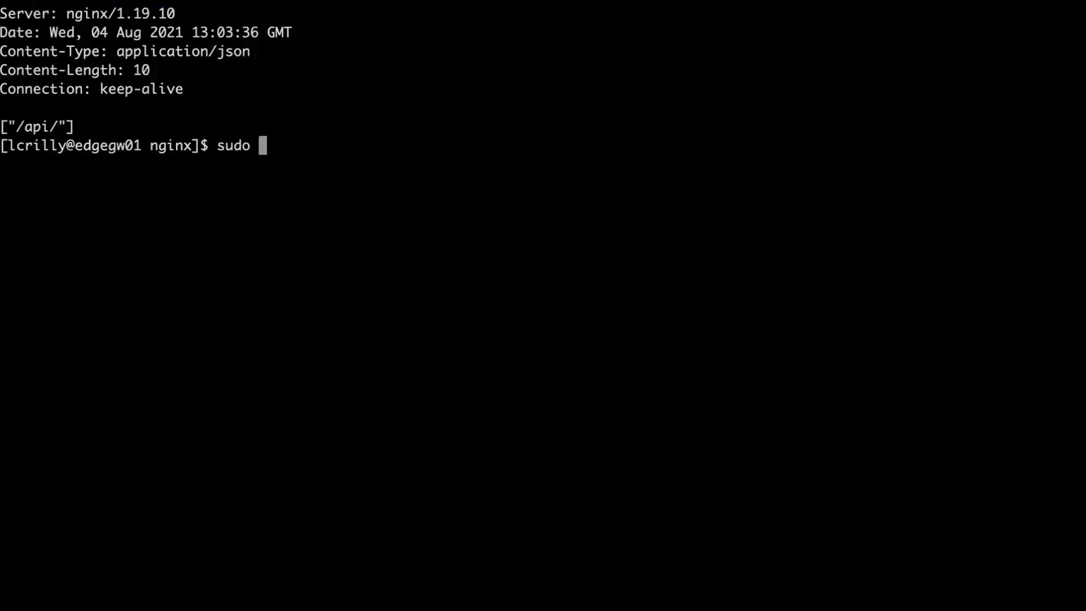
Reopen /etc/nginx/conf.d/proxy.conf in micro with sudo for editing.
type("micro /")
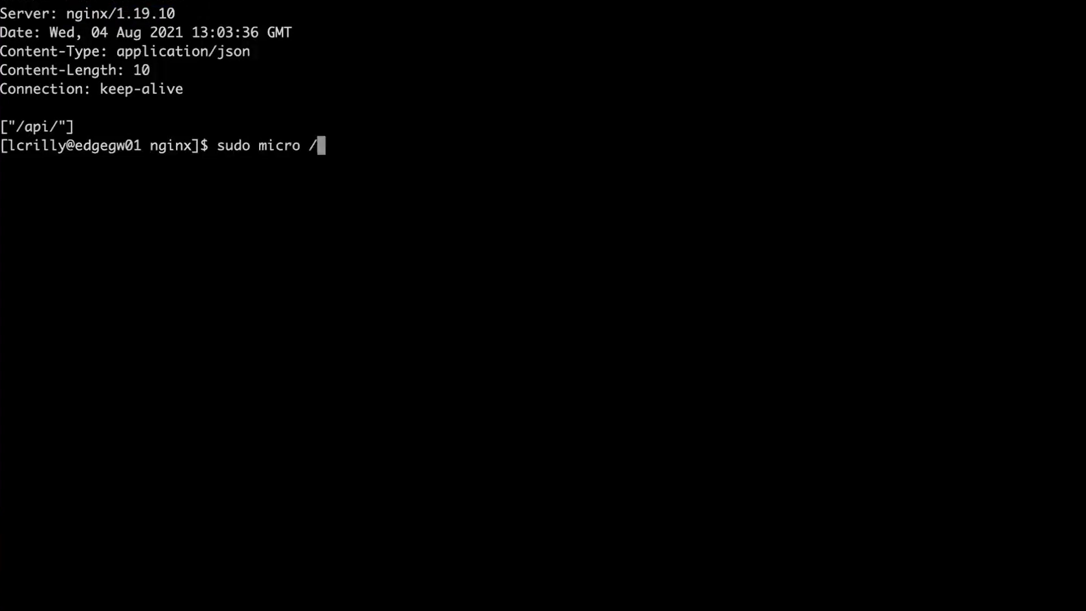
type("etc/nginx/")
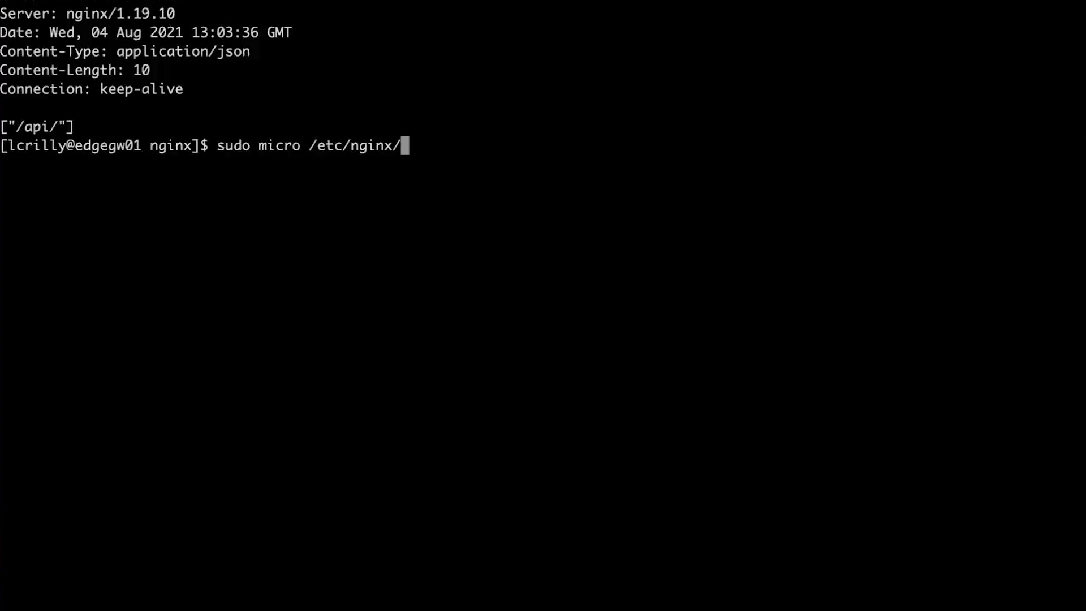
type("conf.d/")
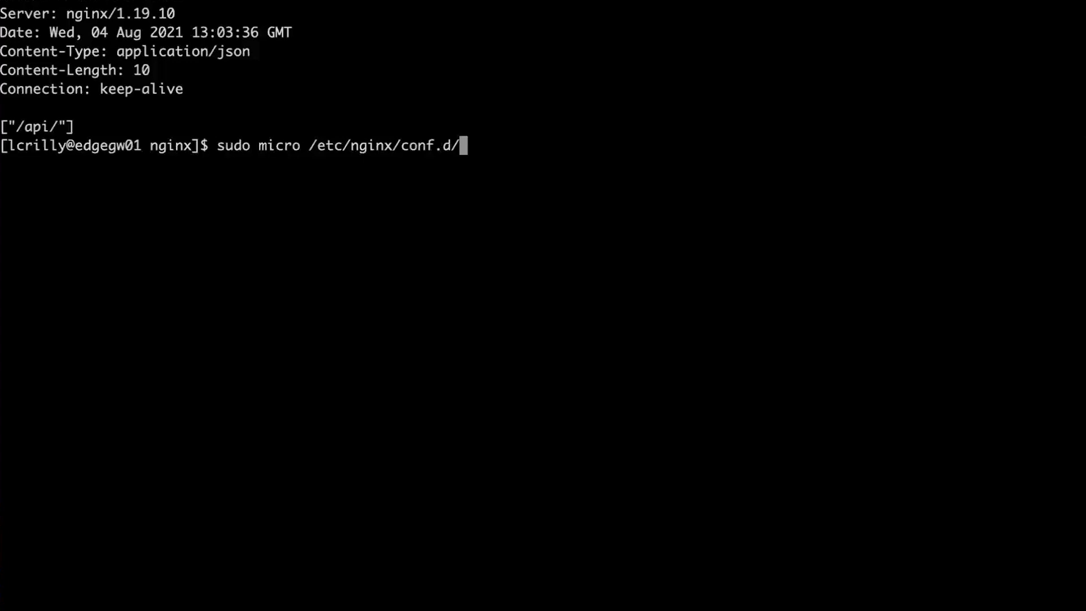
key("Return")
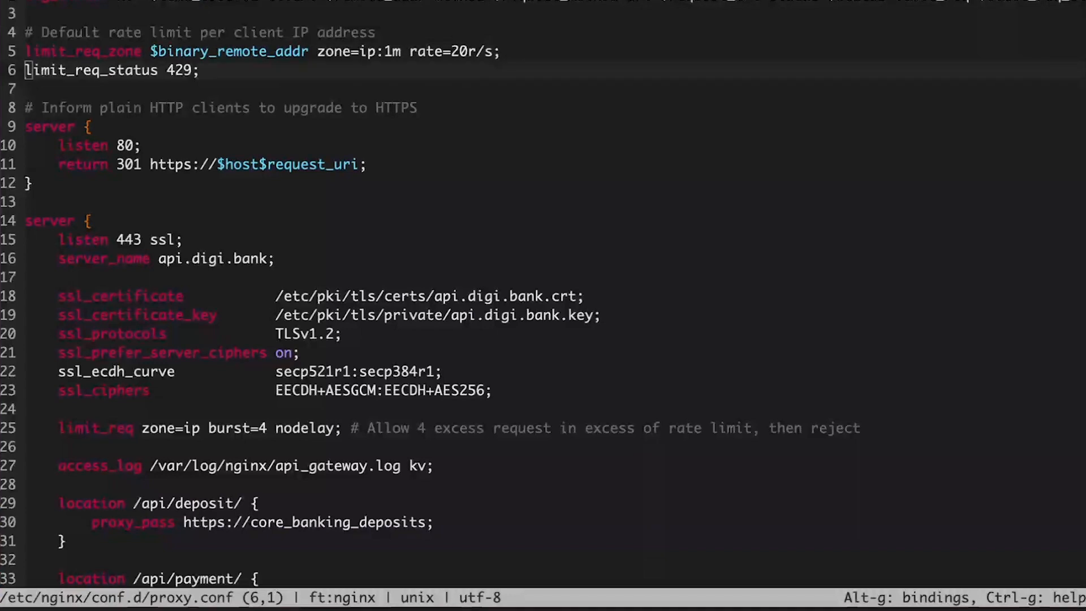
Add auth_jwt 'DigiBank APIs'; and auth_jwt_key_file /etc/nginx/jwks.key; before the rate limit.
key("Down")
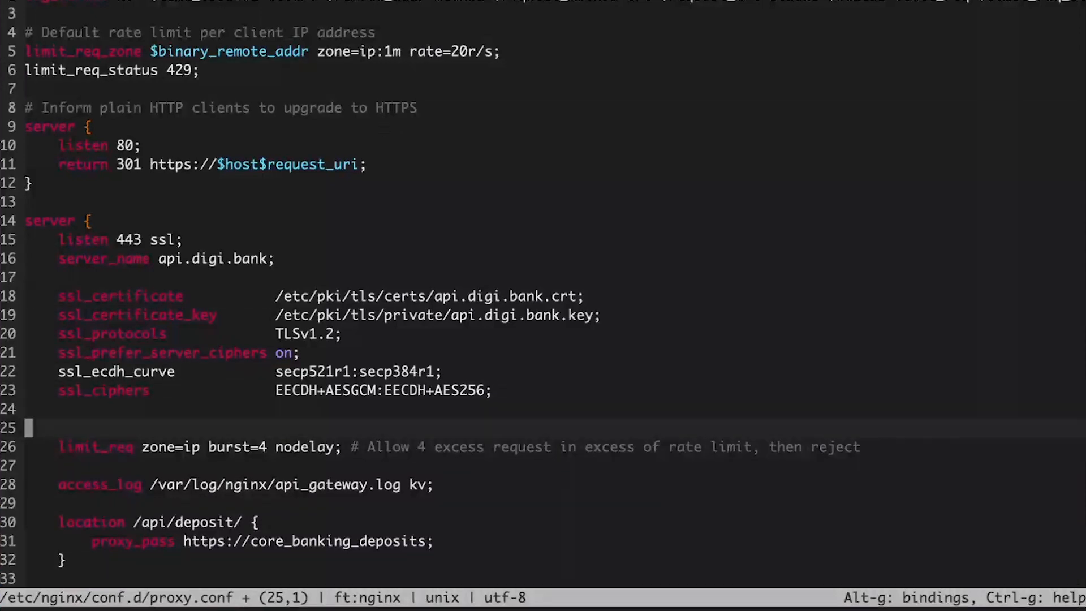
type("auth_jwt 'DigiBank APIs';")
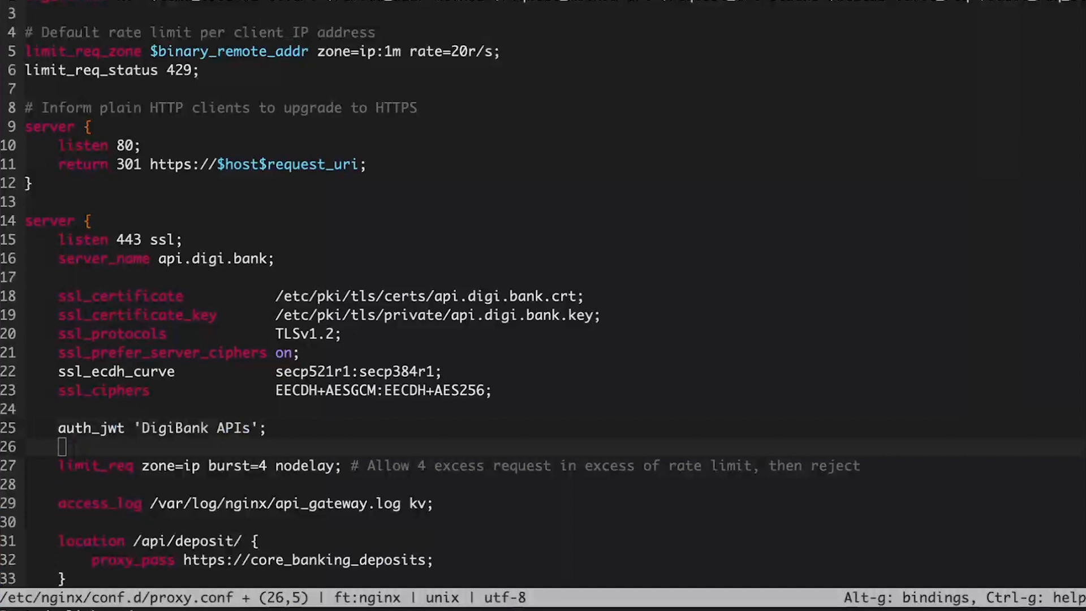
mouse_move(134, 456)
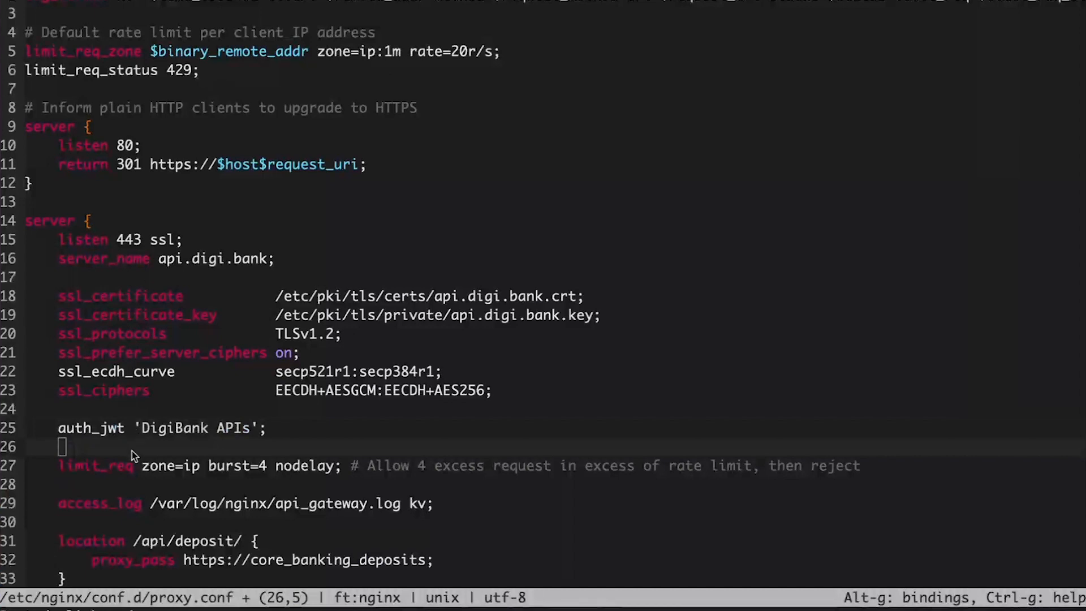
type("auth_jwt_key_file /etc/nginx/jwks.key;")
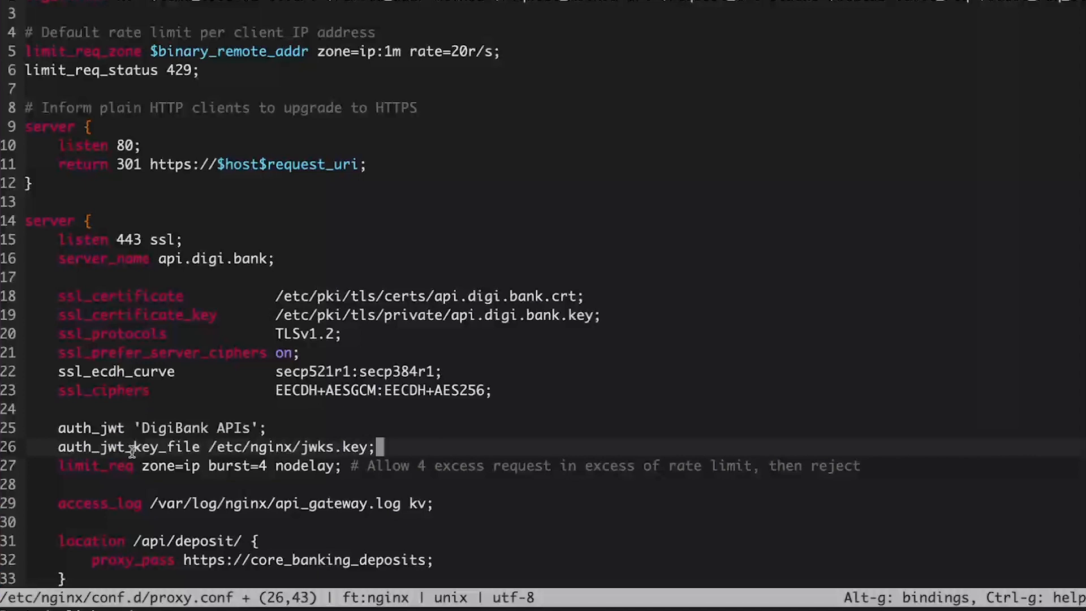
mouse_move(397, 428)
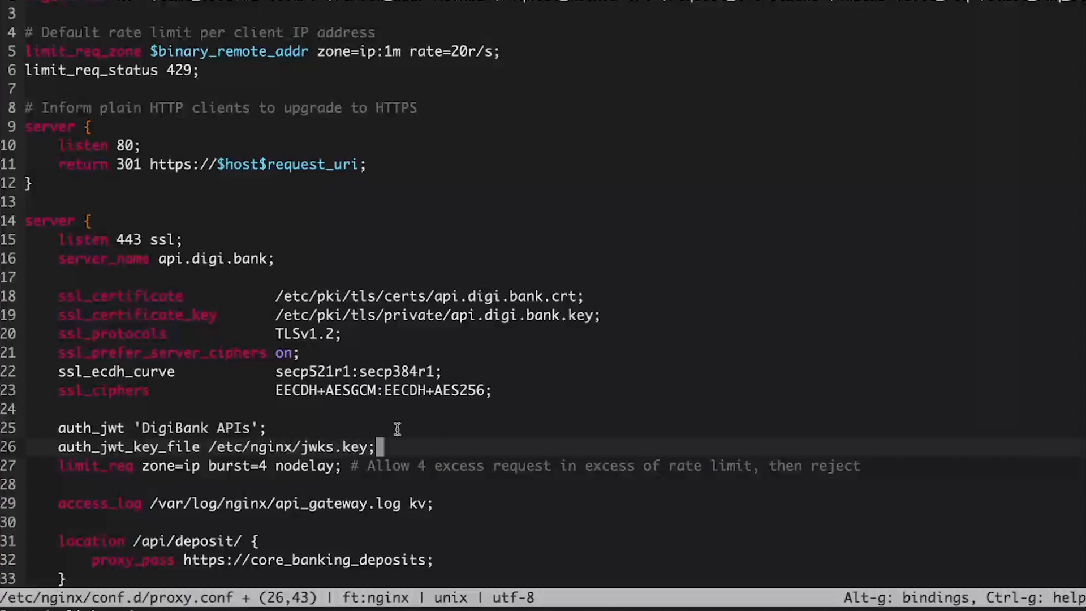
mouse_move(428, 403)
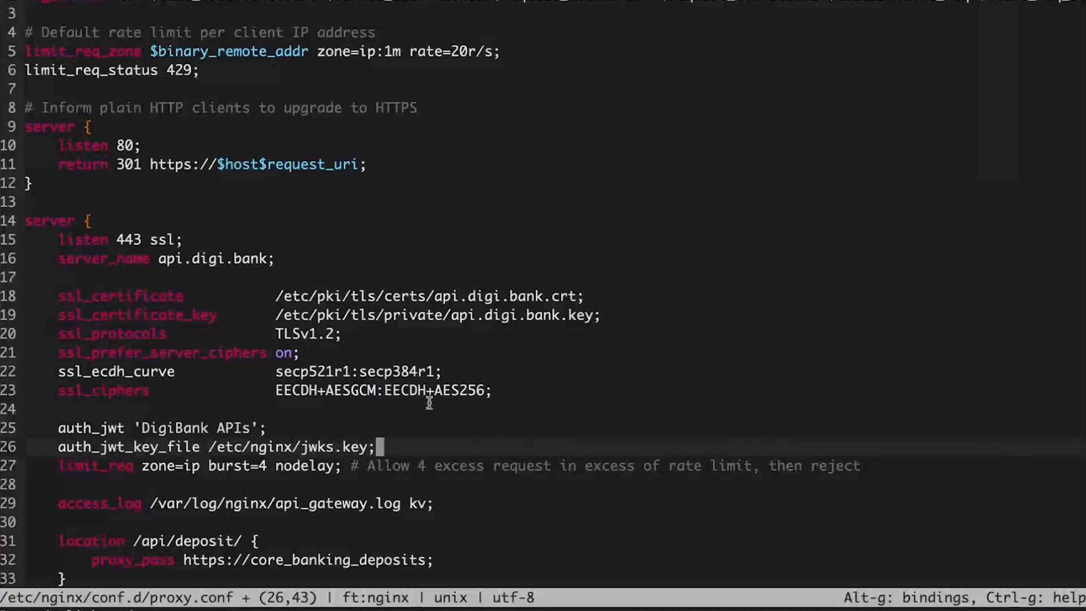
scroll("down", 3)
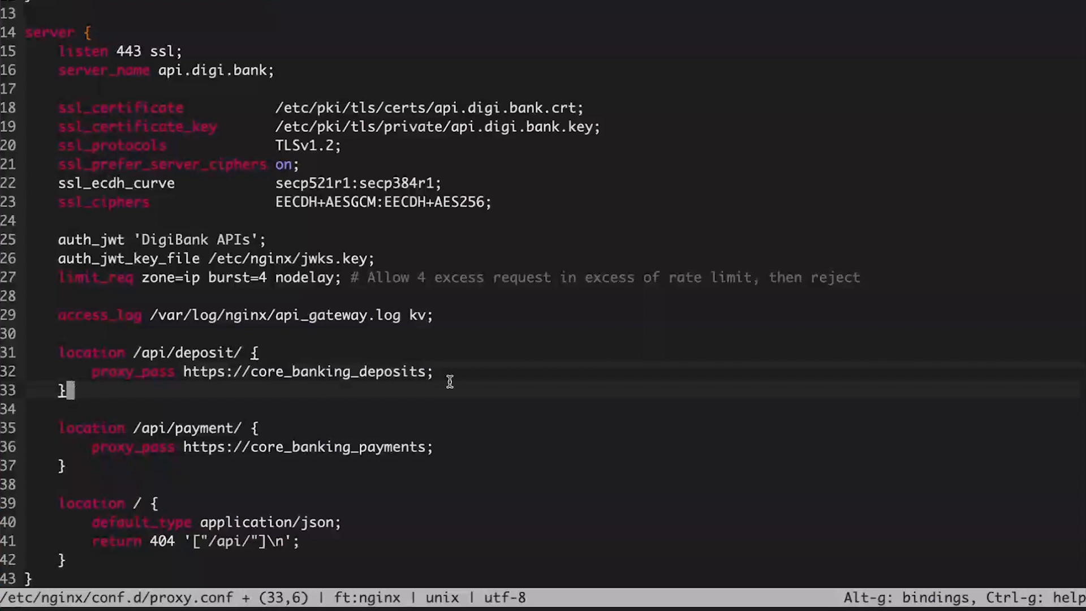
Add health_check uri=/status; after the payments proxy_pass line.
type("health_")
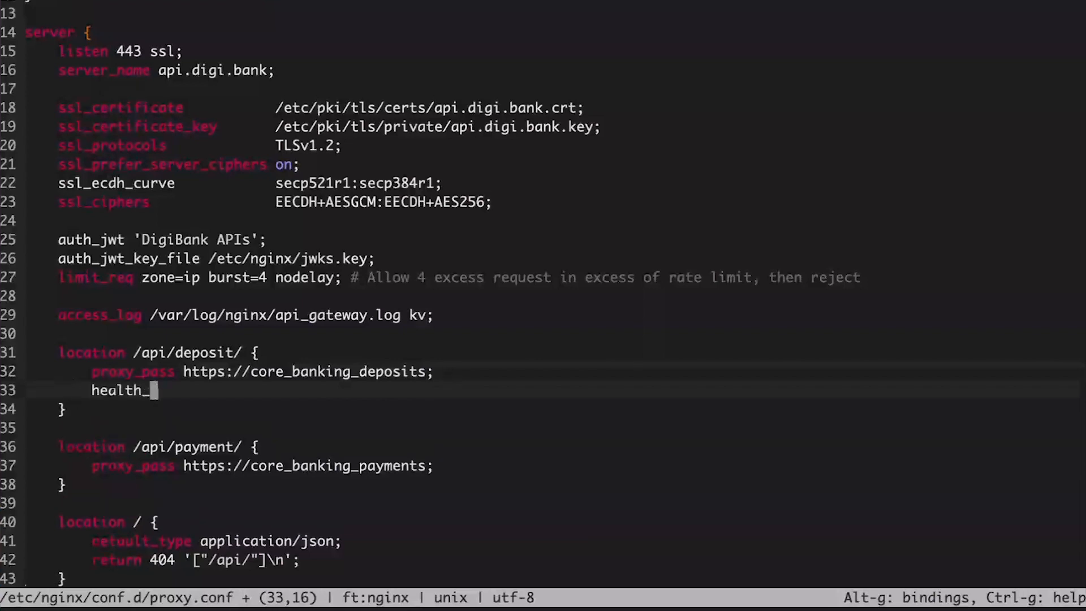
type("checj")
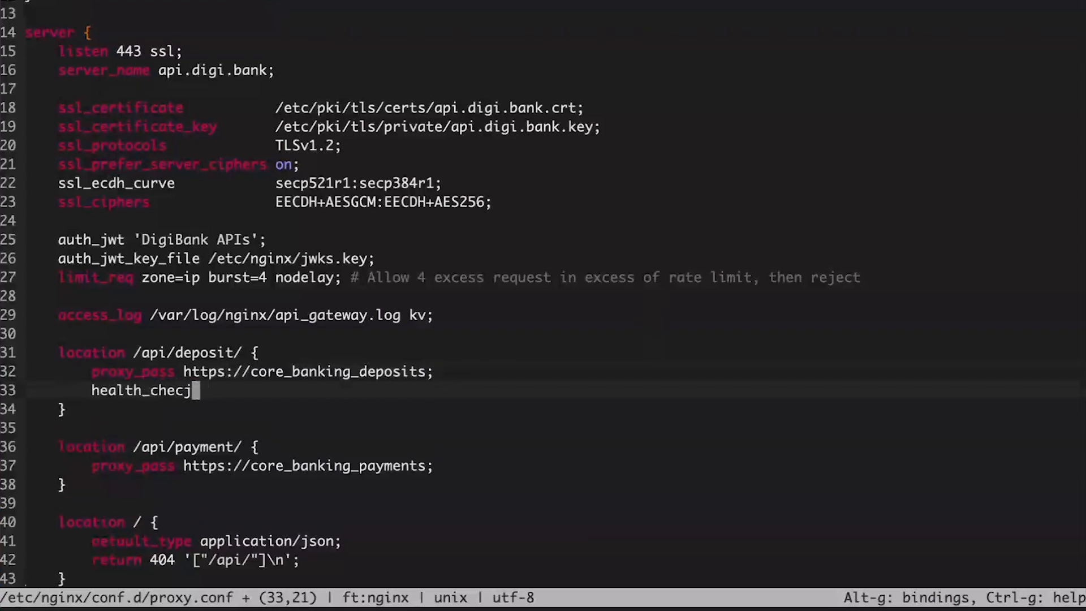
type("k;")
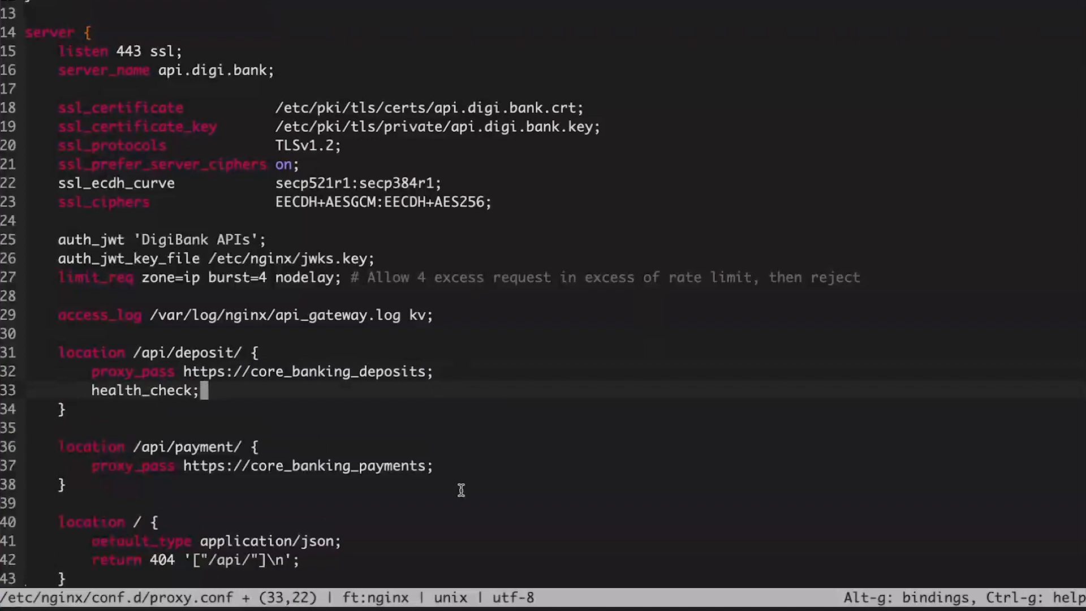
mouse_move(467, 468)
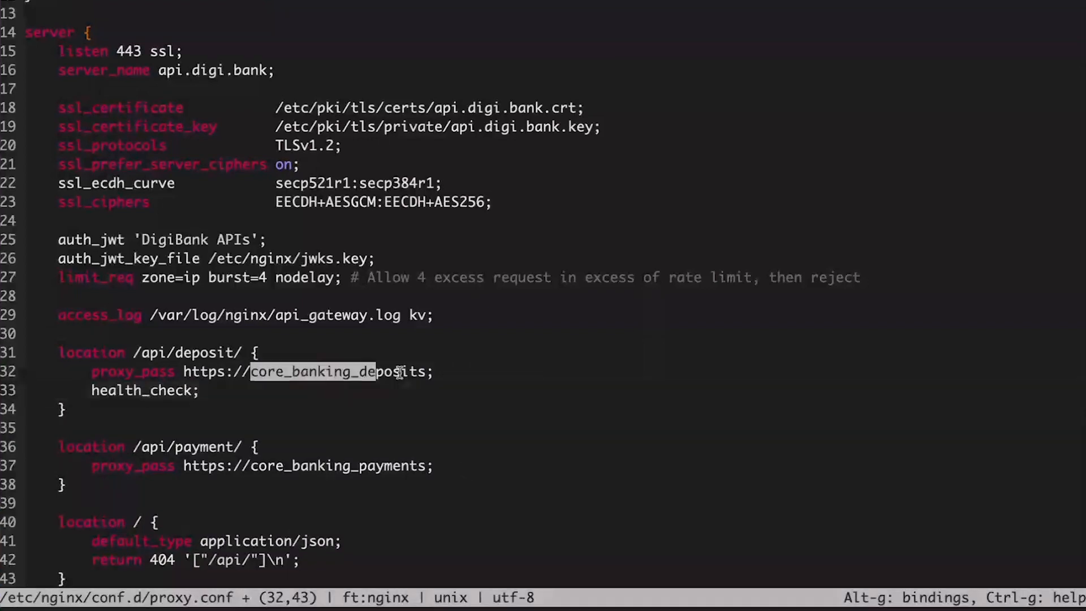
left_click(436, 465)
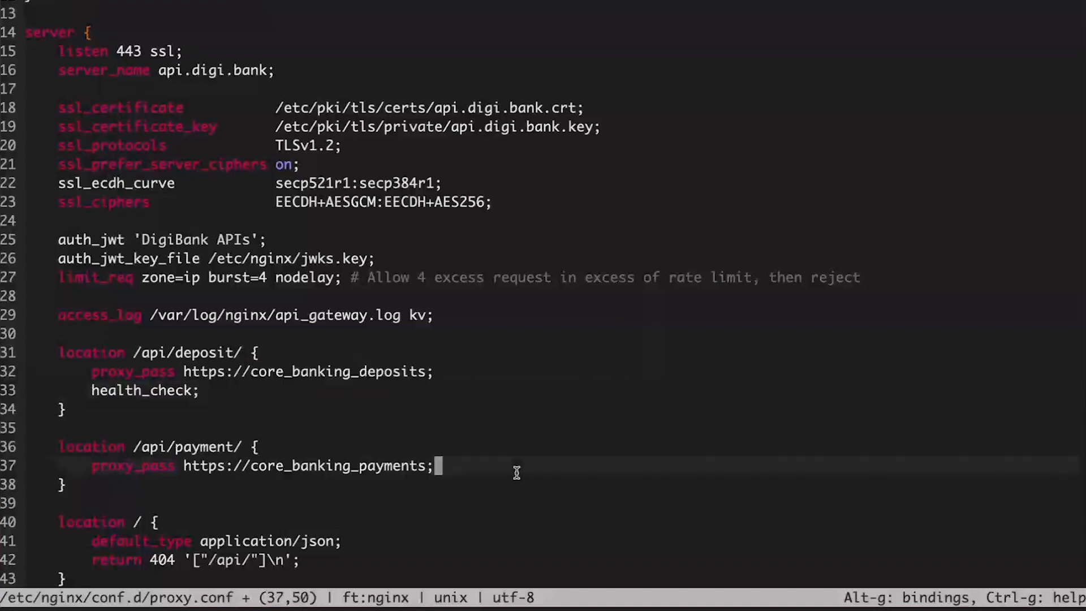
type("health")
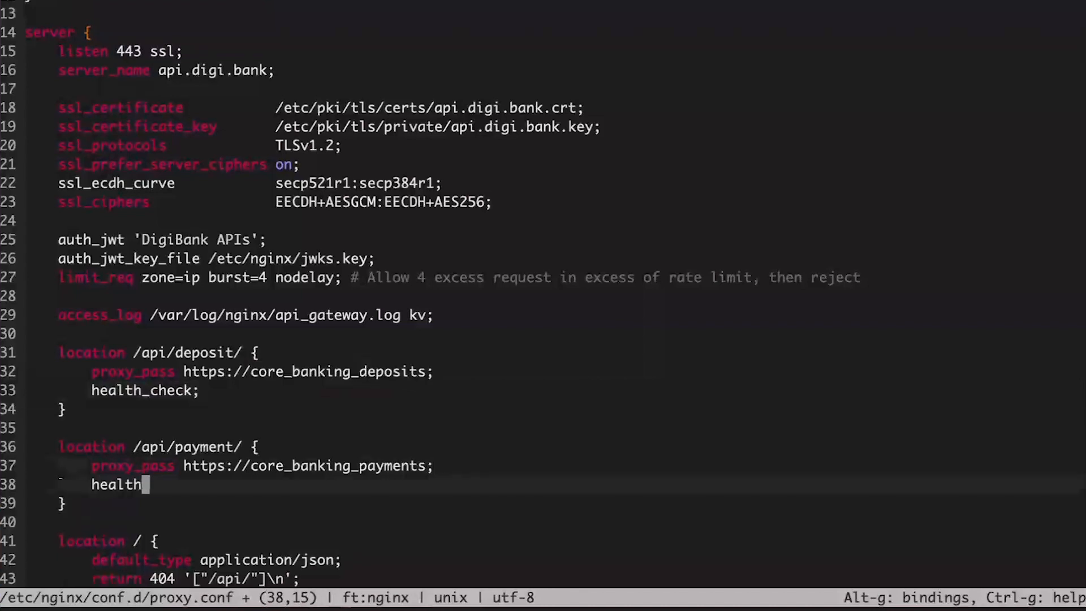
type("_check")
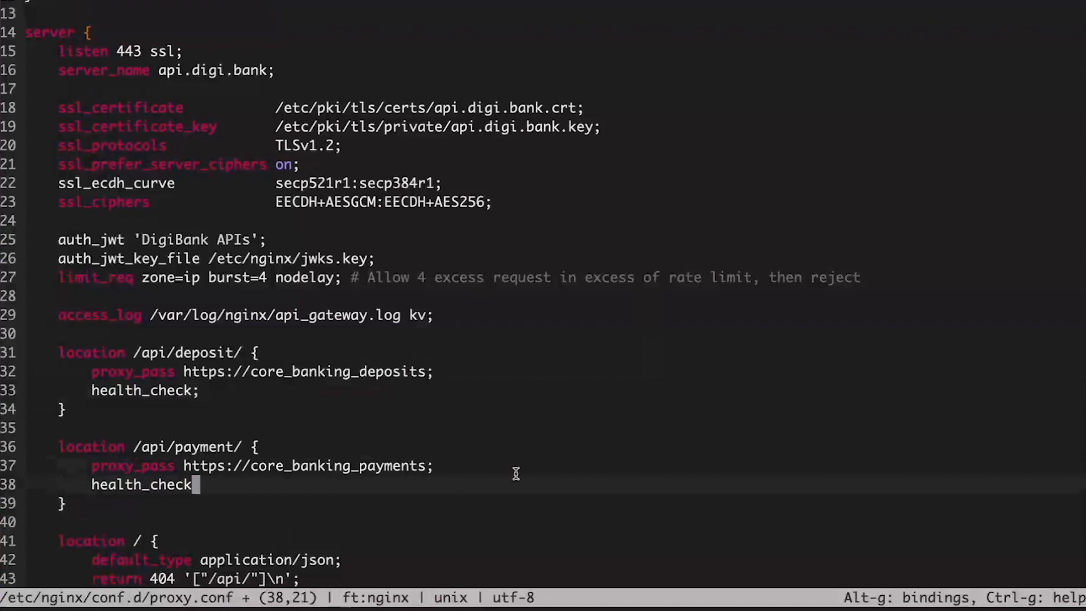
type("ur")
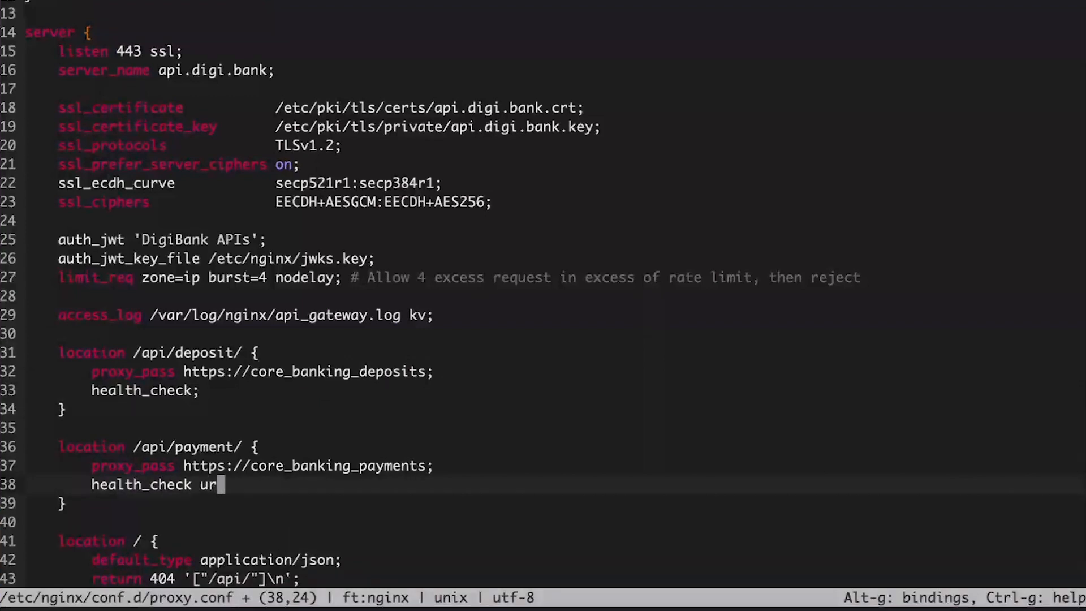
type("i=styat")
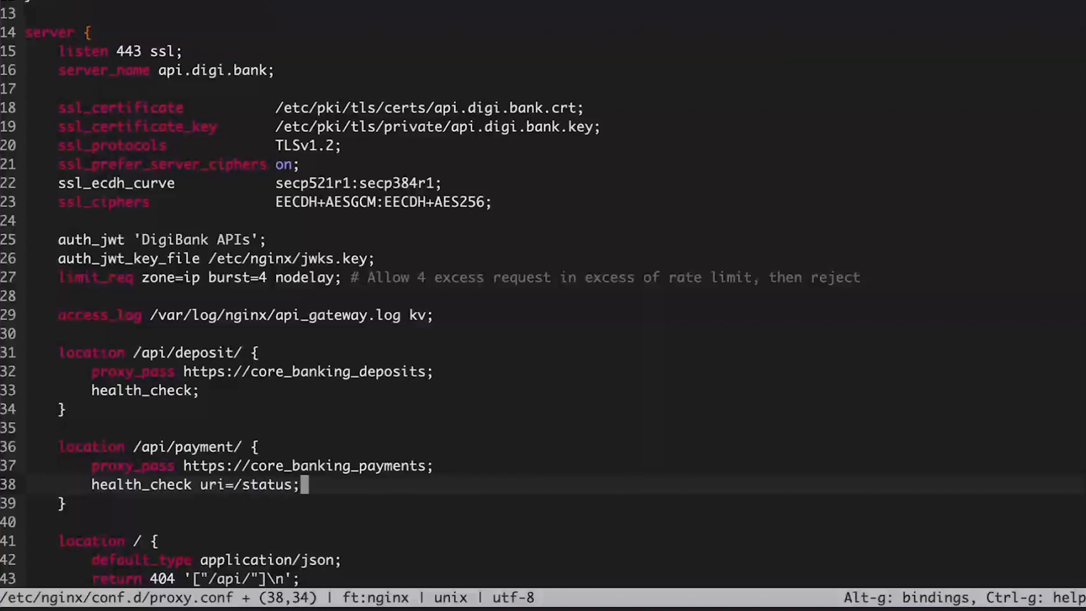
mouse_move(423, 508)
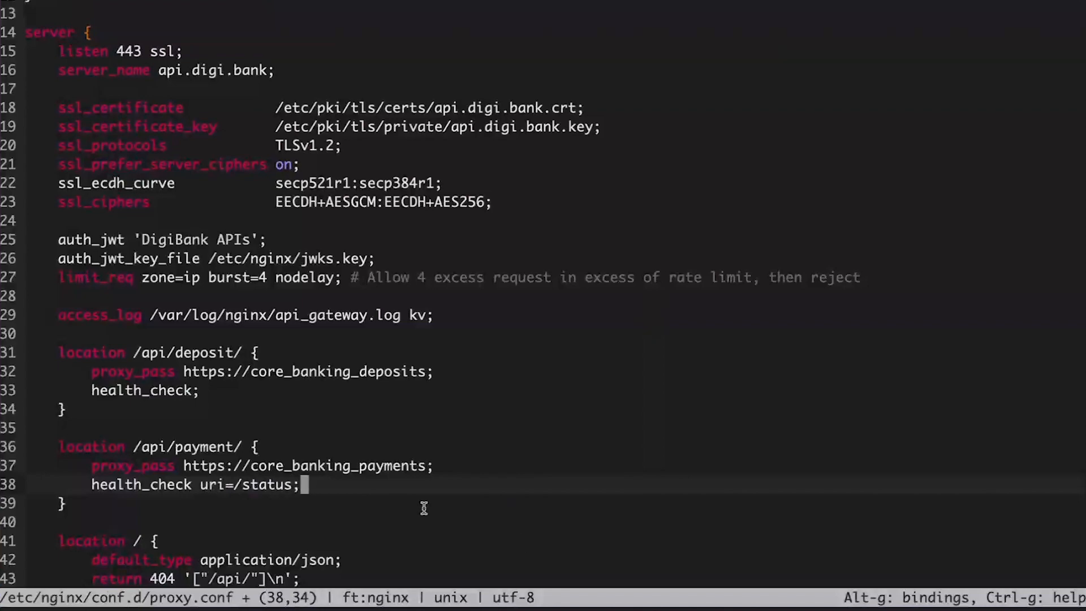
scroll("down", 3)
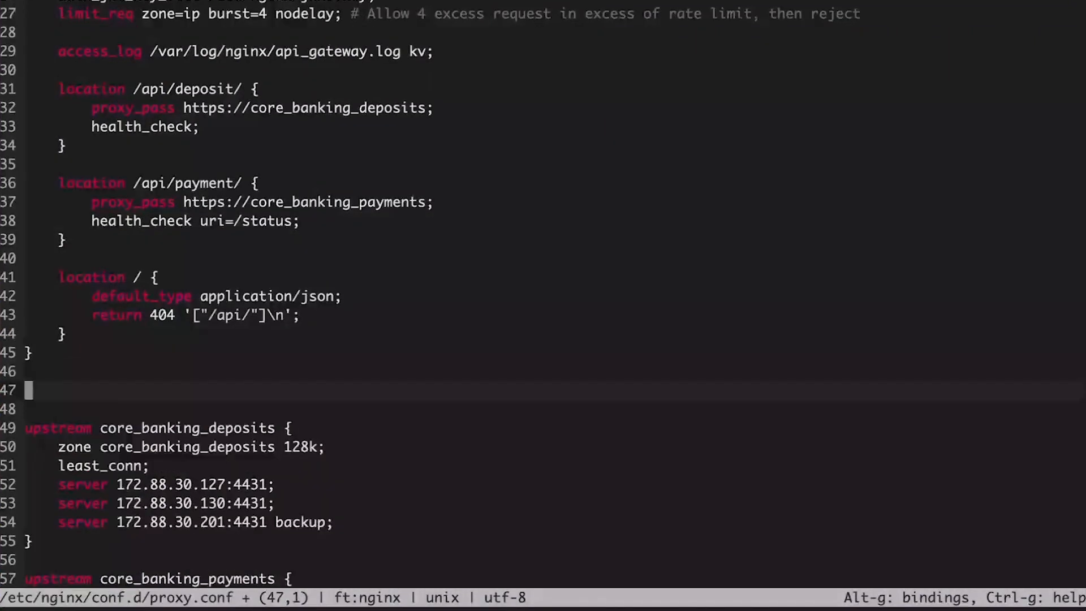
Add a second server block with listen 127.0.0.1:8080; after the main server block.
type("server {")
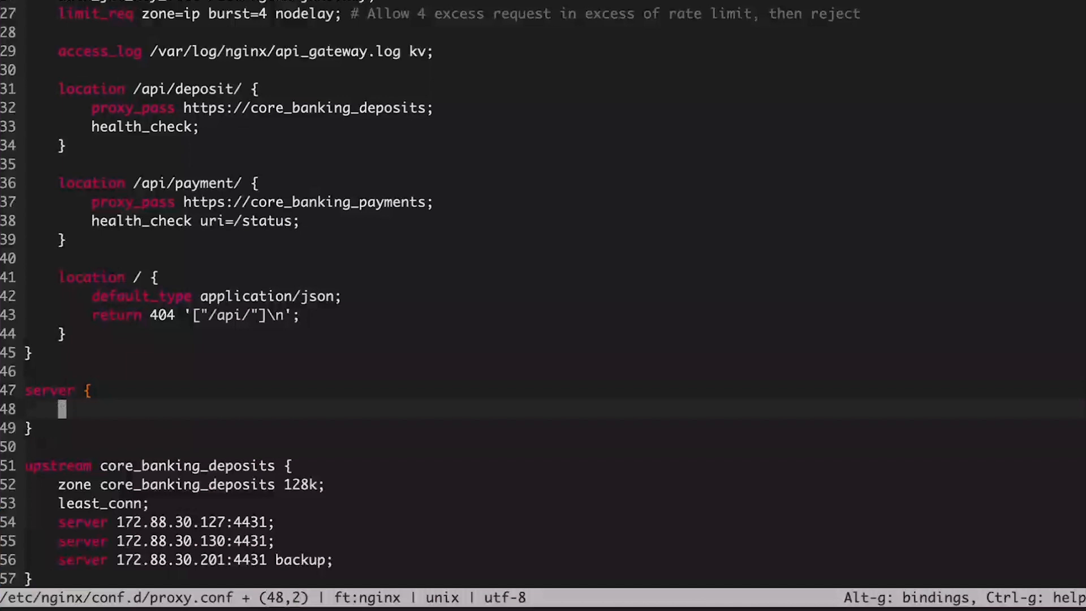
type("listen")
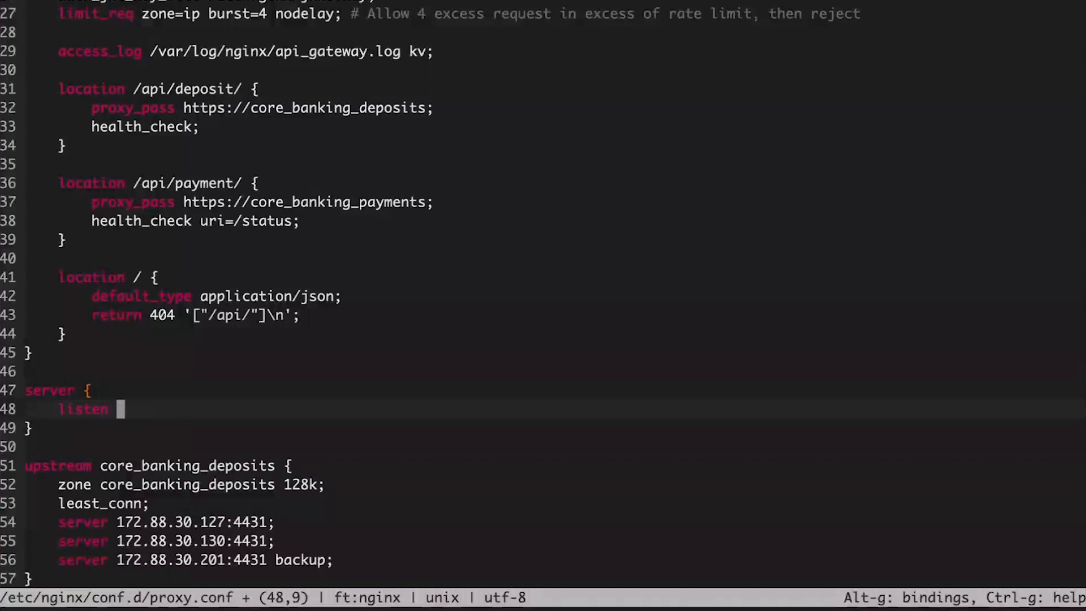
type("127.0.01")
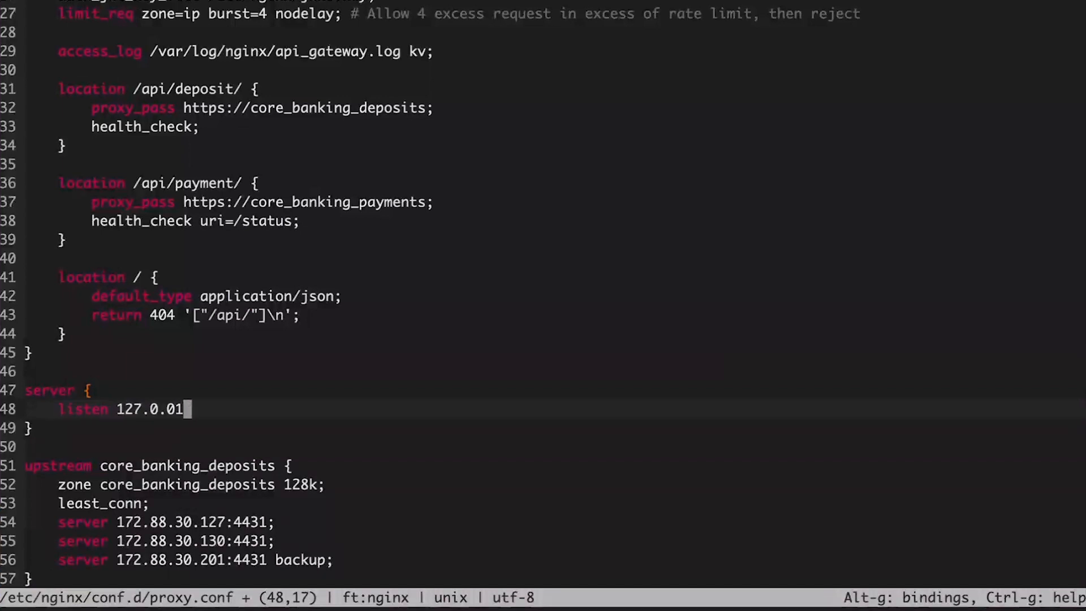
type(".0")
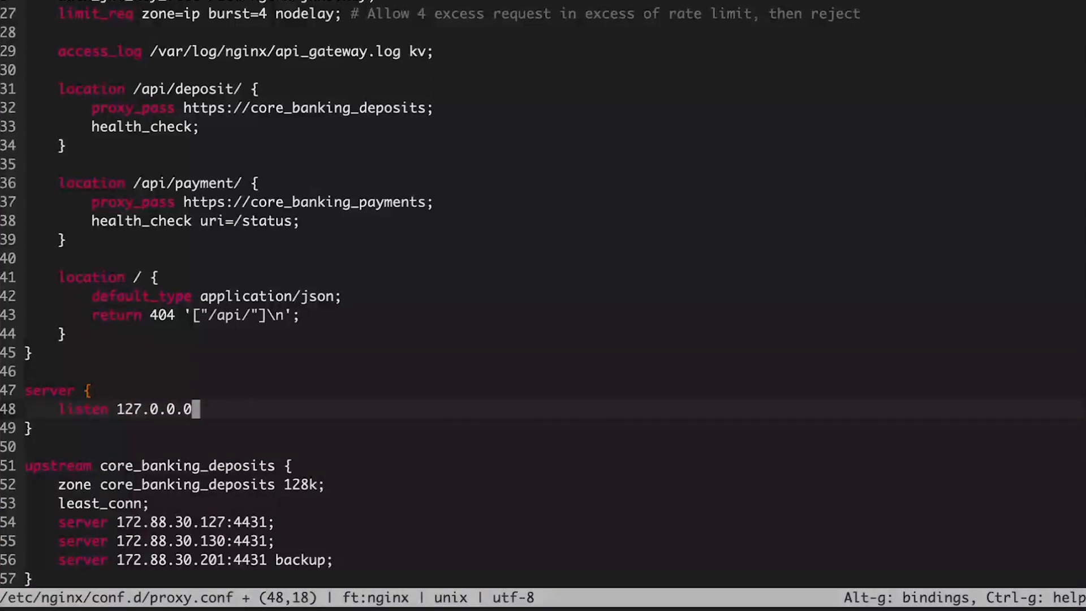
type(":8080;")
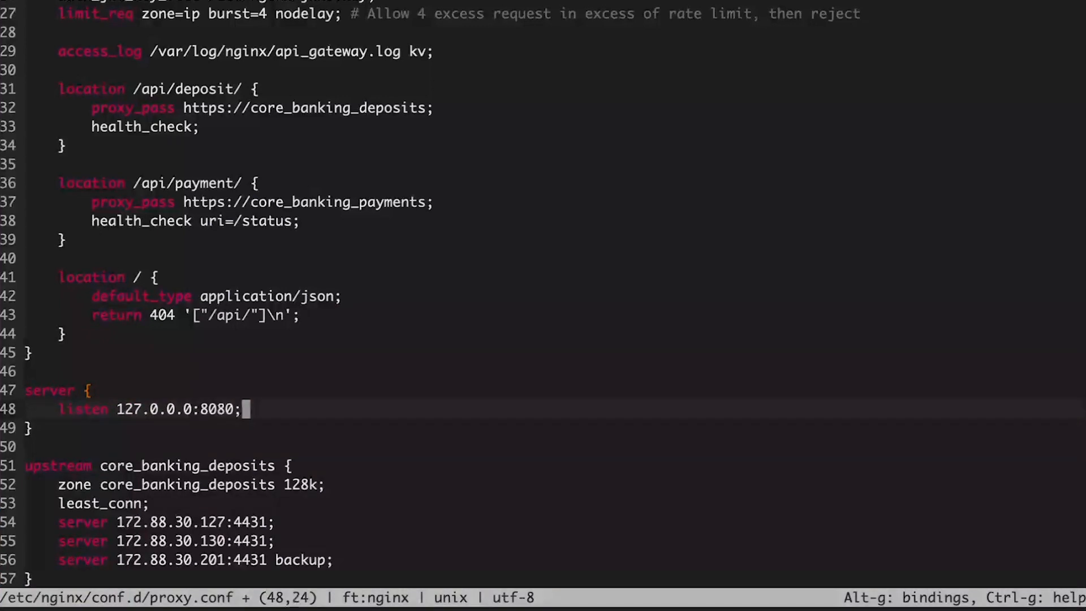
key("Return")
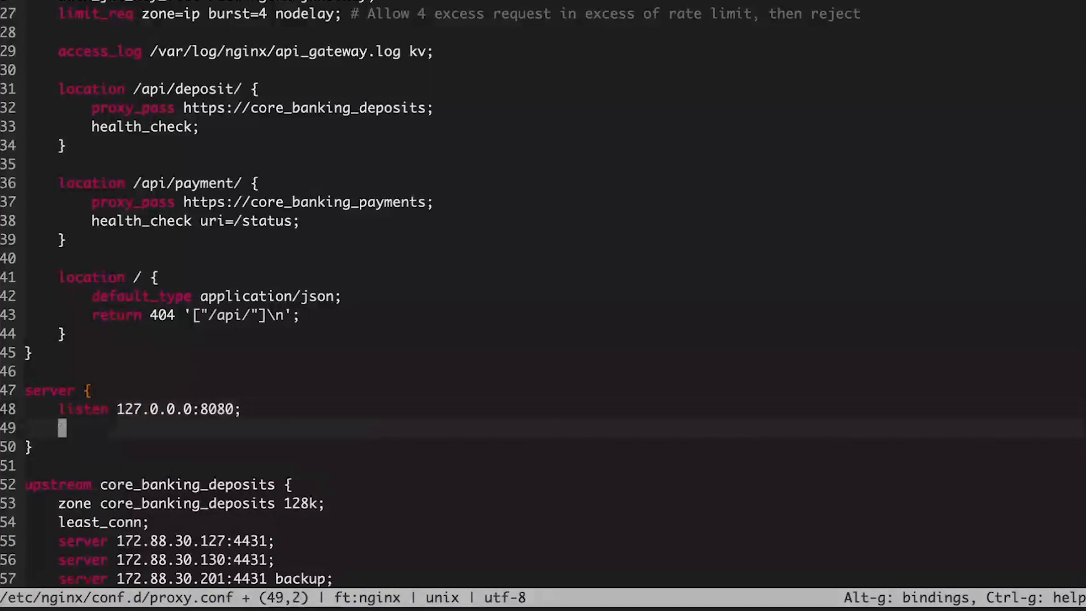
Inside the new server block add location /api/ { api; } to expose the NGINX Plus API.
scroll("up", 3)
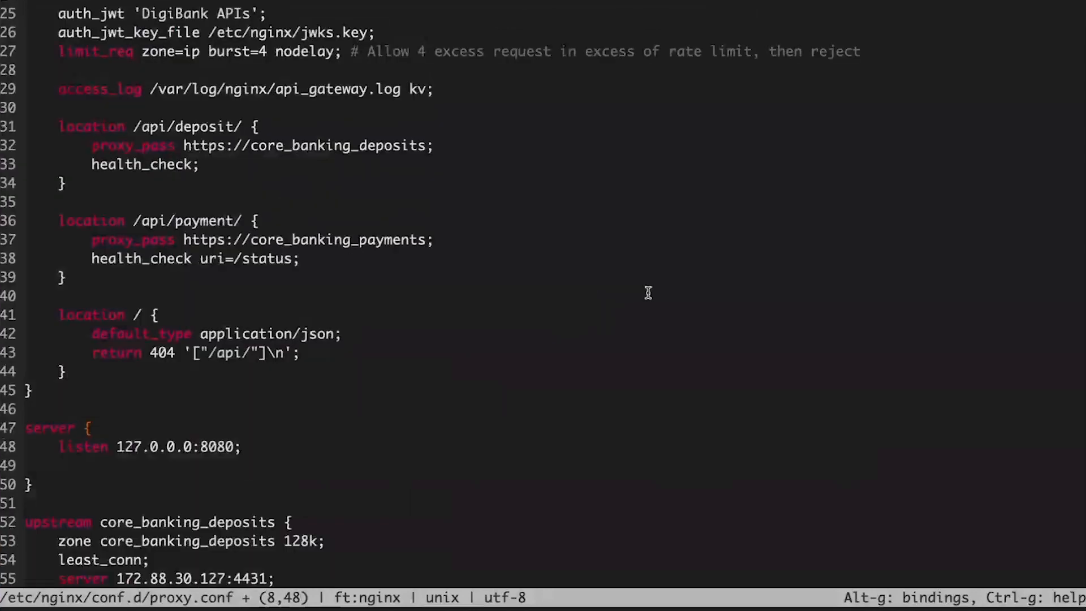
mouse_move(328, 457)
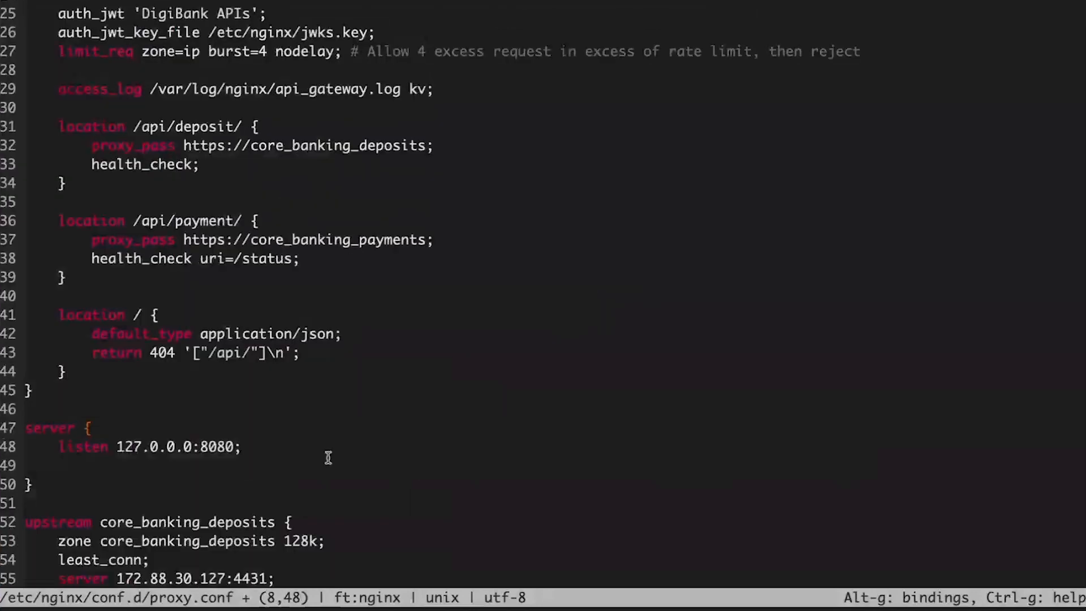
scroll("up", 3)
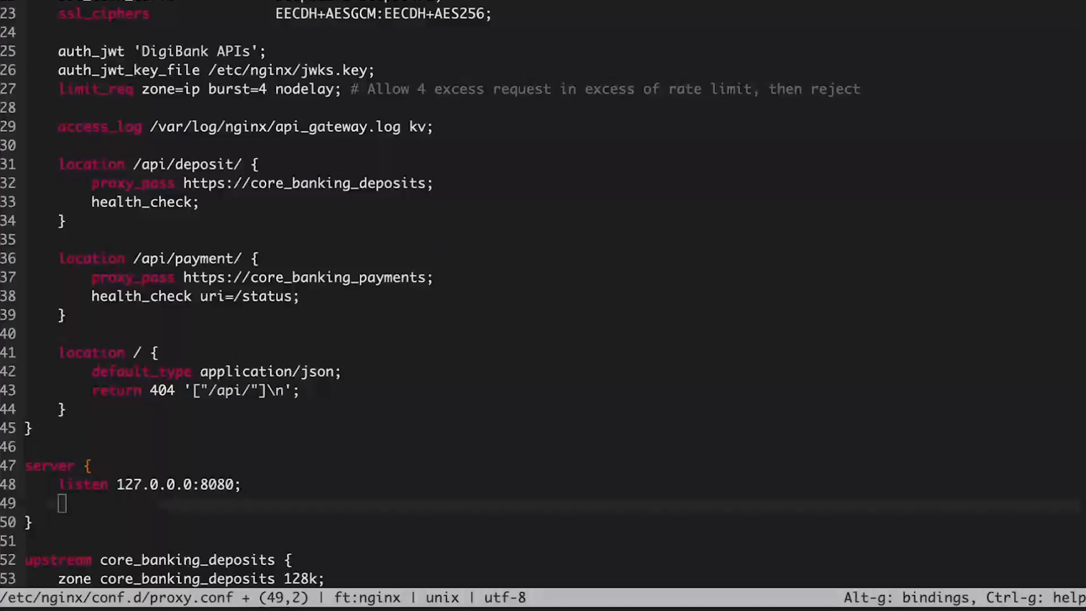
mouse_move(203, 333)
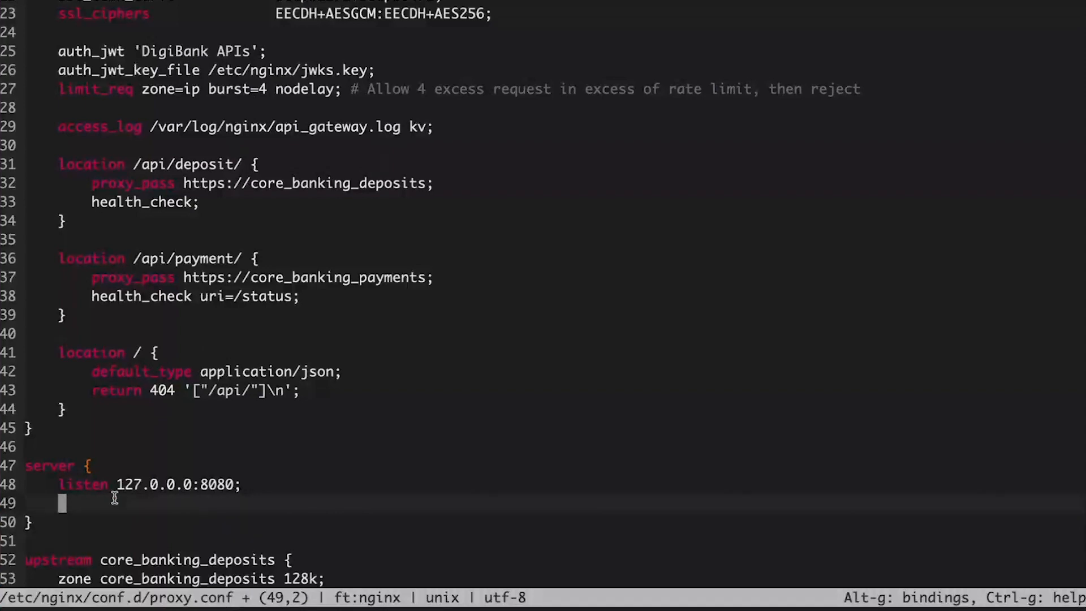
type("location /api/ { api; }")
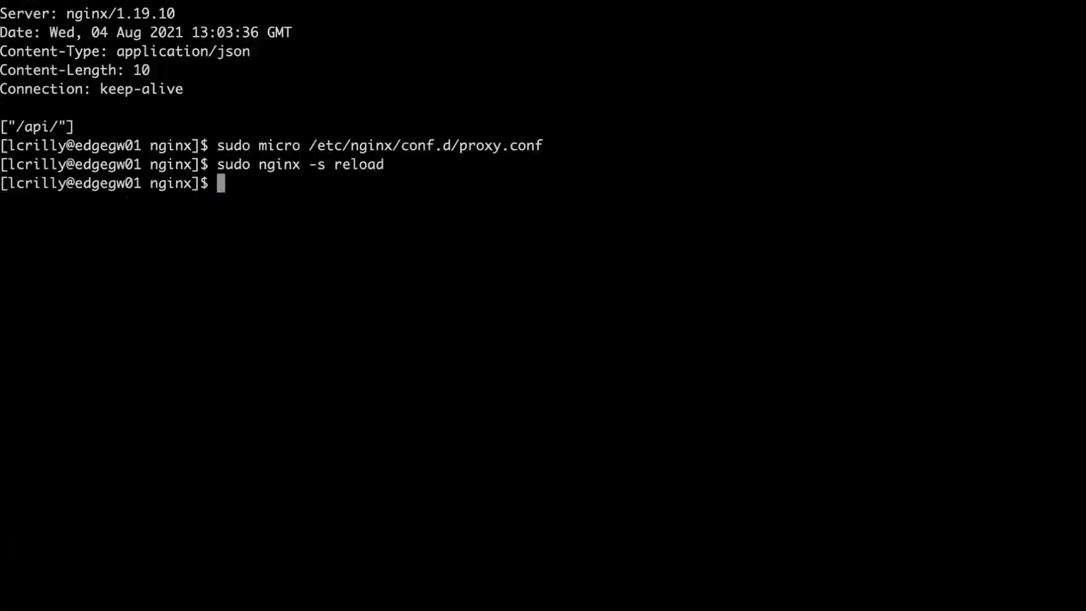
type("sudo micro /etc/nginx/conf.d/proxy.conf")
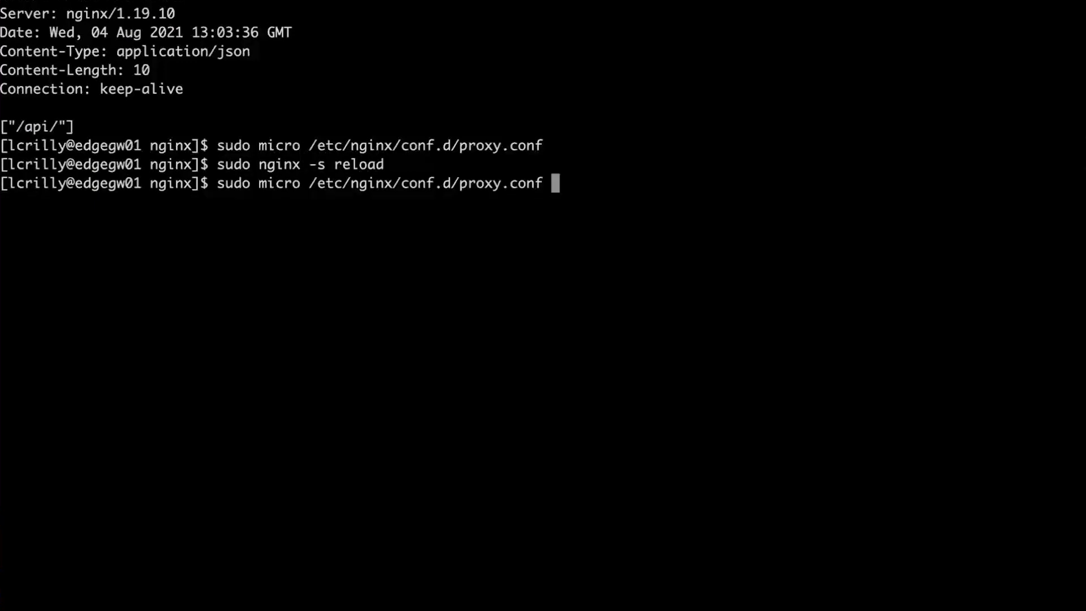
type("curl -i https://api.digi.bank/api/")
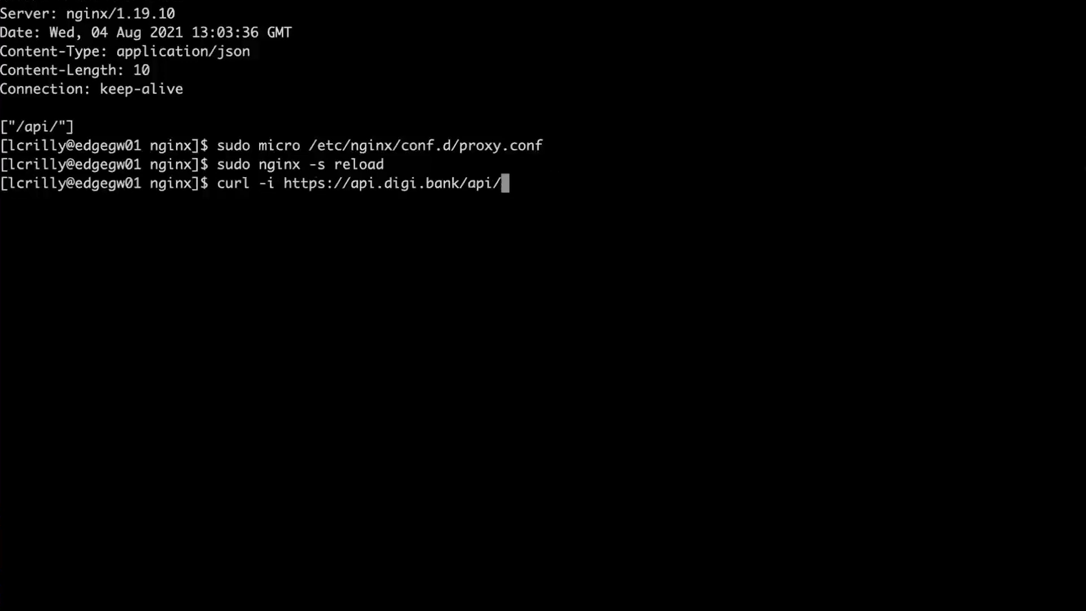
type("deposit")
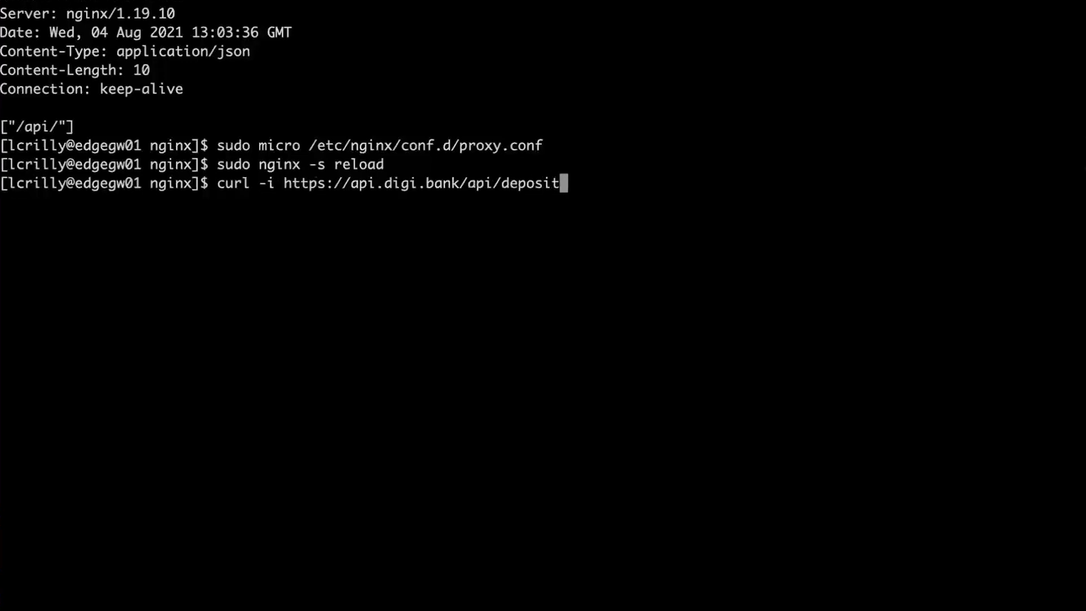
type("/balance/00")
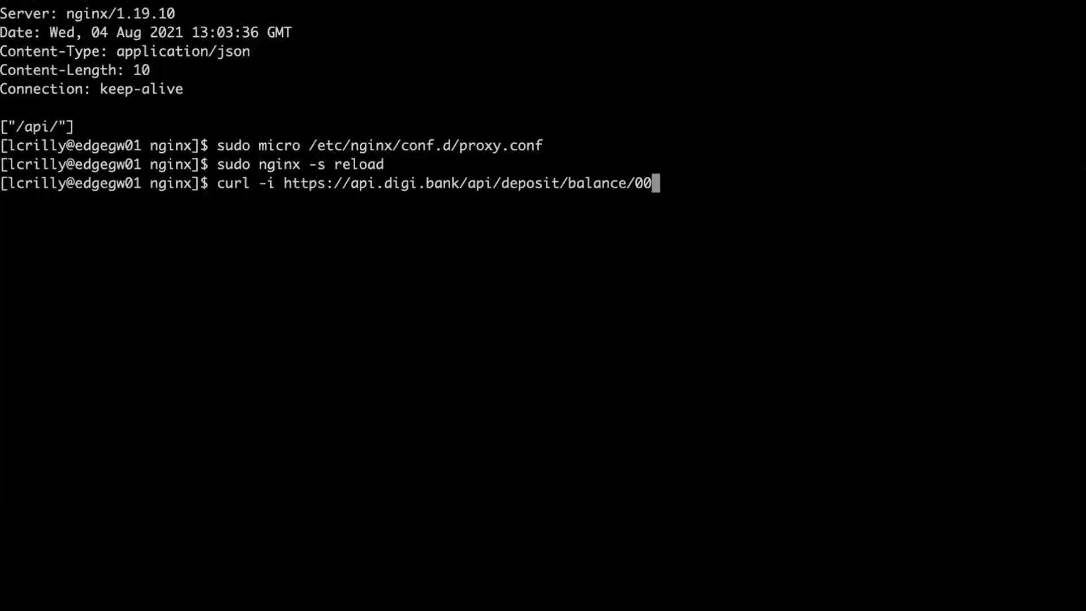
key("Return")
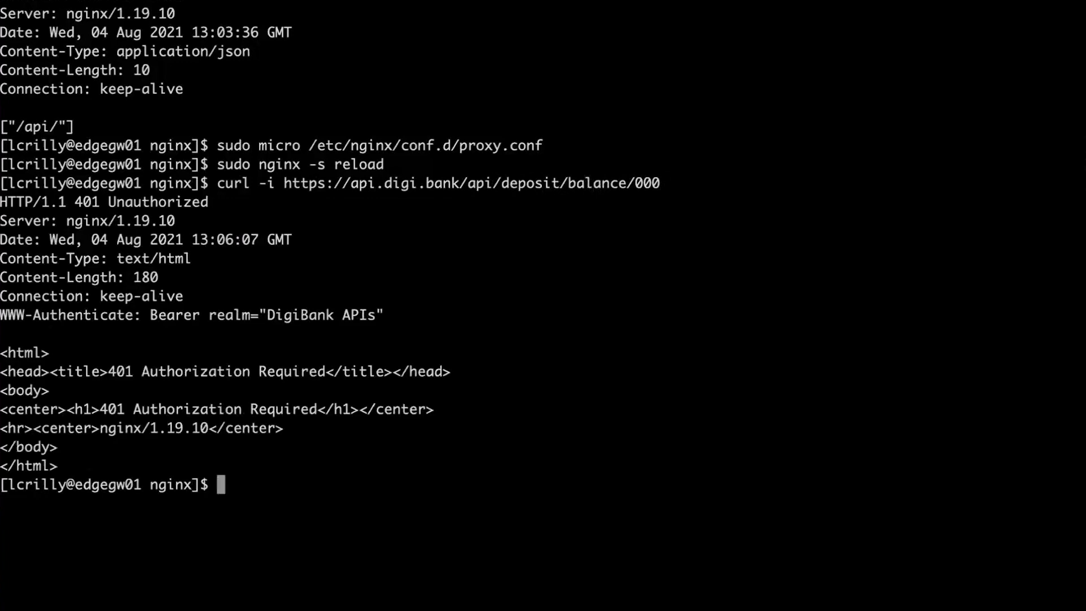
mouse_move(276, 280)
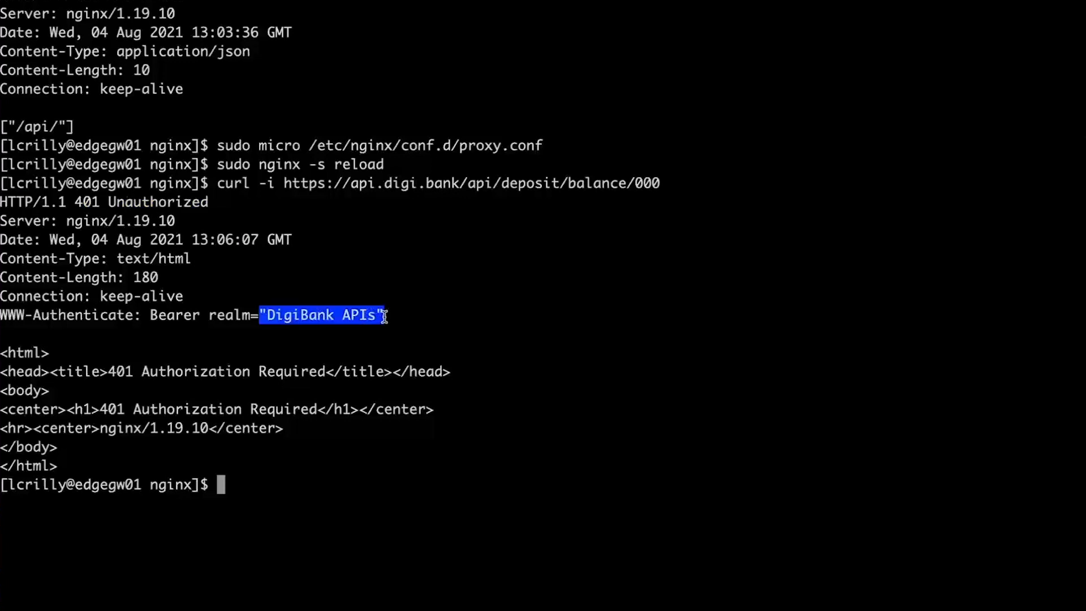
left_click(428, 310)
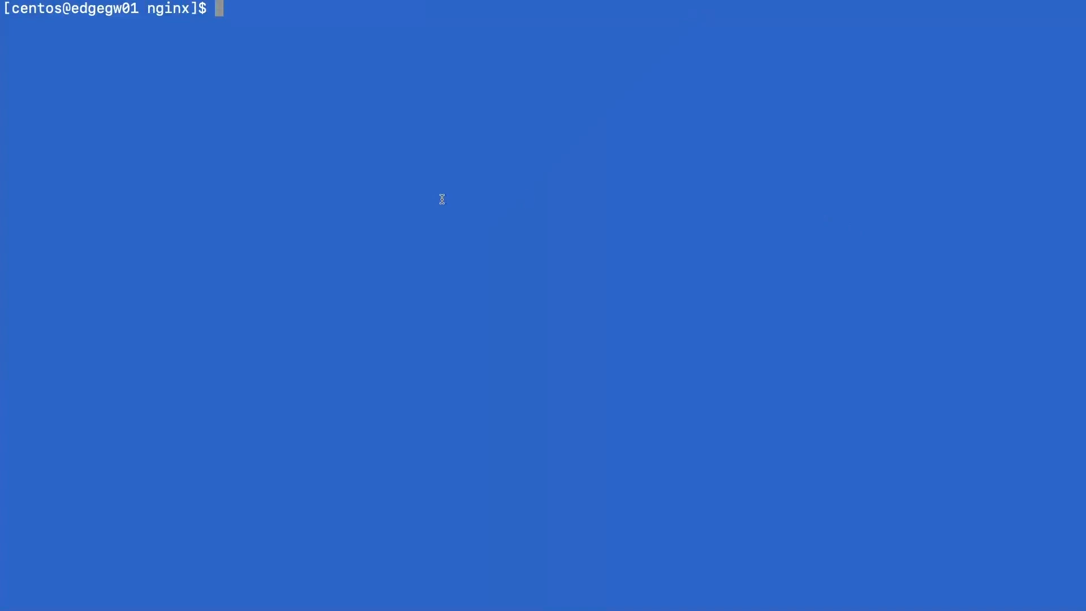
Run sudo yum install ngin, completing the NGINX package name on the gateway host.
type("sudo yu")
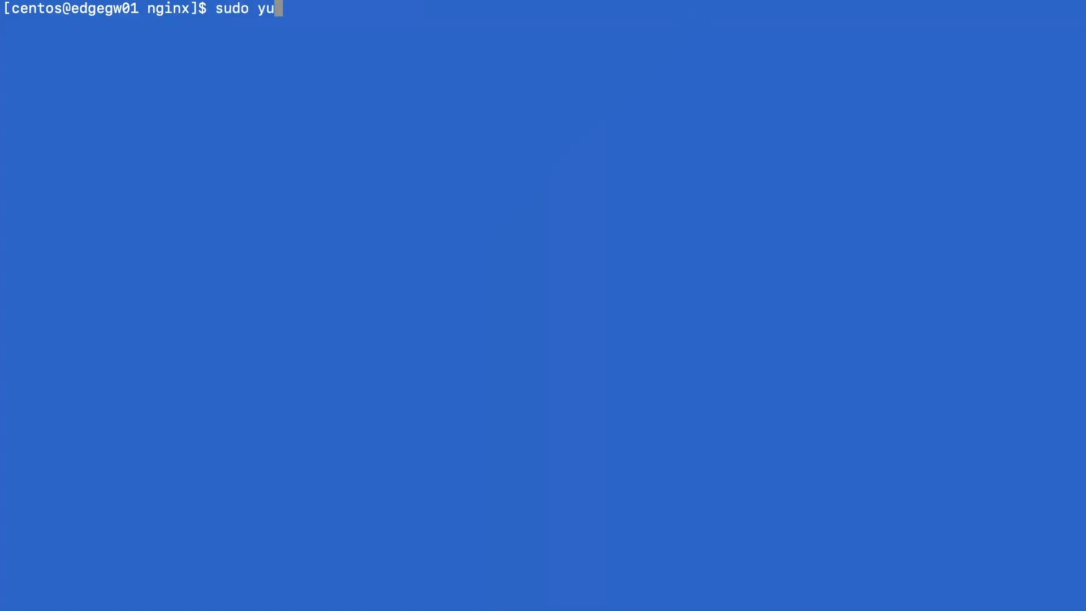
type("m install ngin")
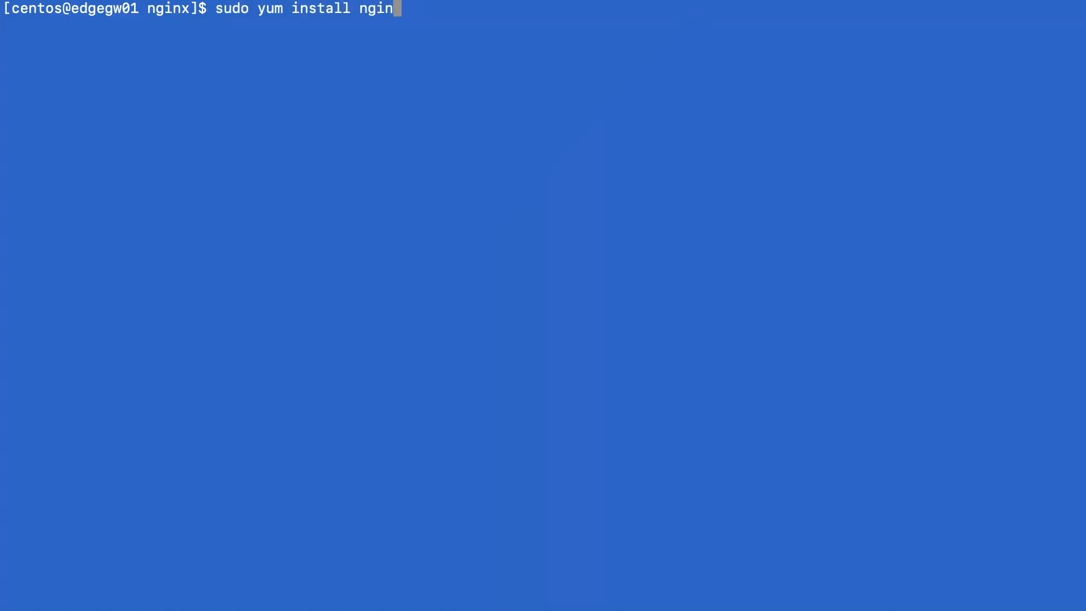
key("Return")
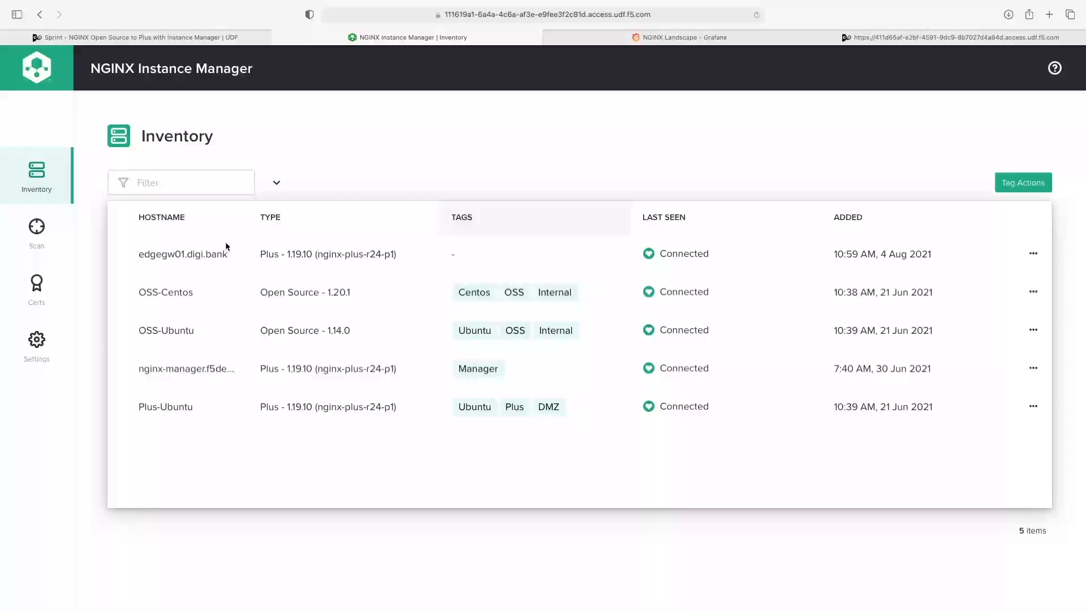
mouse_move(19, 293)
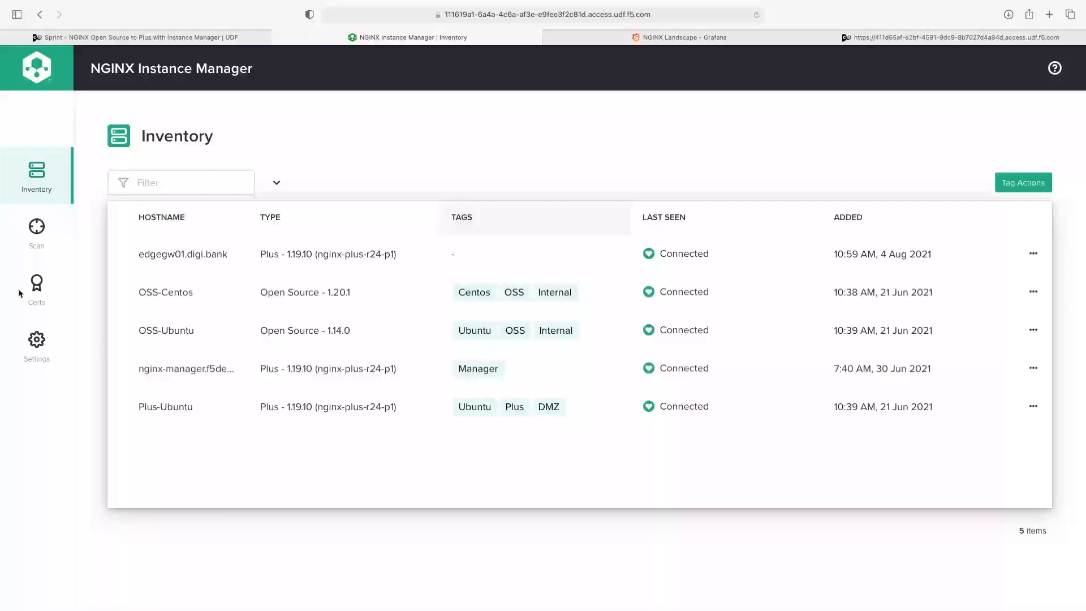
mouse_move(38, 402)
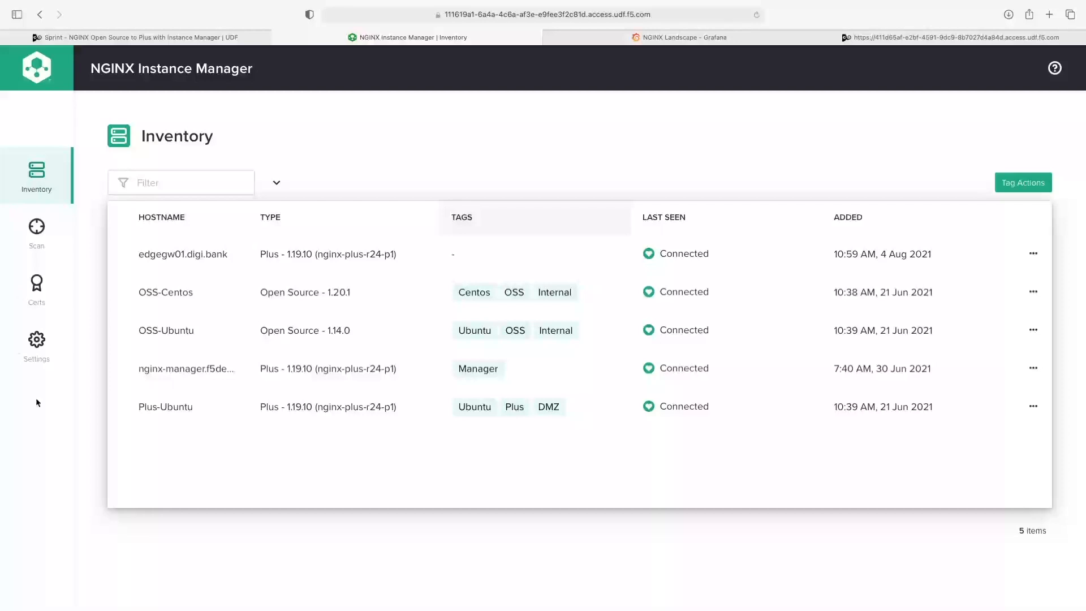
Start a new inventory scan of 10.1.1.0/24 on ports 80,443 from the Scan page.
left_click(36, 233)
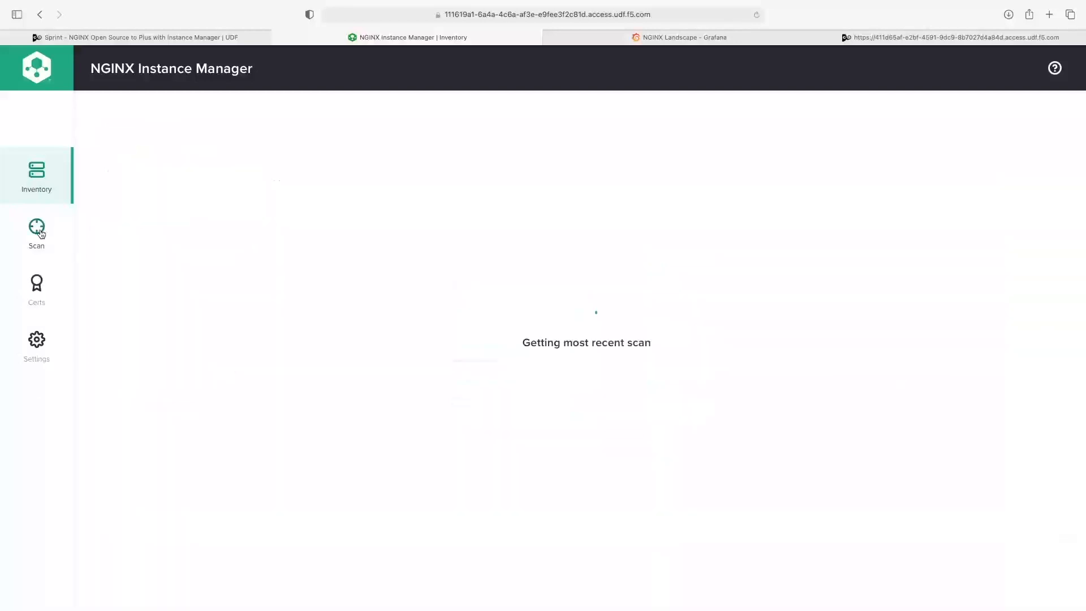
left_click(36, 234)
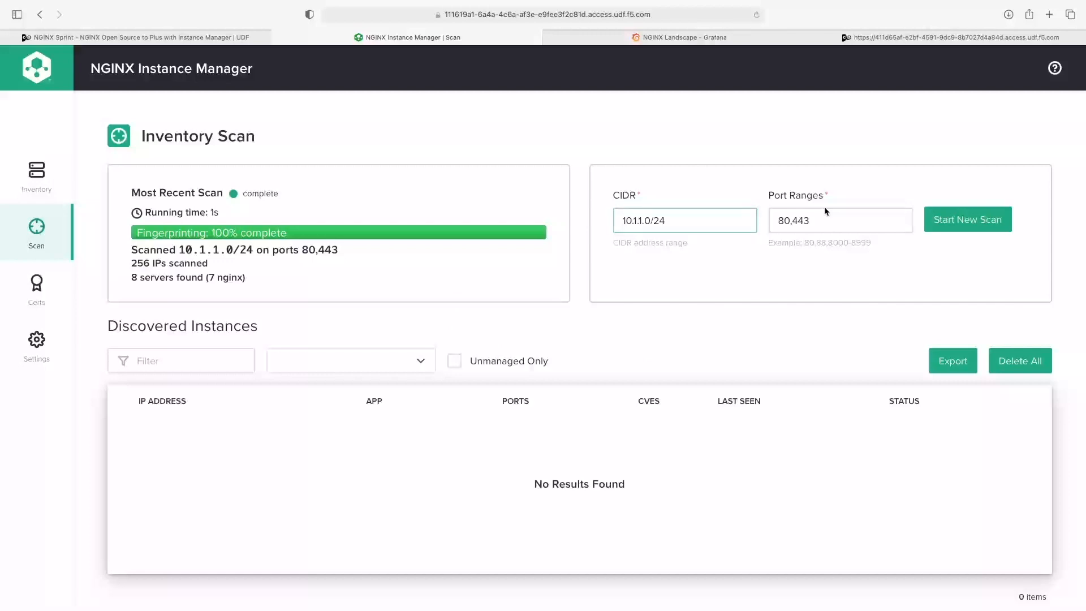
left_click(967, 218)
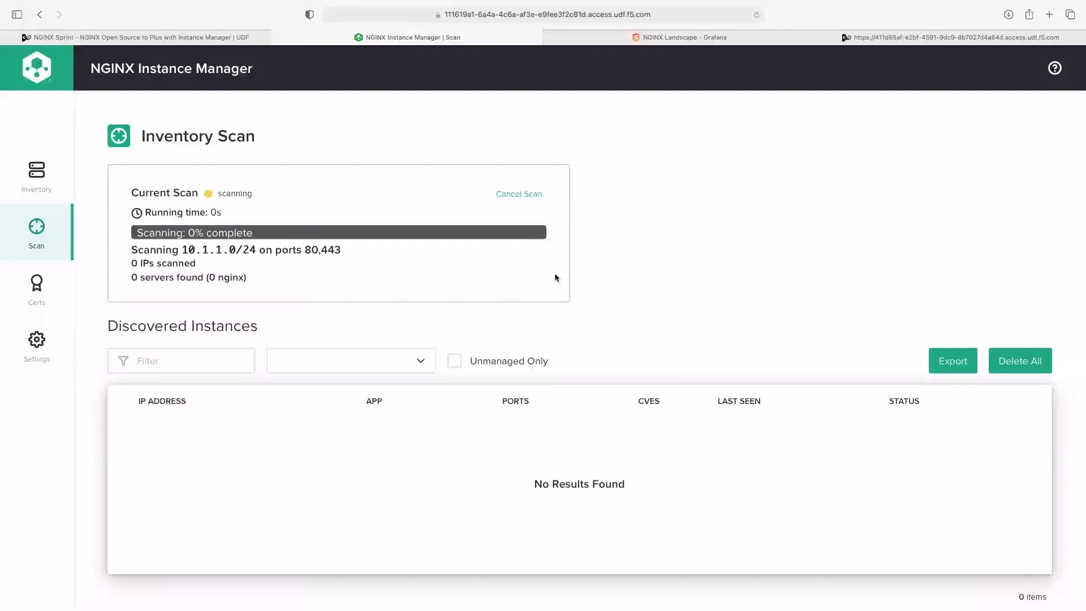
mouse_move(677, 279)
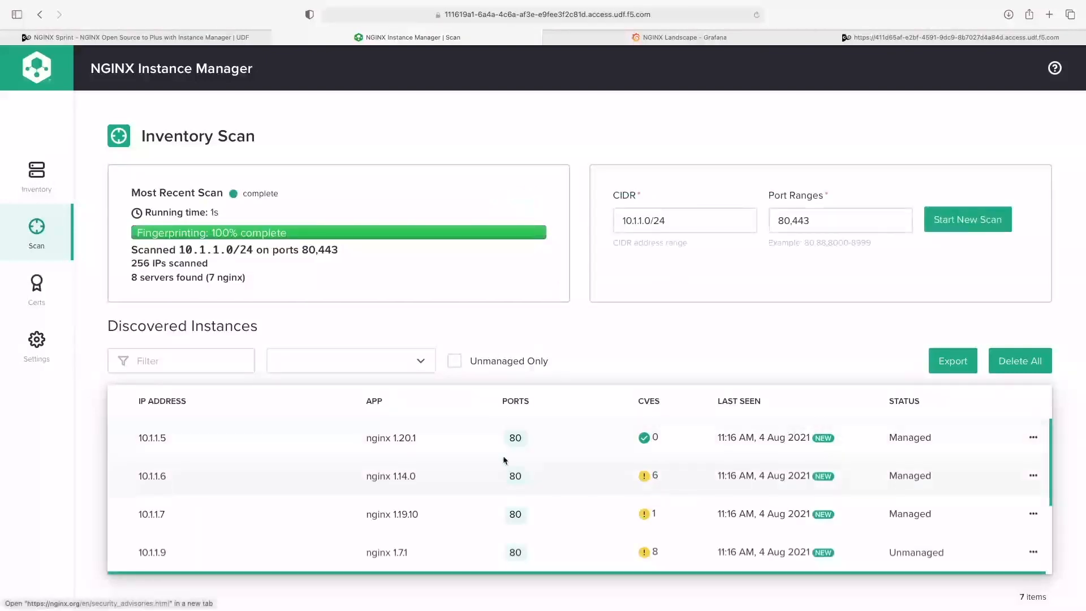
mouse_move(909, 437)
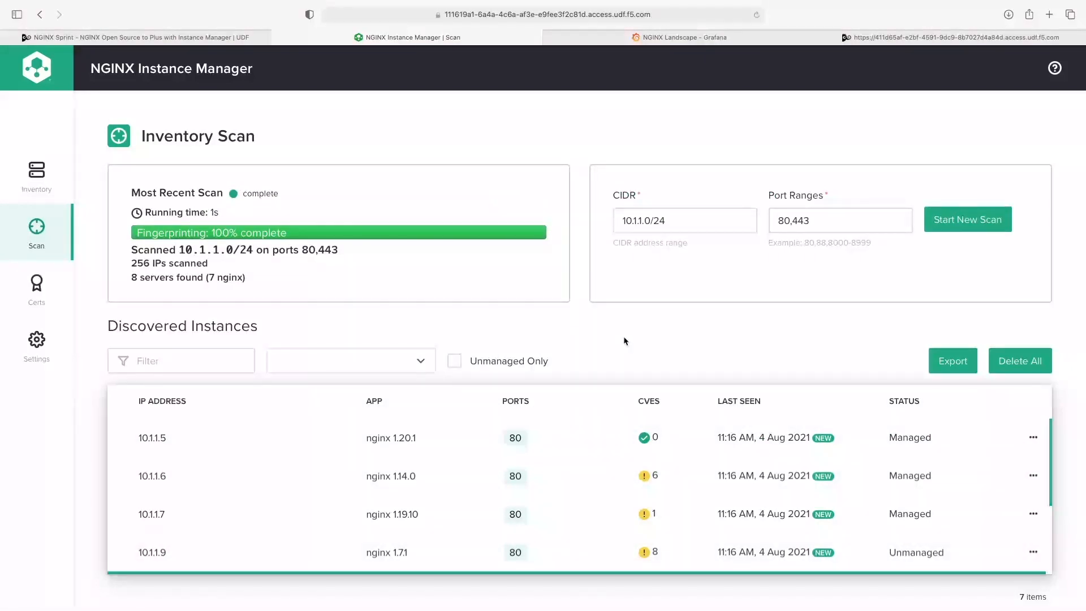
mouse_move(36, 284)
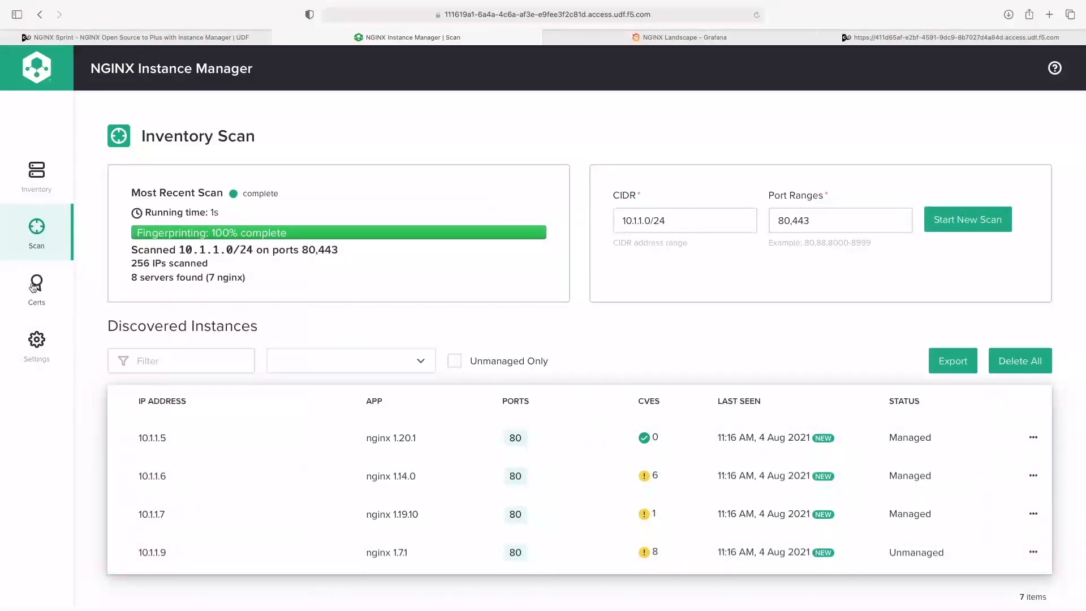
mouse_move(36, 284)
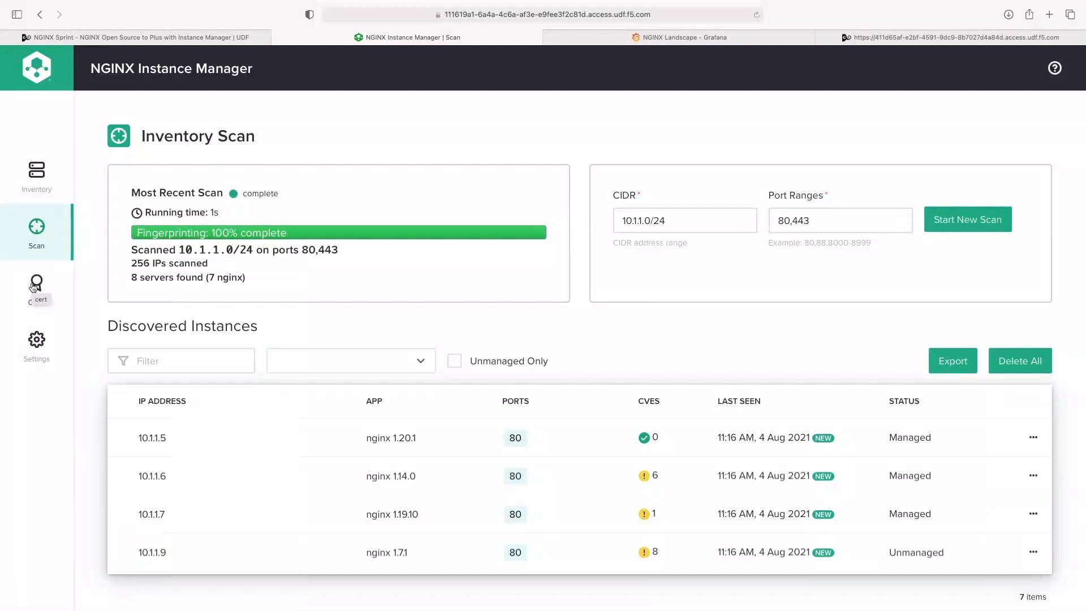
Return to the inventory and show edgegw01.digi.bank details: Plus 1.19.10 on 10.1.1.8.
left_click(36, 173)
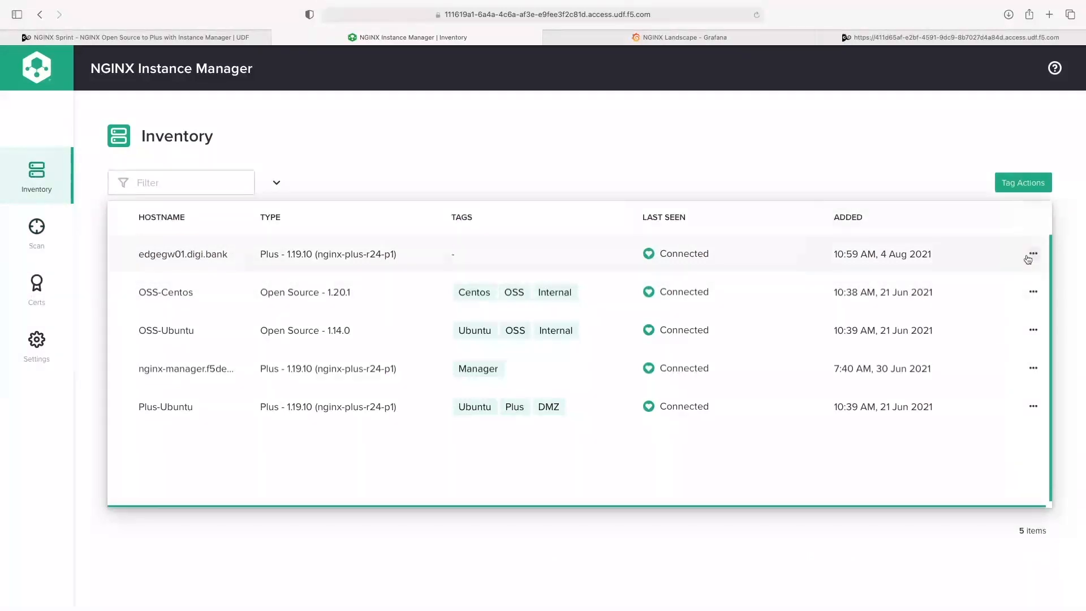
left_click(1031, 255)
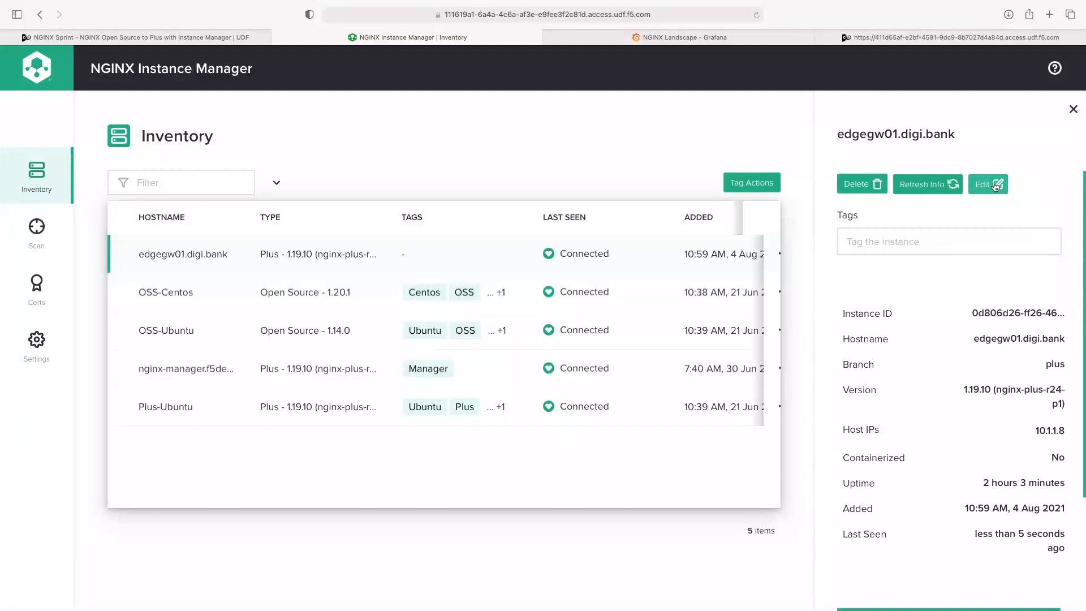
Bring up edgegw01.digi.bank's /etc/nginx/conf.d/proxy.conf in the configuration editor.
left_click(987, 185)
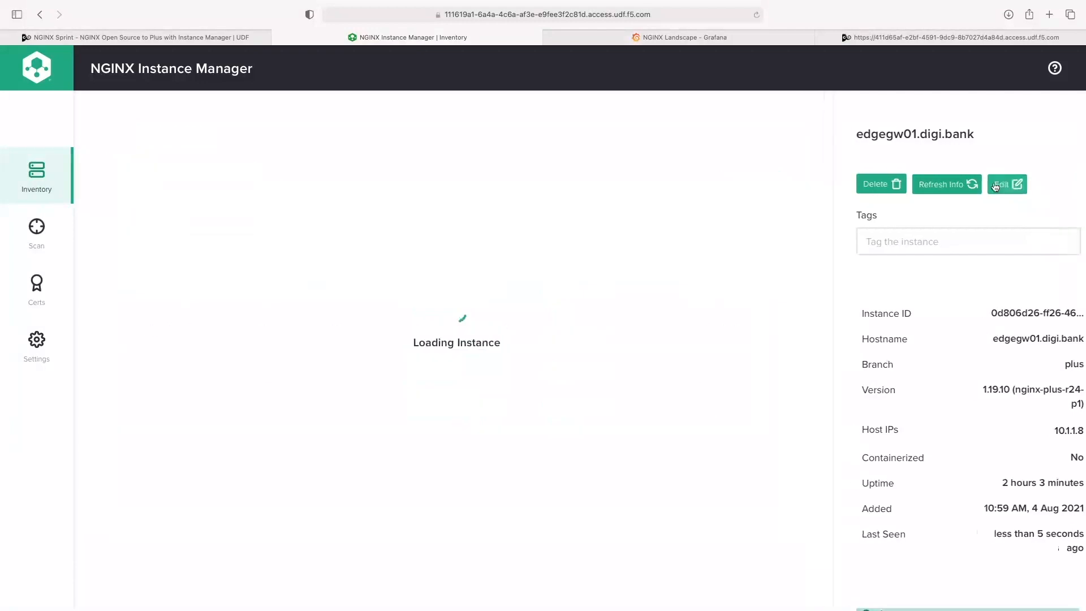
left_click(1005, 183)
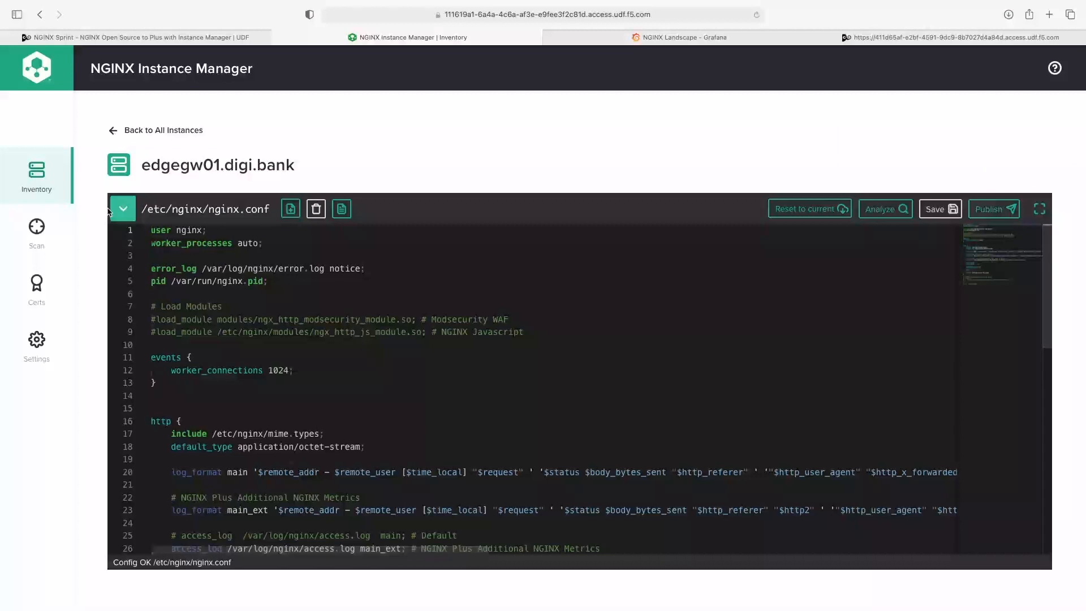
left_click(122, 208)
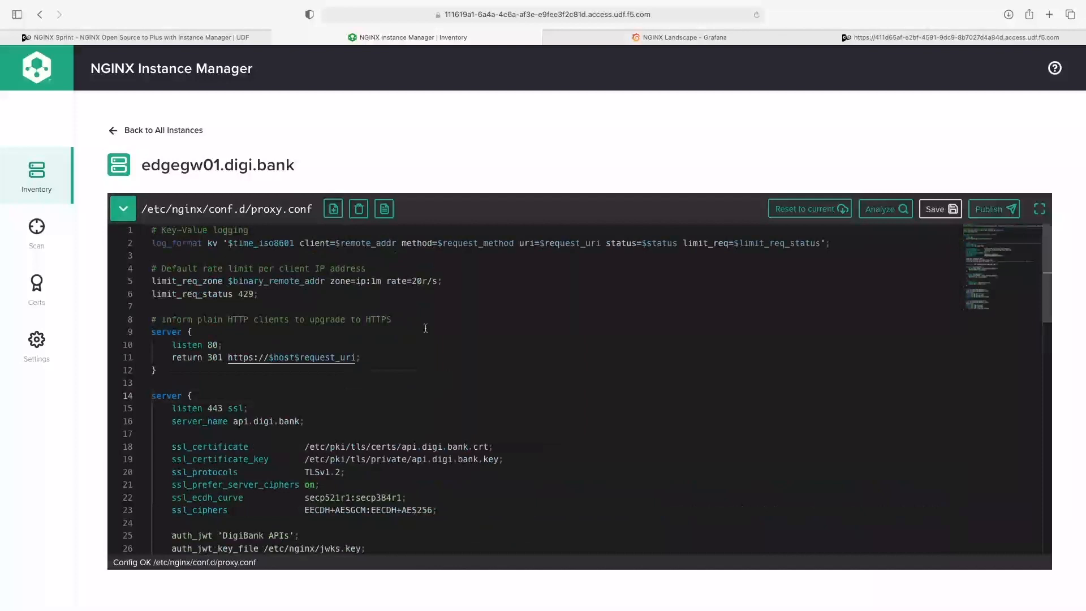
Scroll through proxy.conf reviewing its JWT auth and health-check directives, reported Config OK.
scroll("down", 3)
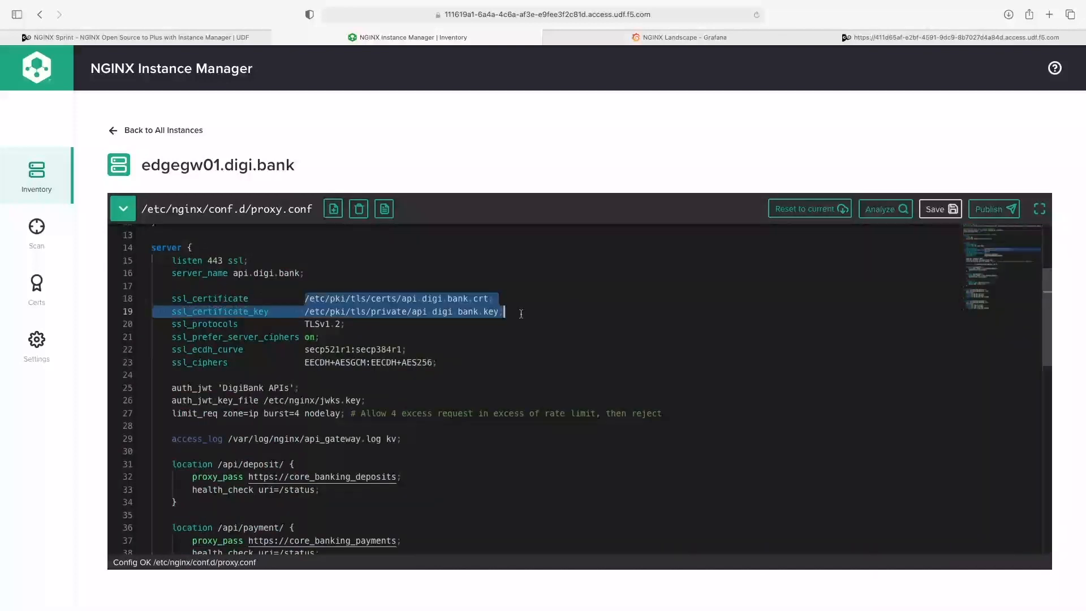
scroll("down", 3)
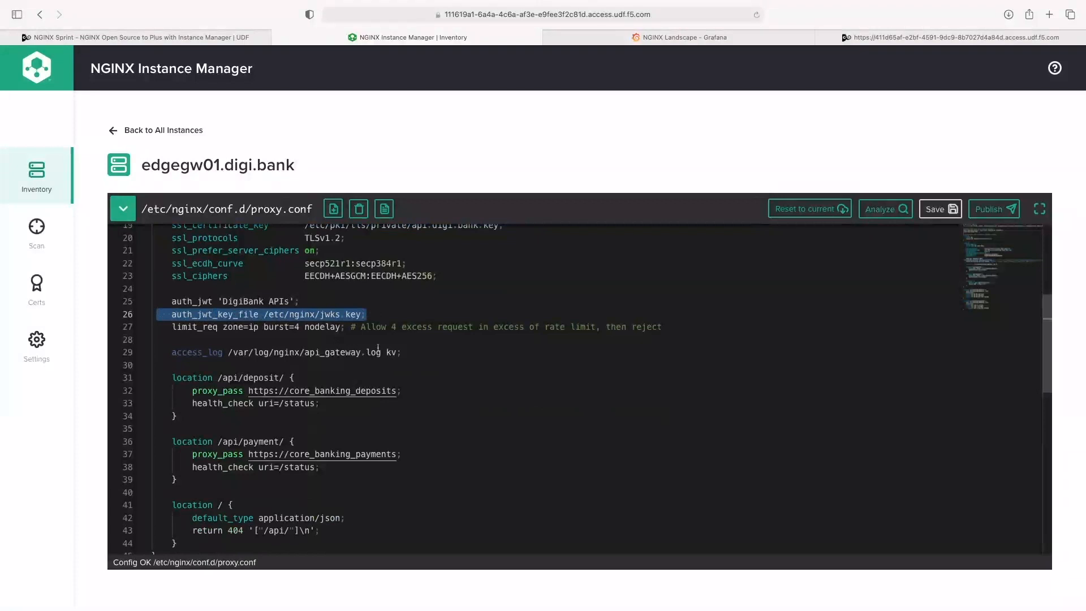
scroll("down", 3)
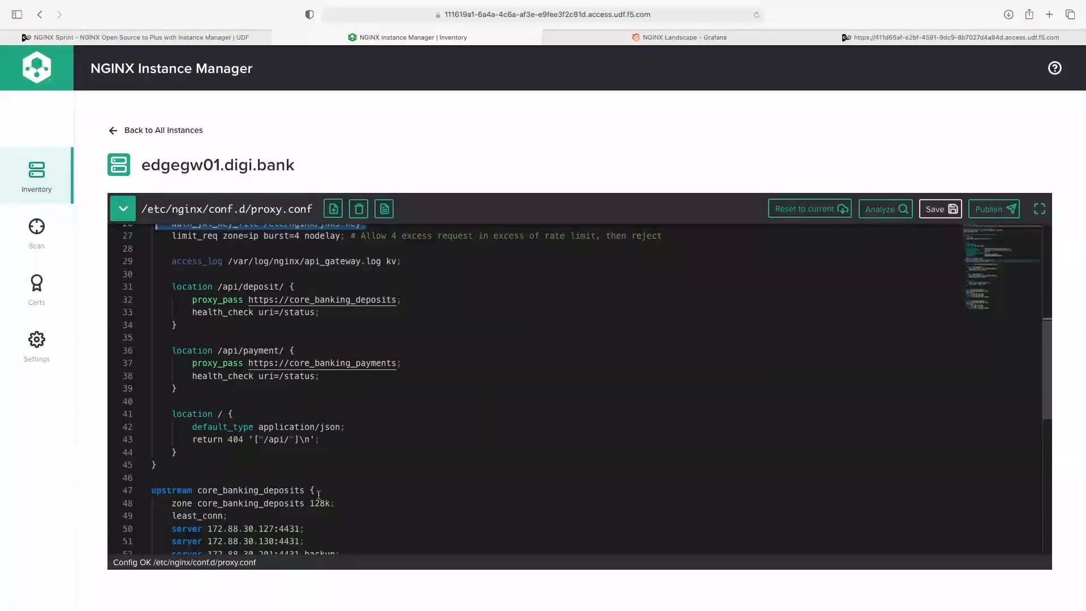
scroll("up", 3)
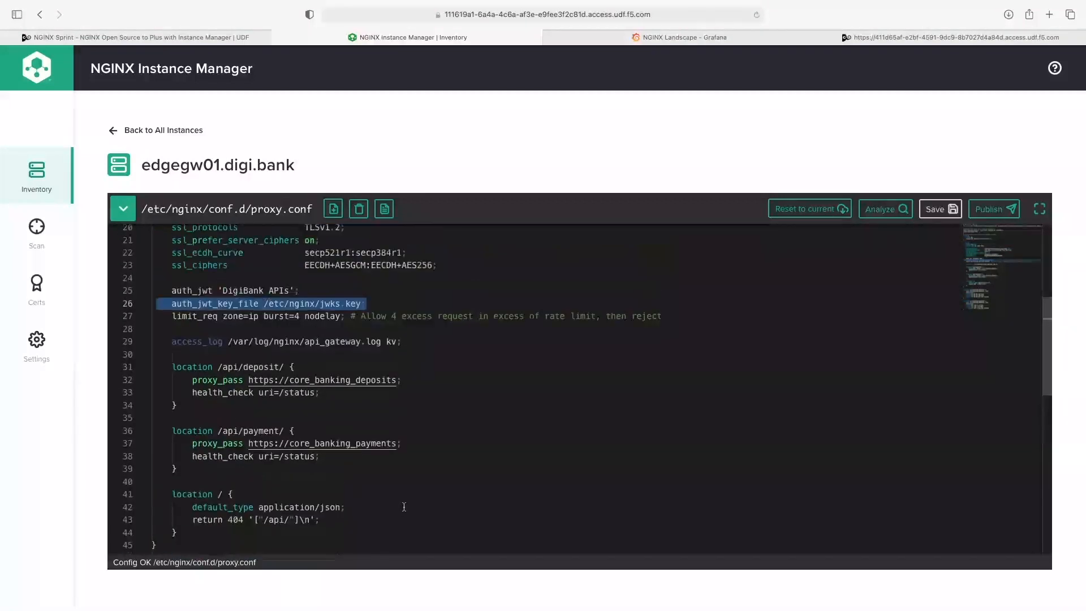
scroll("up", 3)
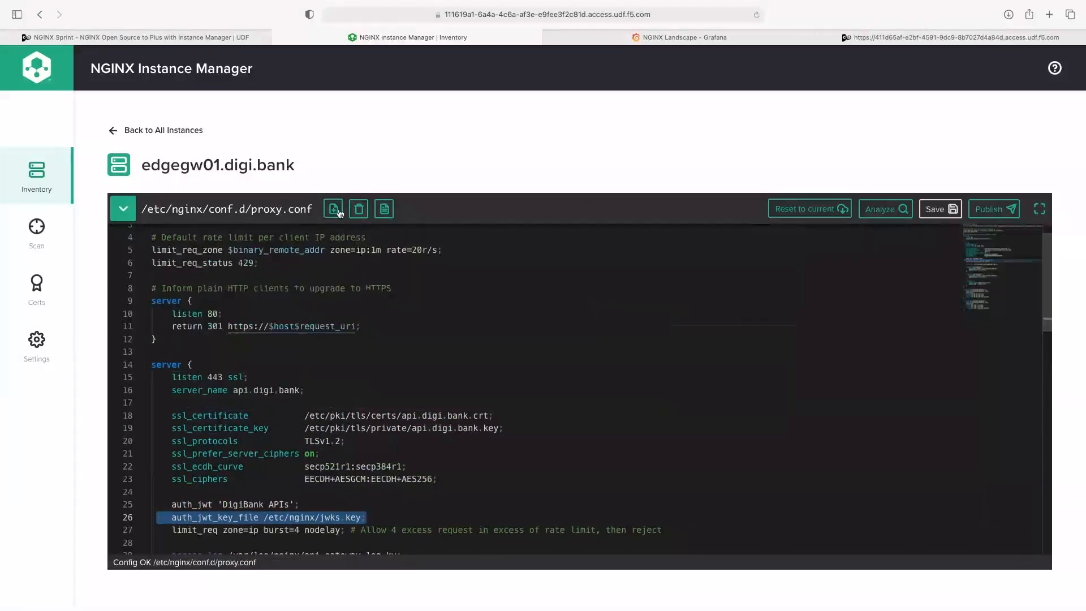
mouse_move(333, 208)
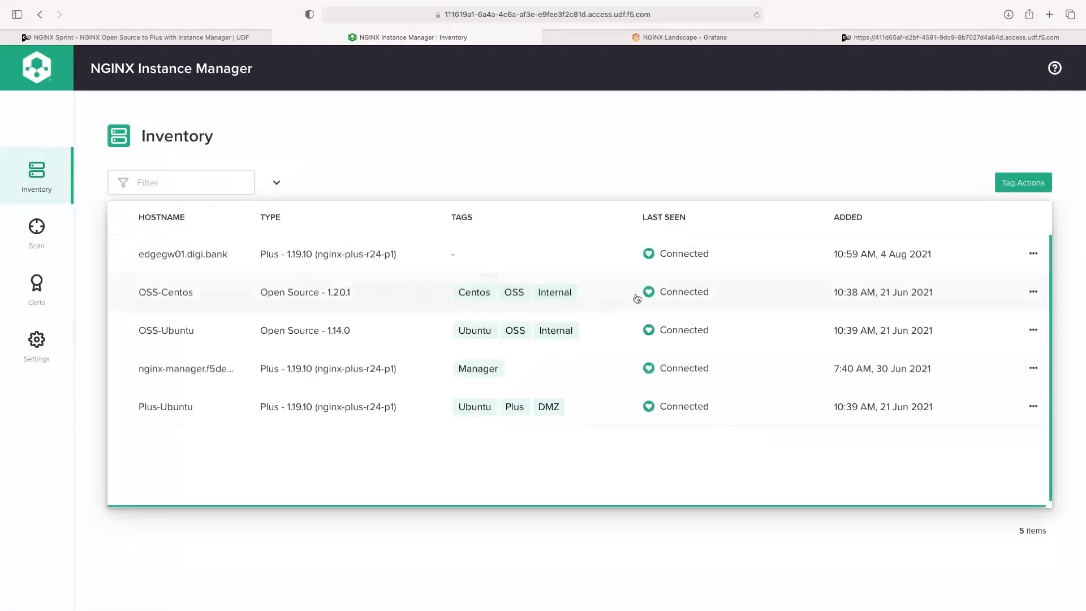
Choose View Metrics from the edgegw01.digi.bank row menu to show memory, CPU and connections.
left_click(1032, 253)
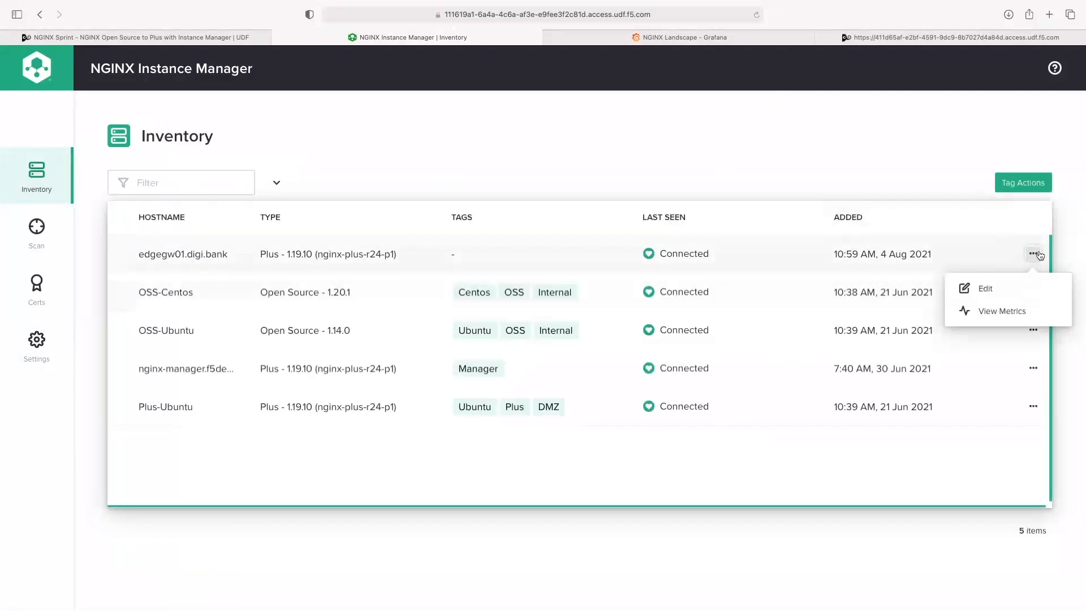
left_click(1001, 310)
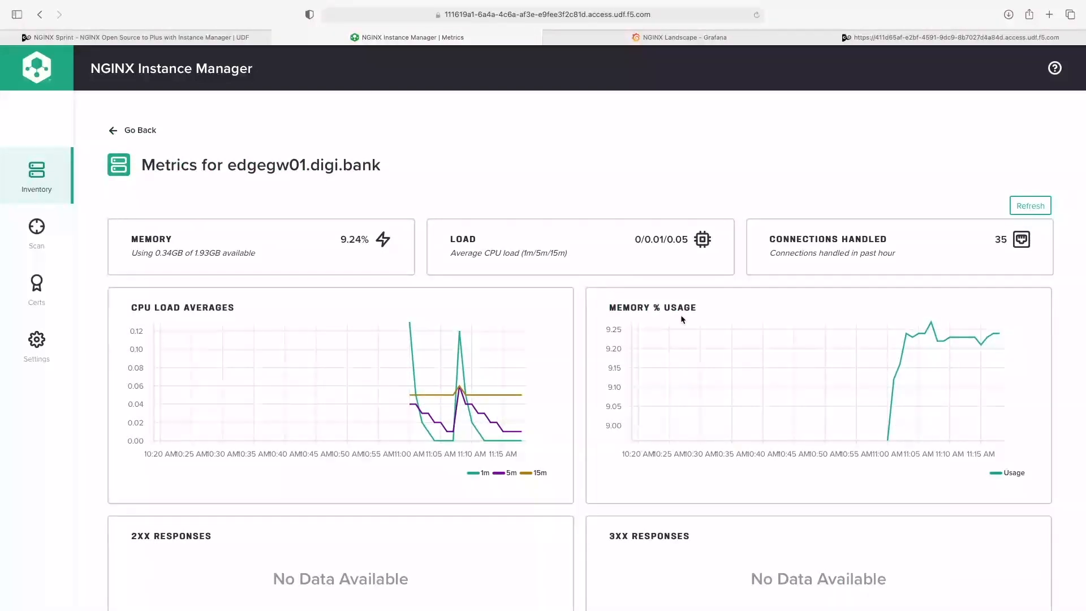
Inspect the Grafana NGINX Landscape dashboard's Memory panel for edgegw01.digi.bank, then return to Instance Manager.
left_click(678, 37)
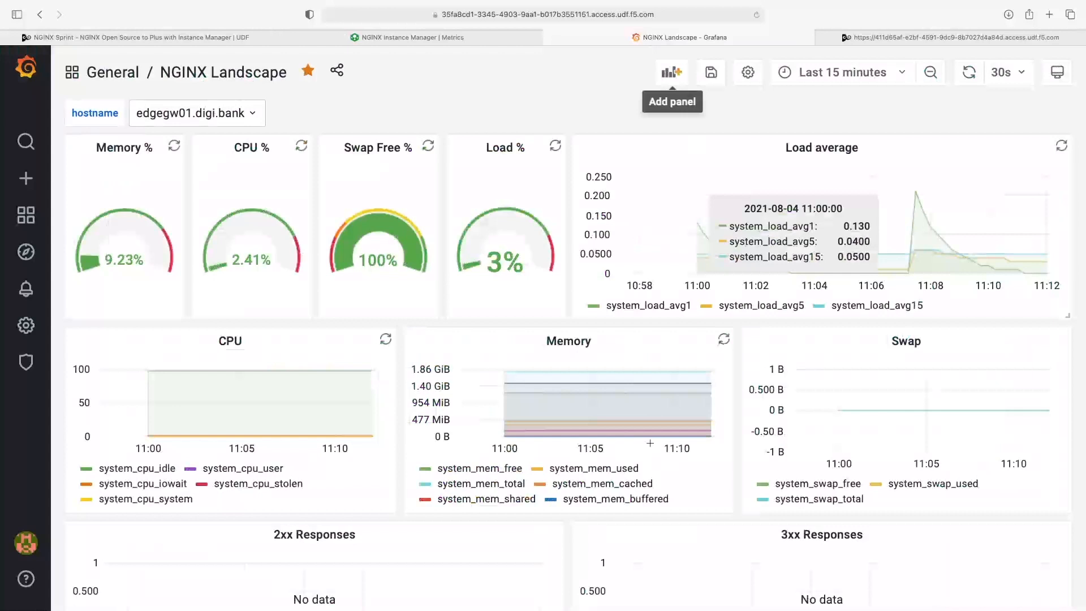
mouse_move(496, 406)
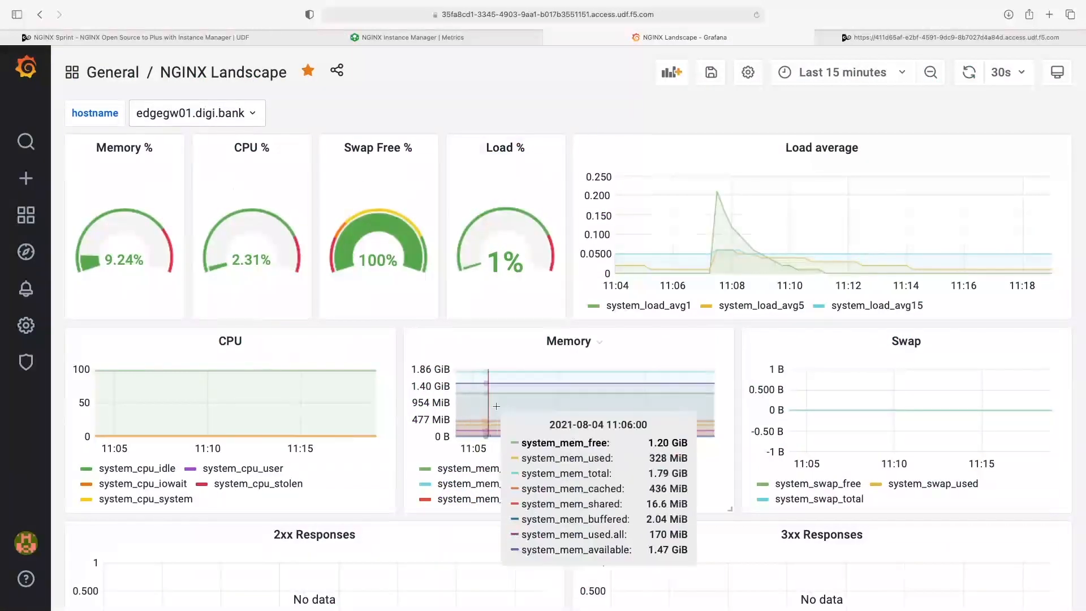
scroll("down", 3)
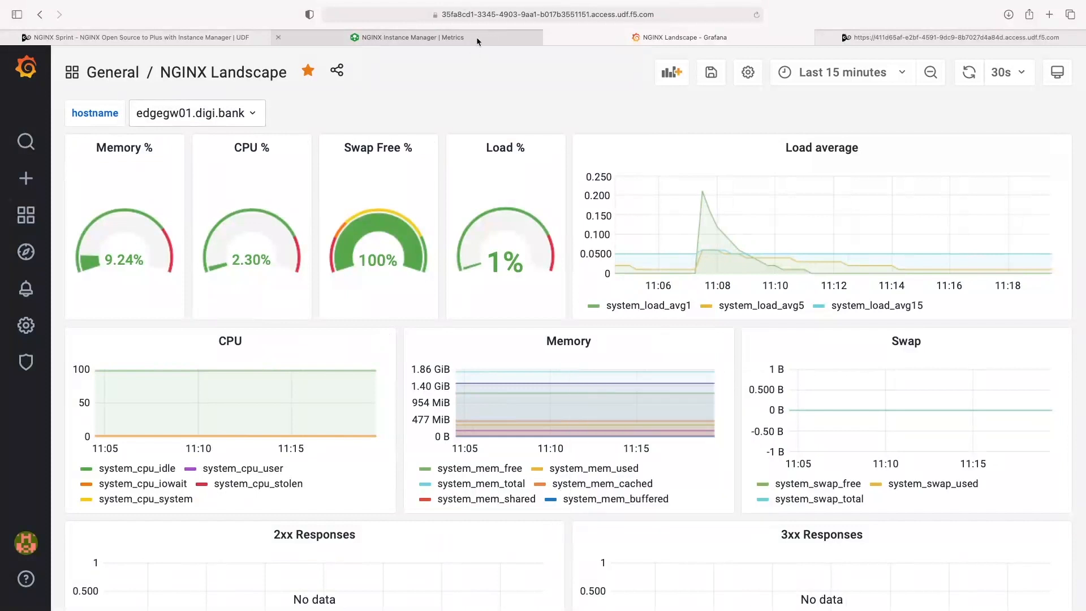
left_click(407, 38)
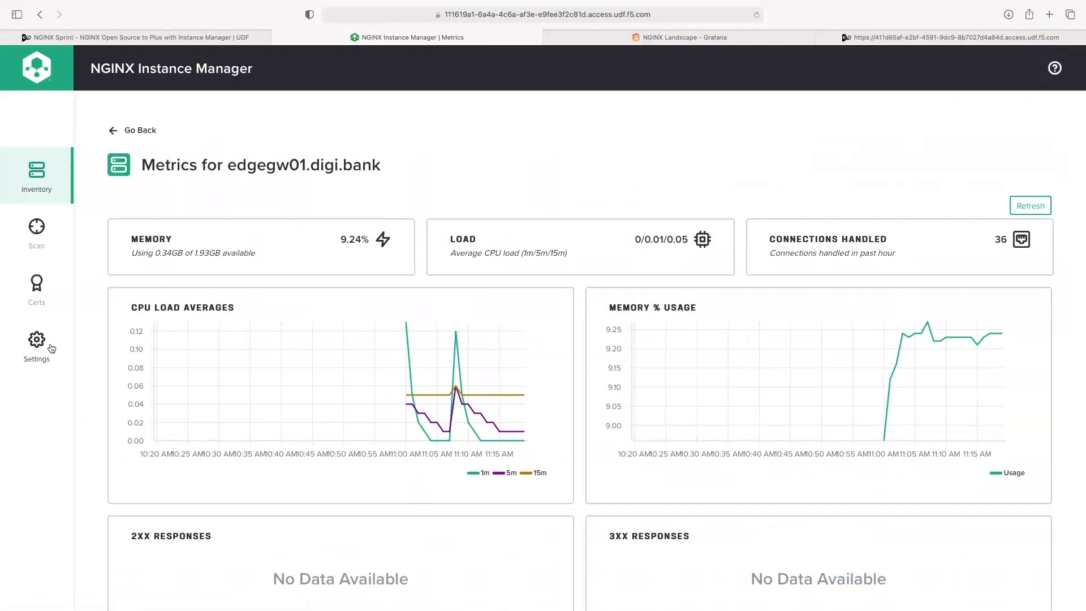
From Instance Manager Settings, launch the Swagger docs listing AboutService and UserService endpoints.
left_click(37, 346)
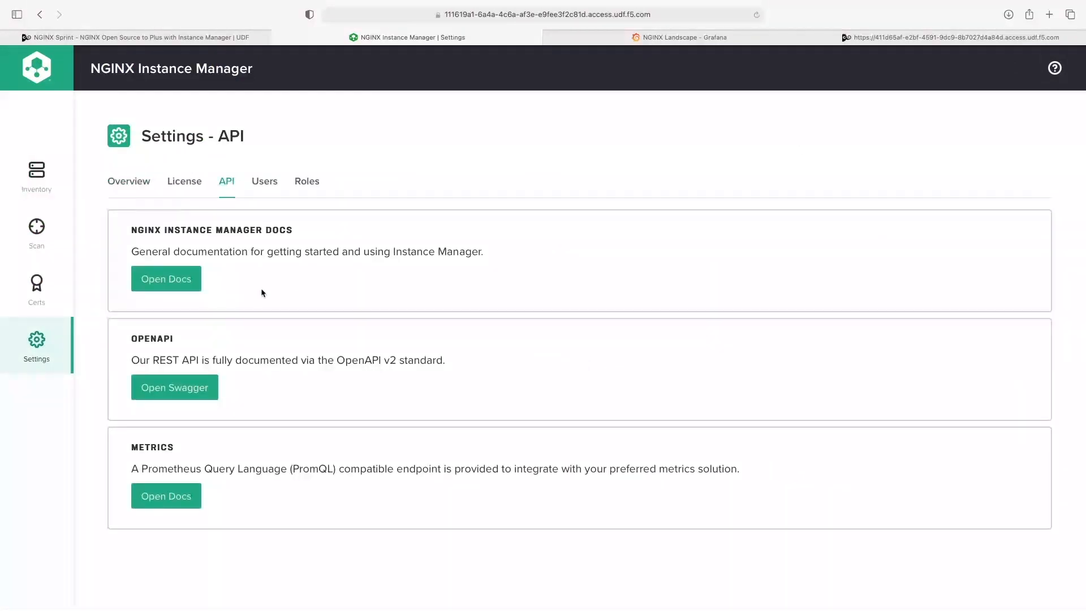
left_click(175, 387)
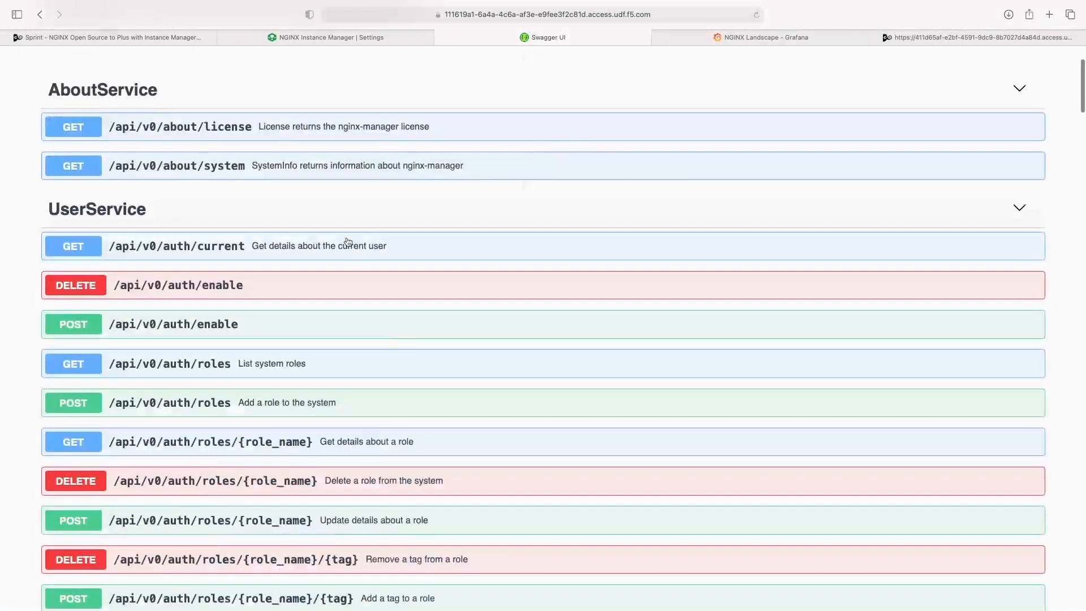